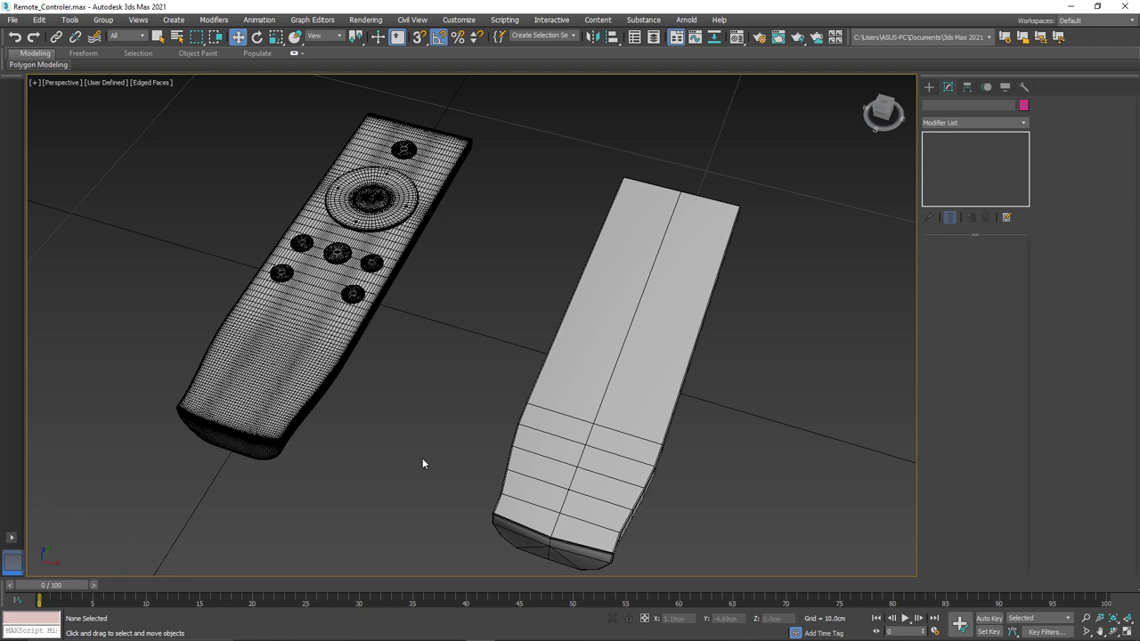
Orbit the view and position LP_Remote001 so it coincides with the high-poly remote.
left_click_drag(423, 463, 448, 336)
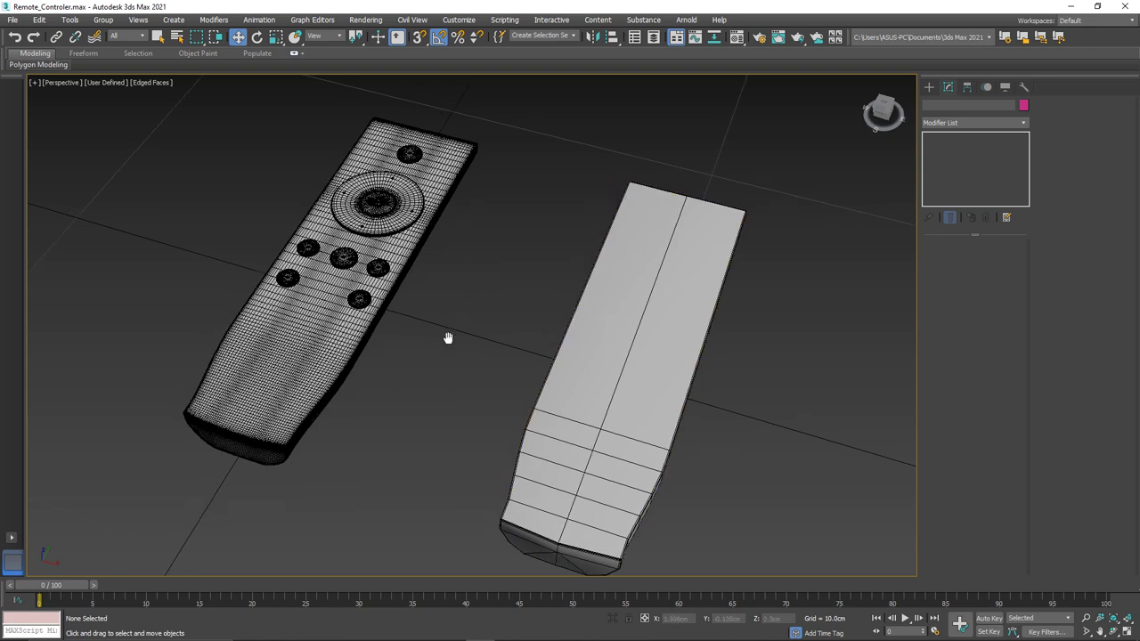
left_click(676, 356)
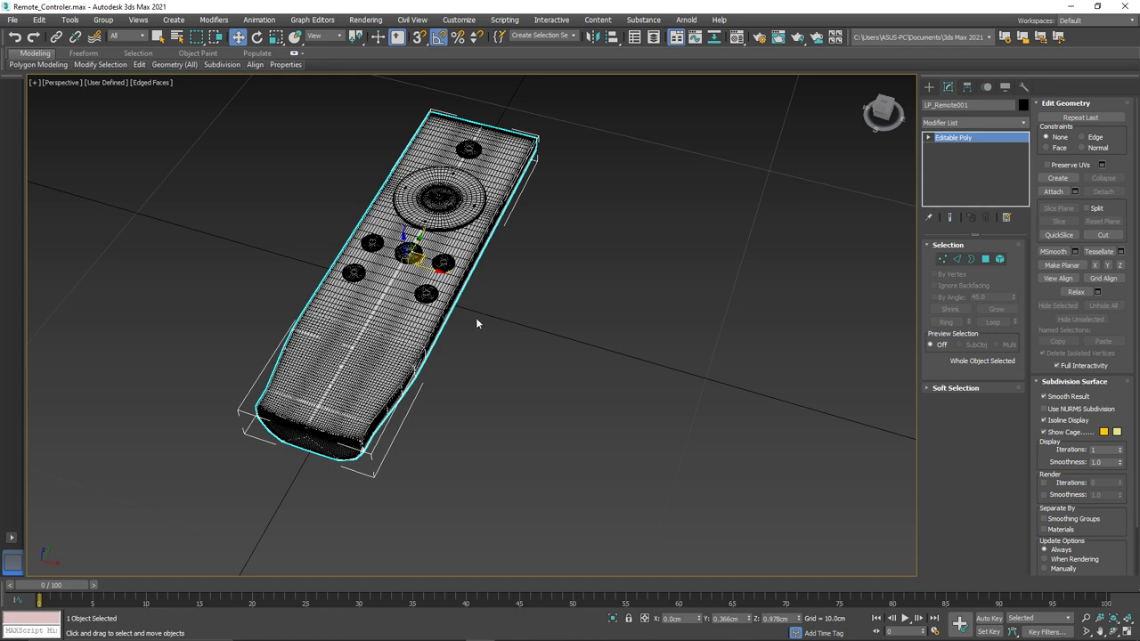
mouse_move(491, 361)
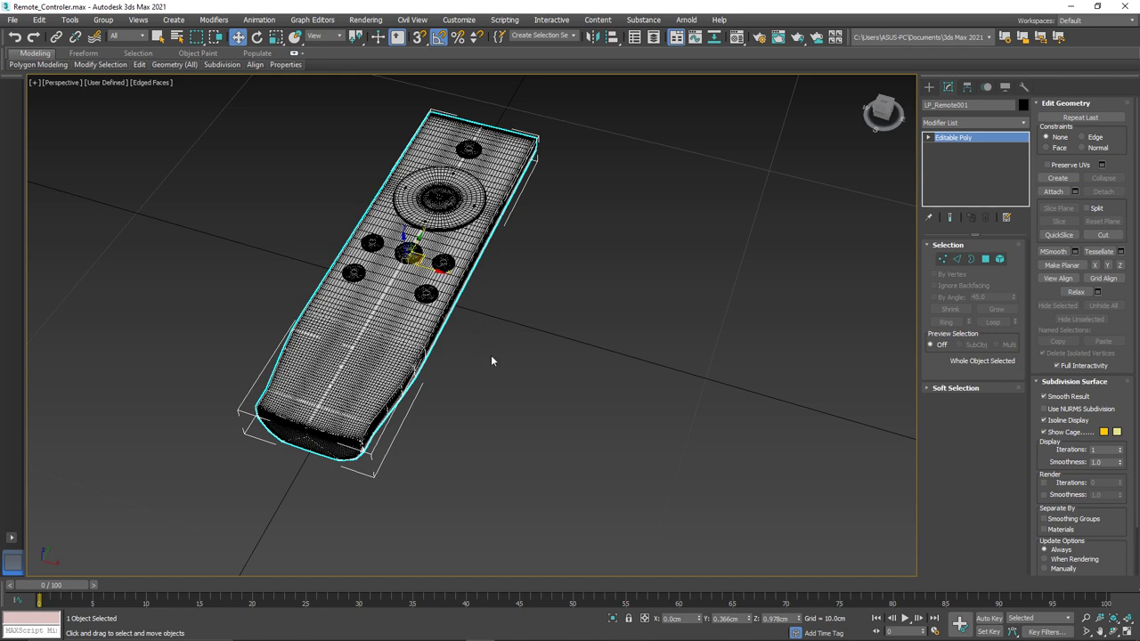
left_click_drag(490, 361, 575, 213)
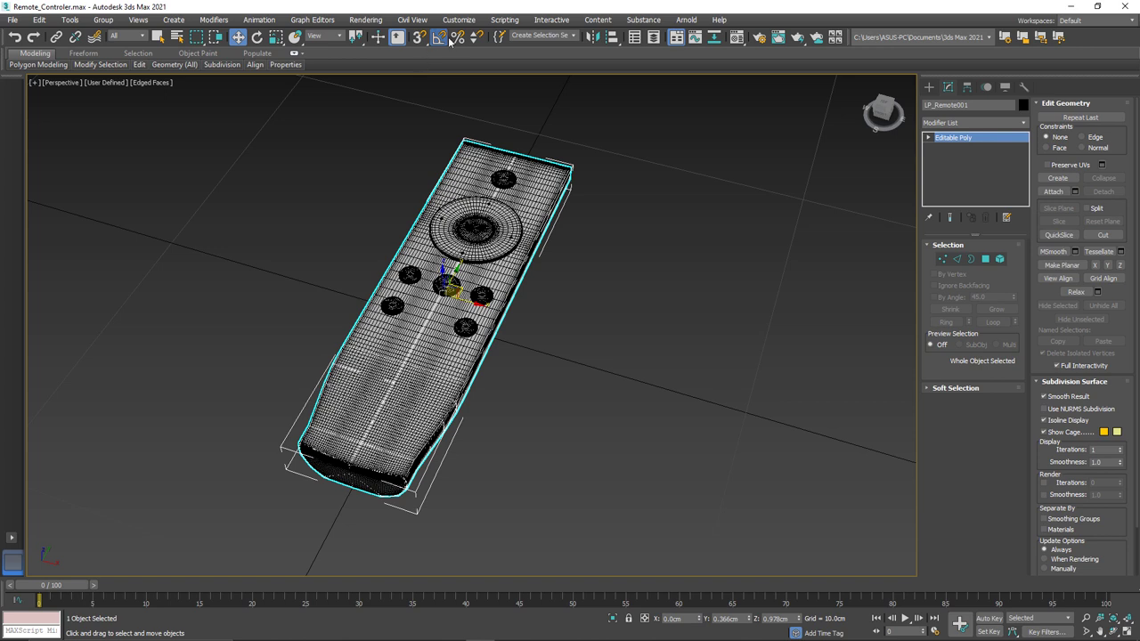
left_click(504, 19)
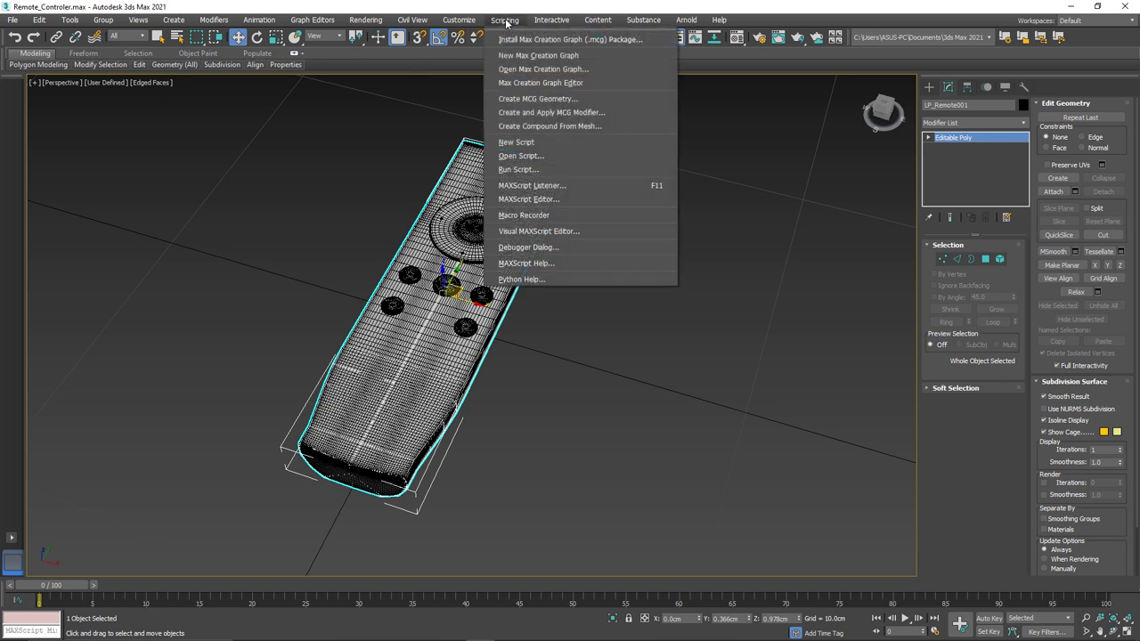
left_click(366, 19)
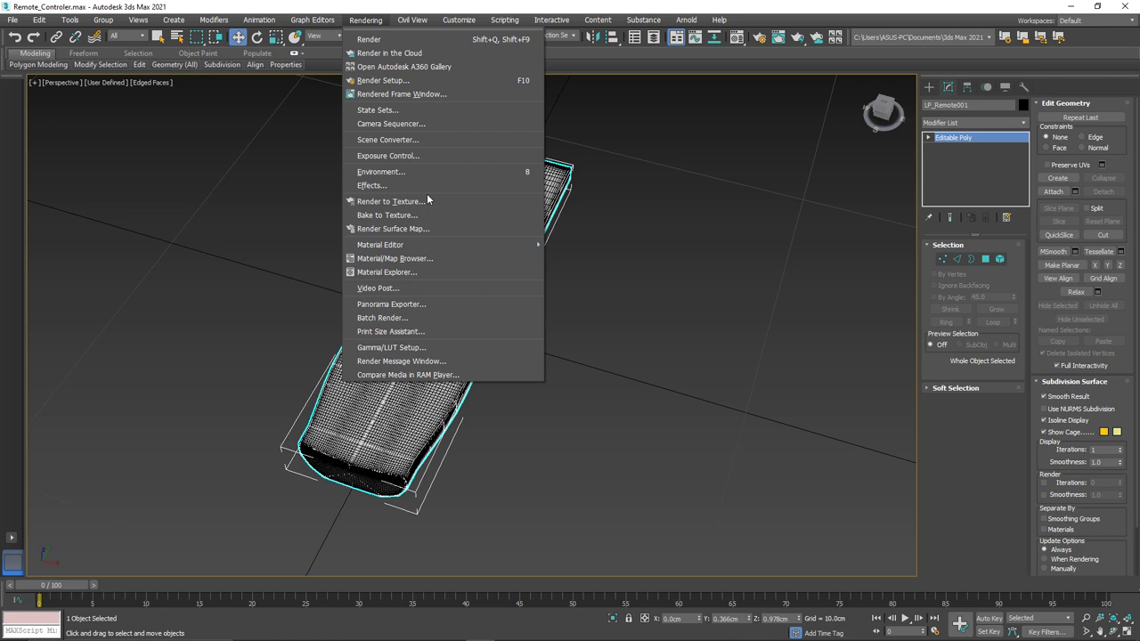
left_click(387, 202)
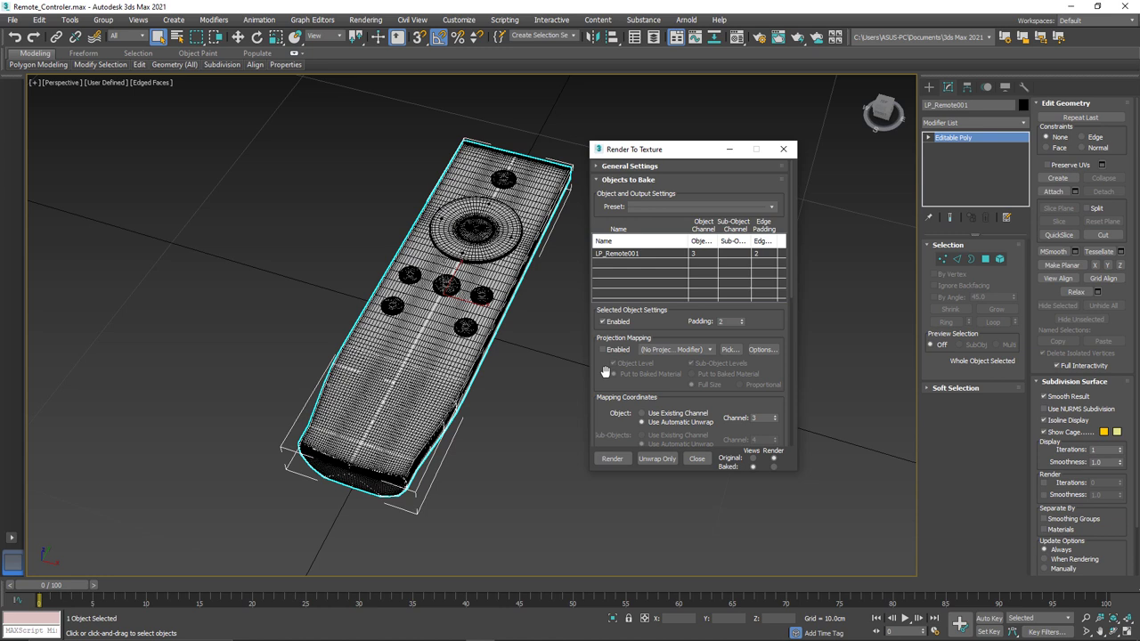
left_click(614, 363)
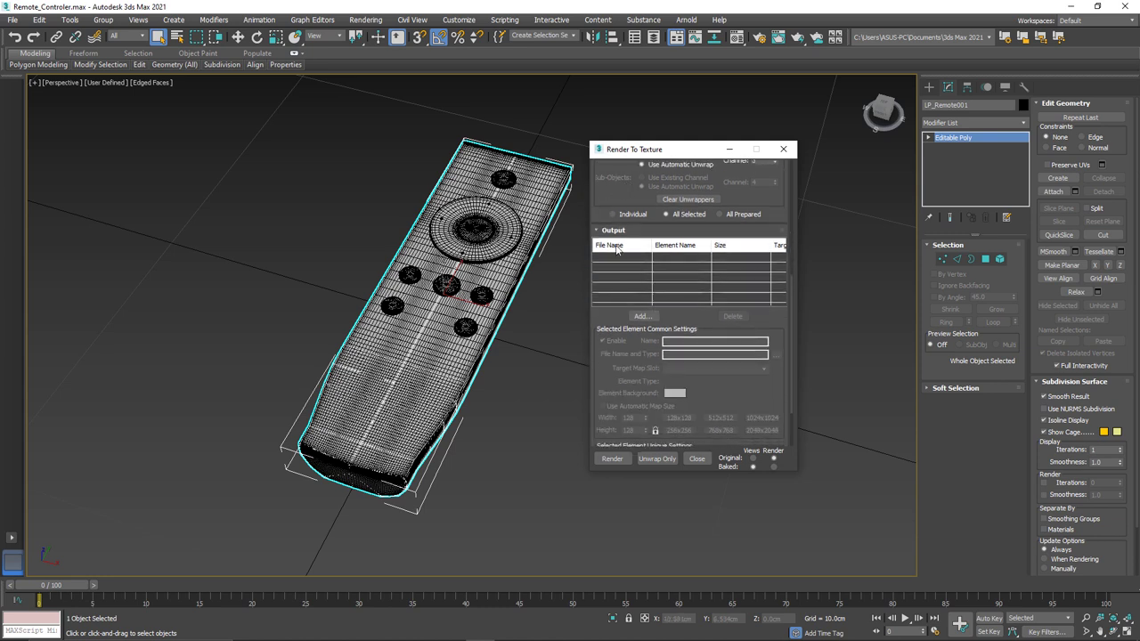
left_click(642, 316)
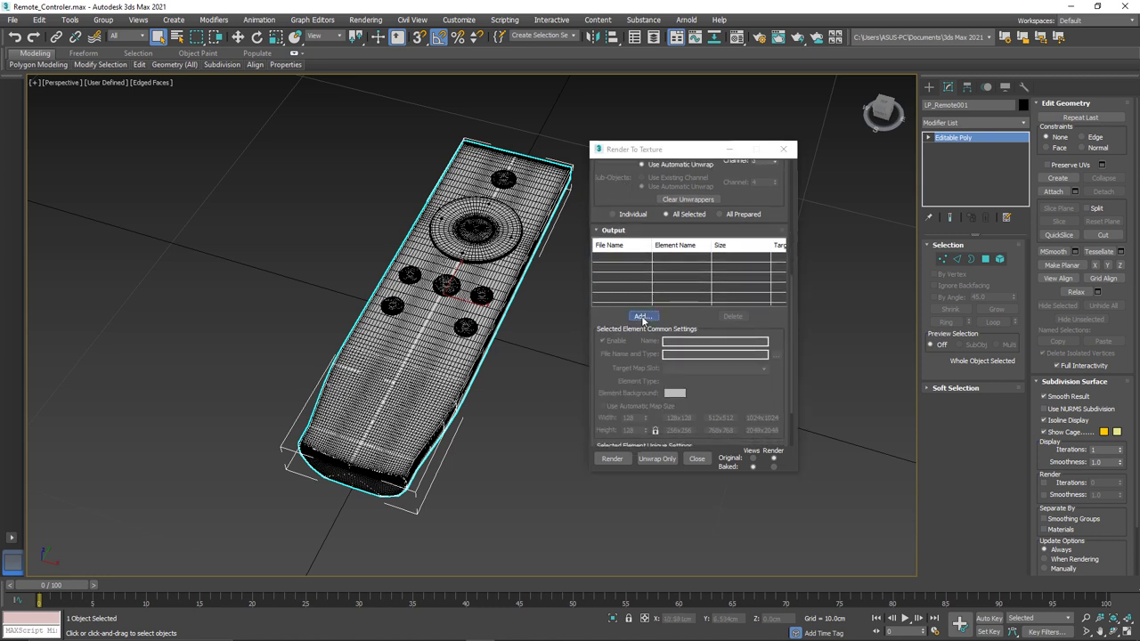
left_click(642, 316)
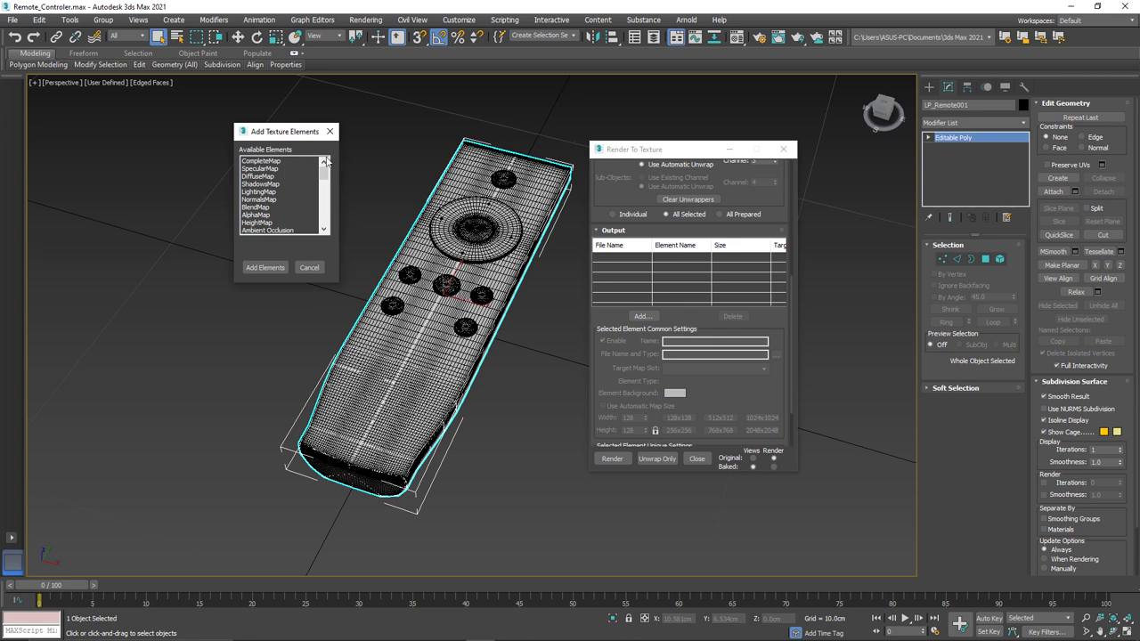
left_click(309, 267)
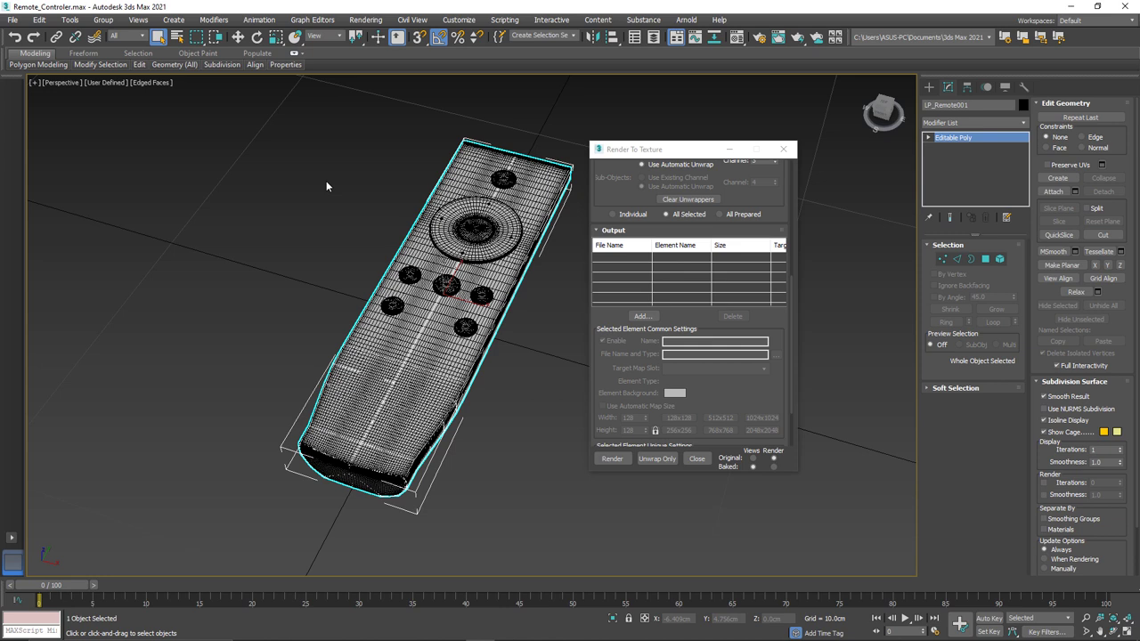
mouse_move(315, 177)
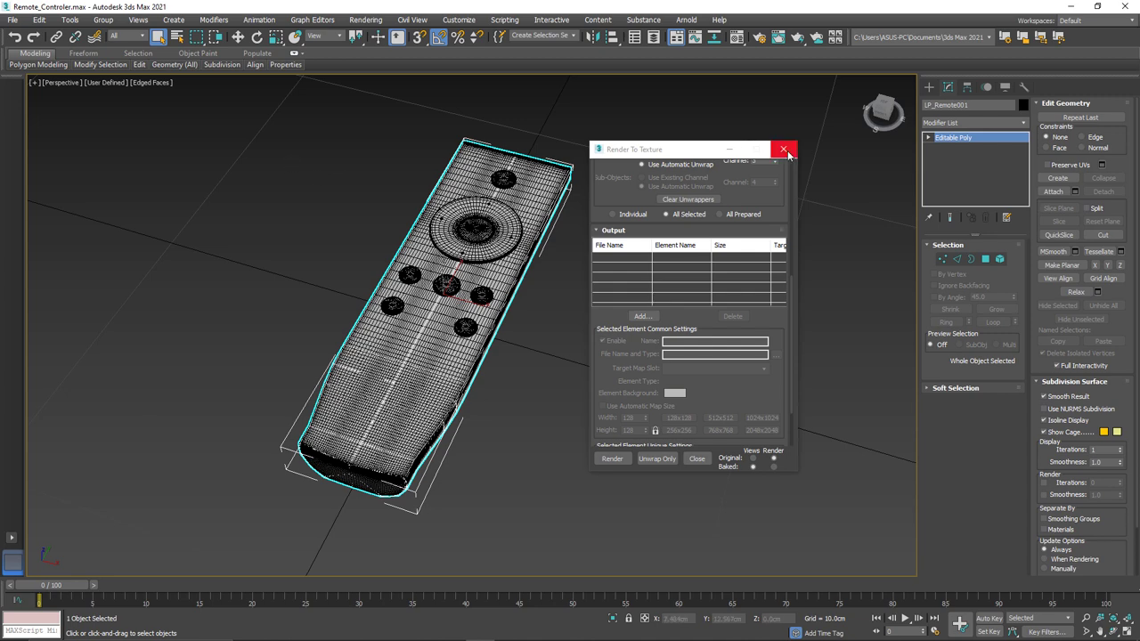
left_click(784, 149)
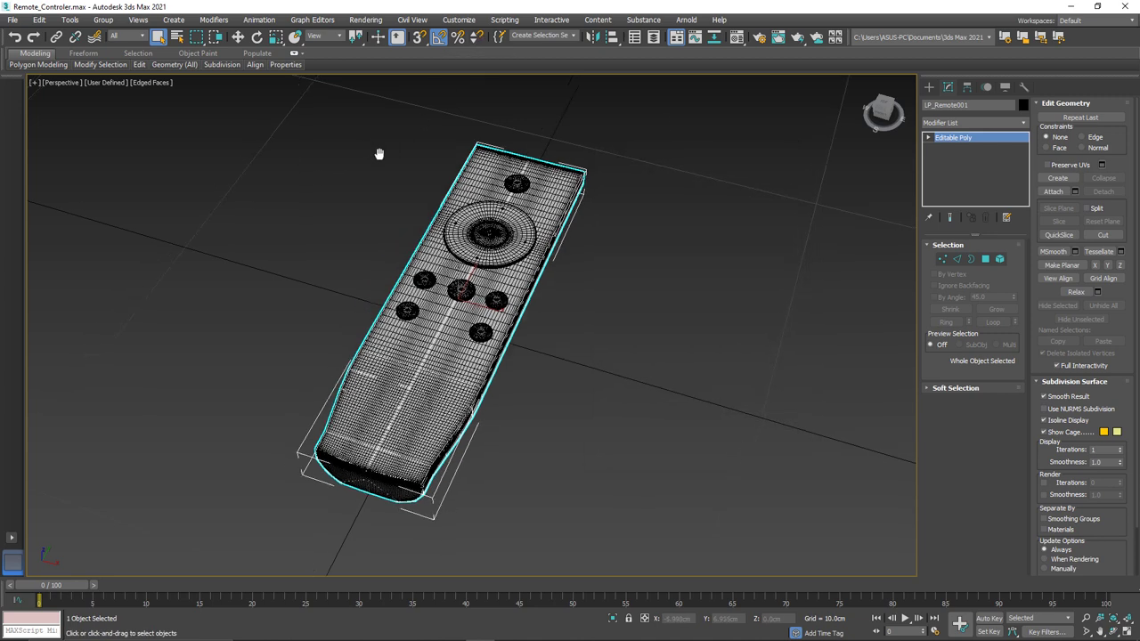
Launch Rendering > Bake to Texture and move its window nearer the screen centre.
left_click(365, 19)
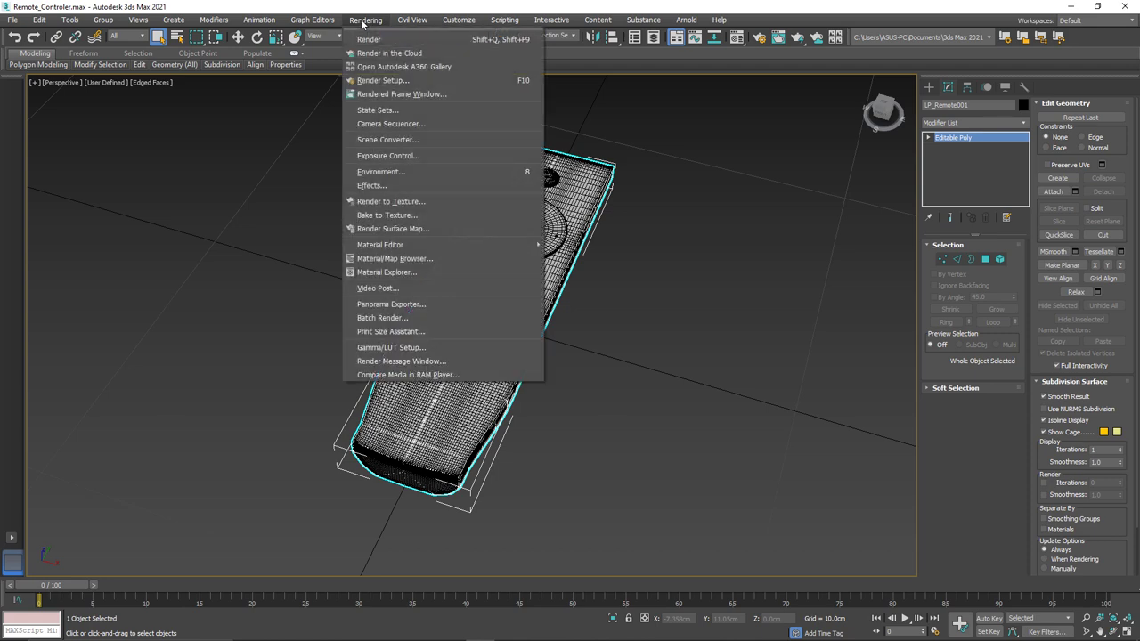
mouse_move(390, 201)
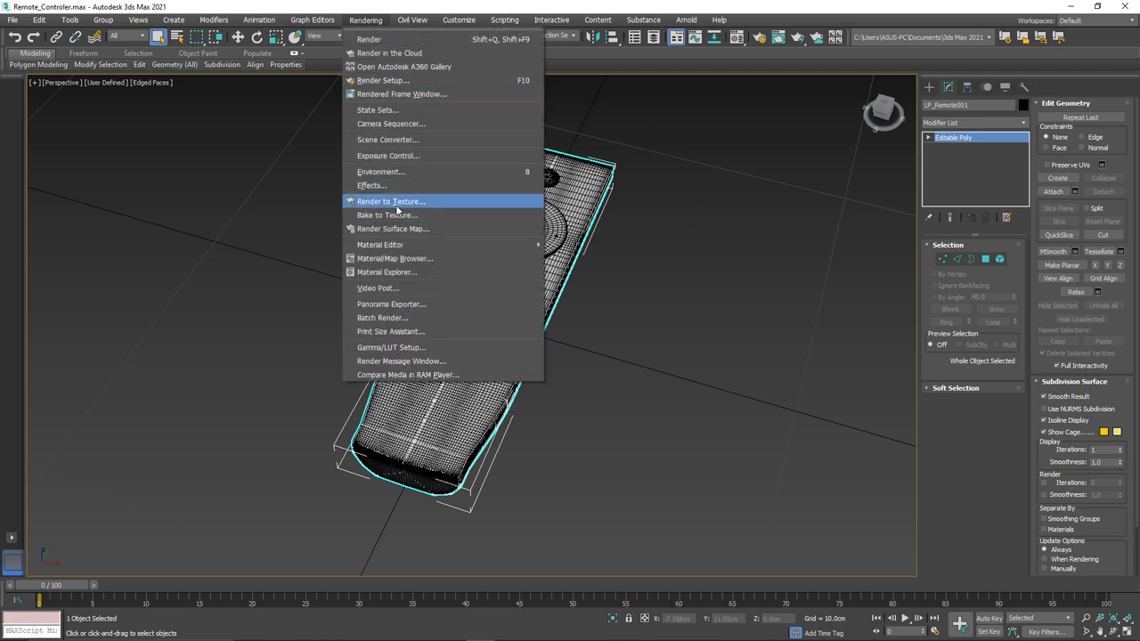
mouse_move(386, 214)
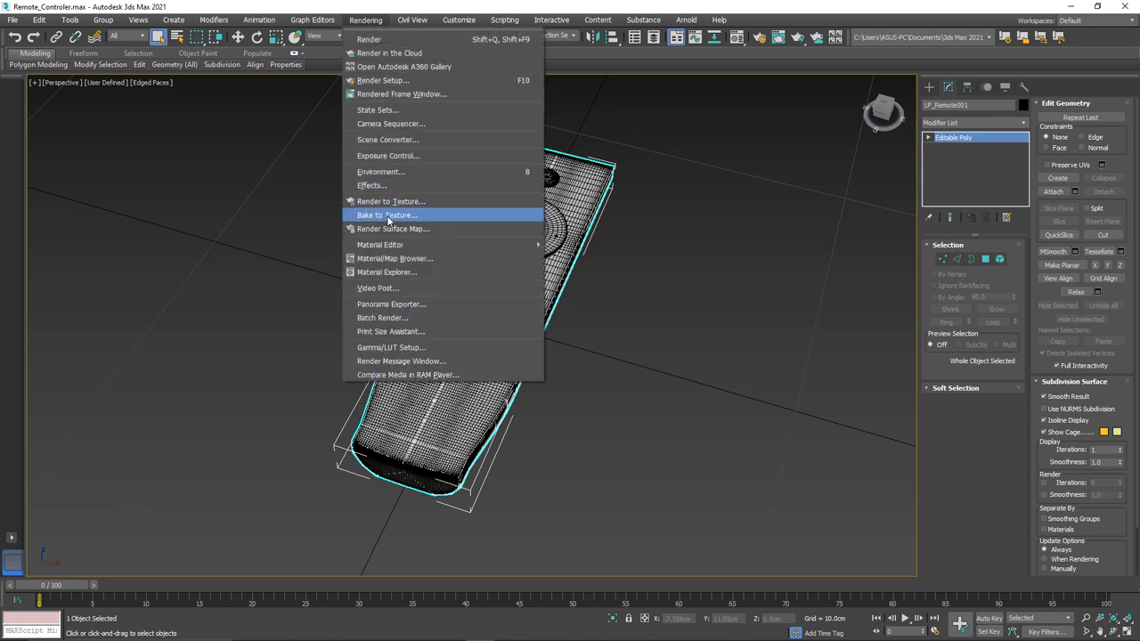
left_click(387, 216)
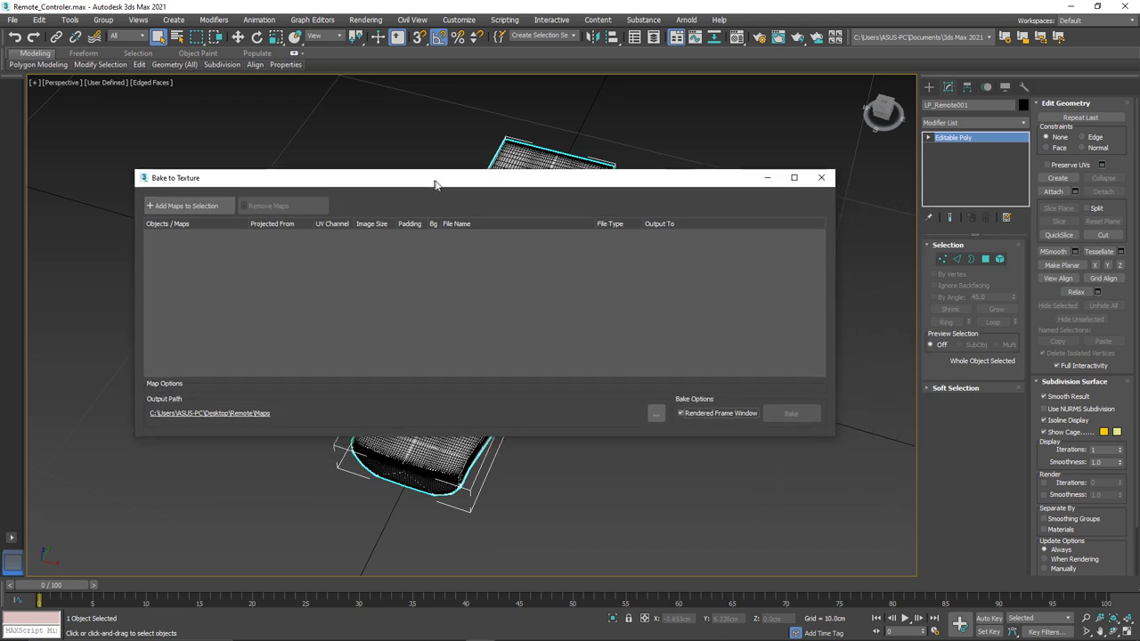
left_click_drag(436, 178, 467, 177)
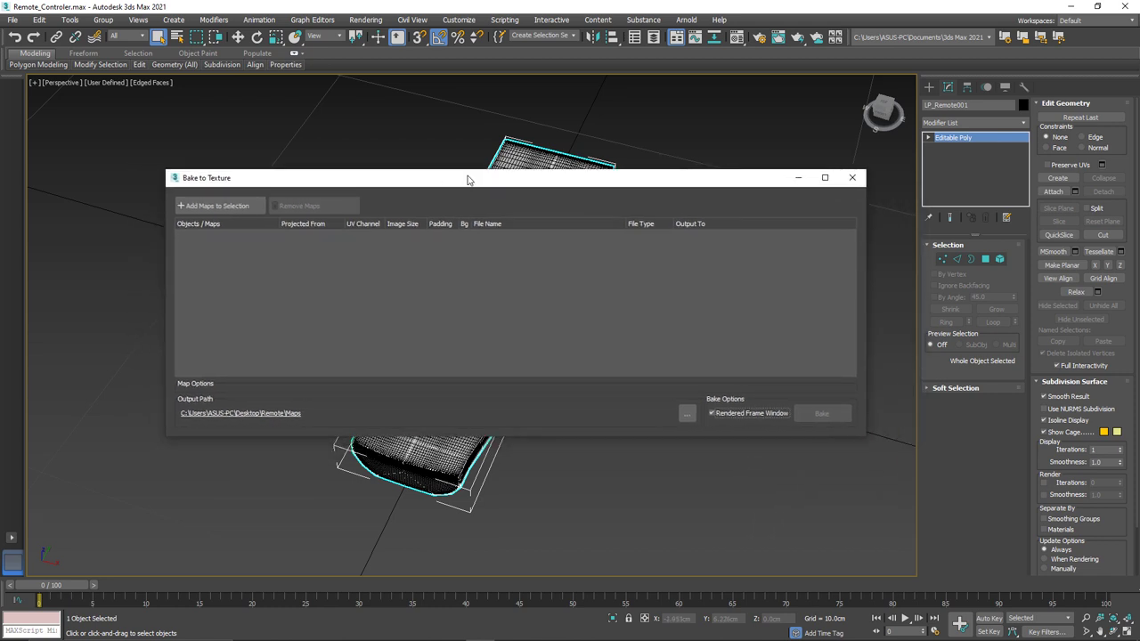
mouse_move(331, 163)
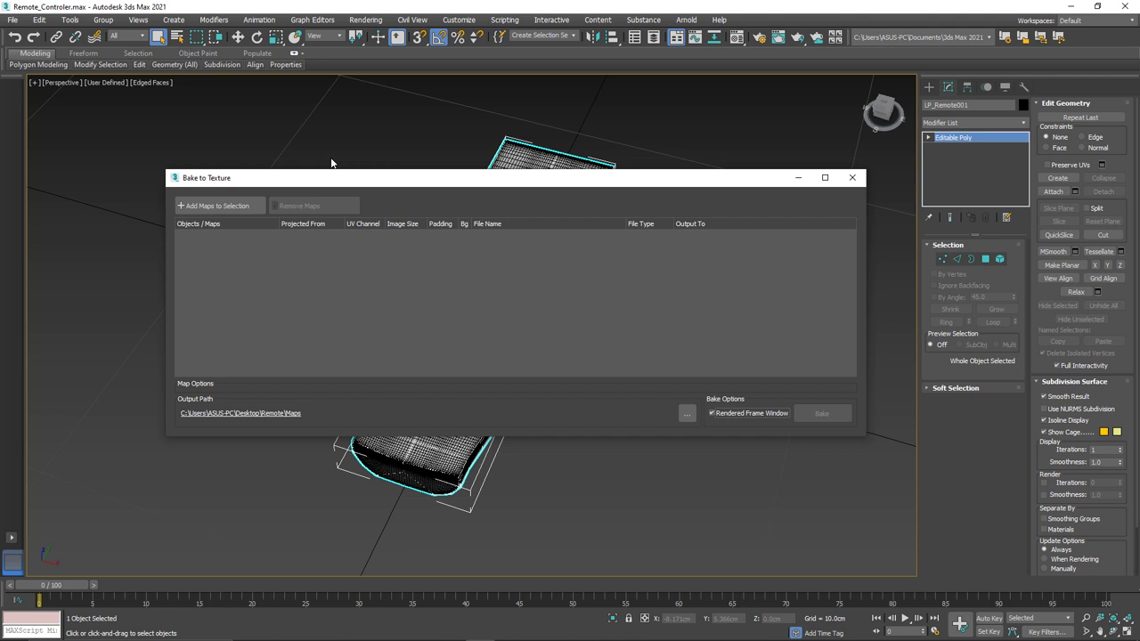
mouse_move(197, 200)
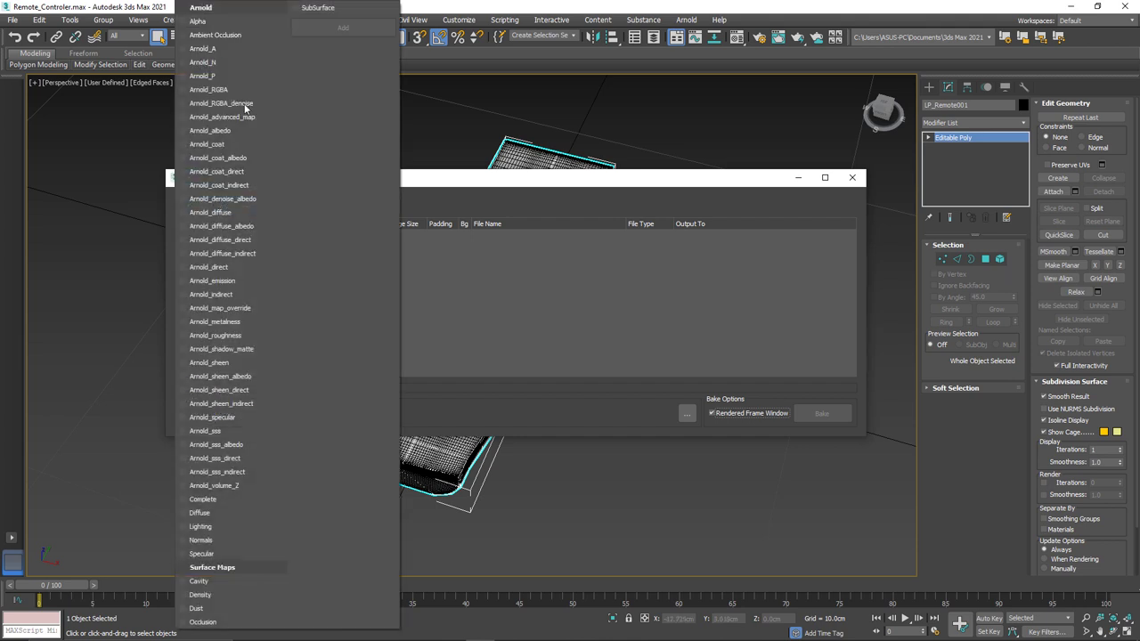
mouse_move(287, 488)
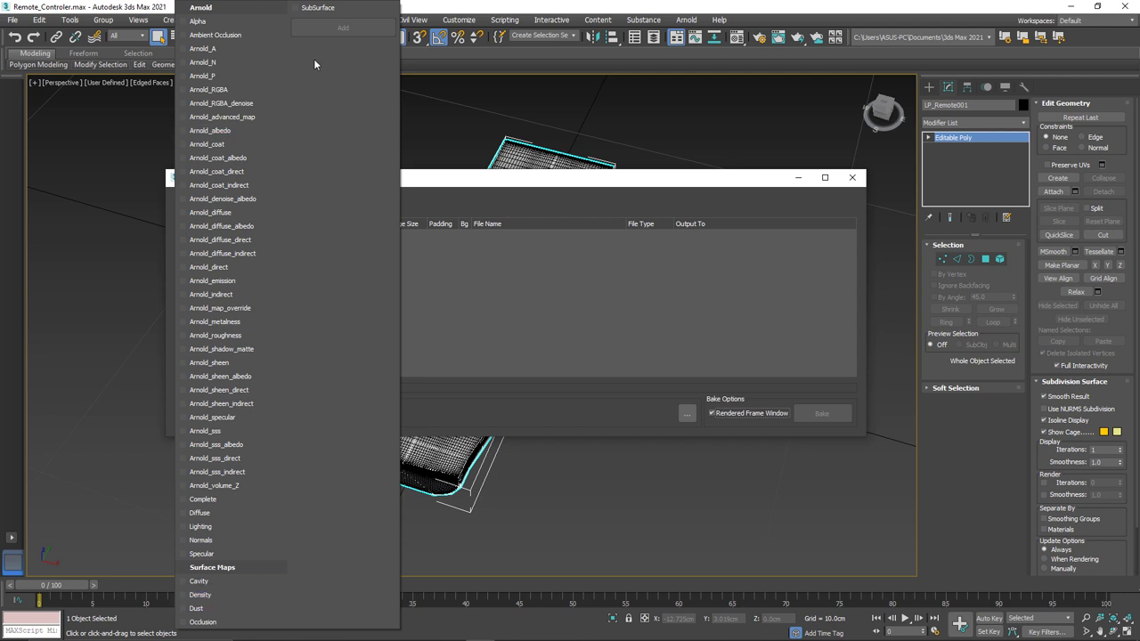
mouse_move(339, 148)
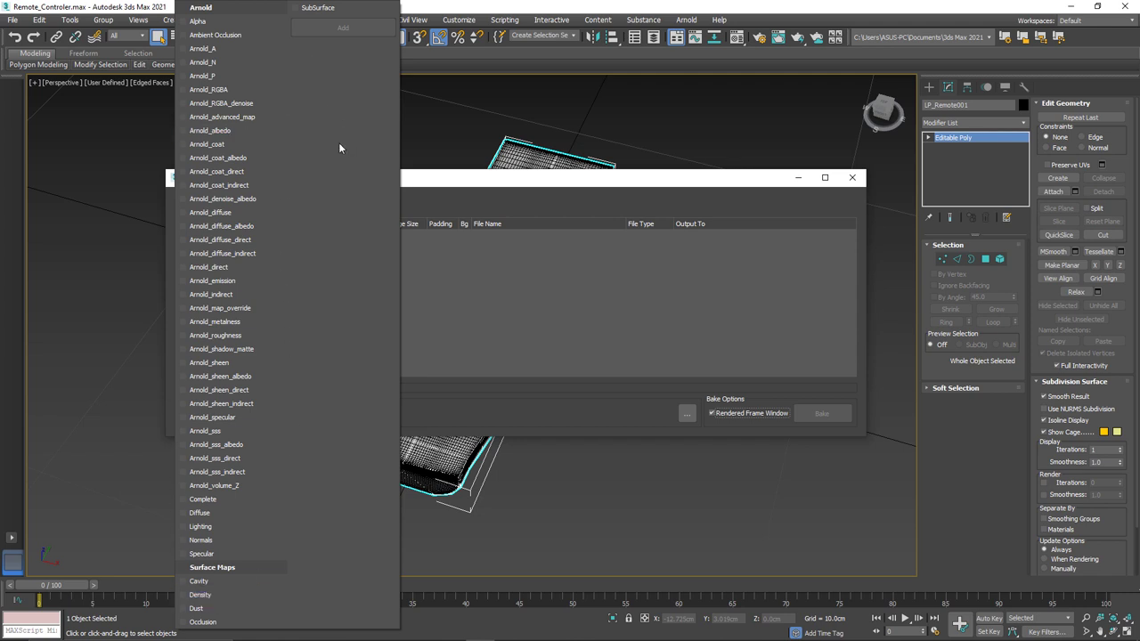
left_click(459, 20)
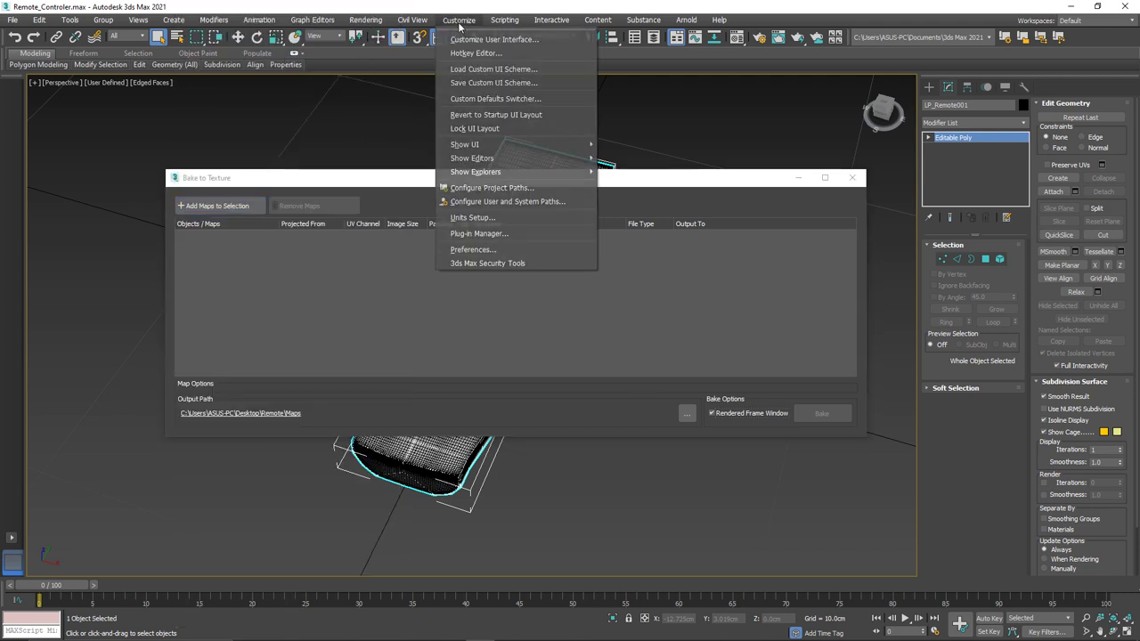
Bring up the Render Setup: Arnold dialog from the Rendering menu.
left_click(366, 20)
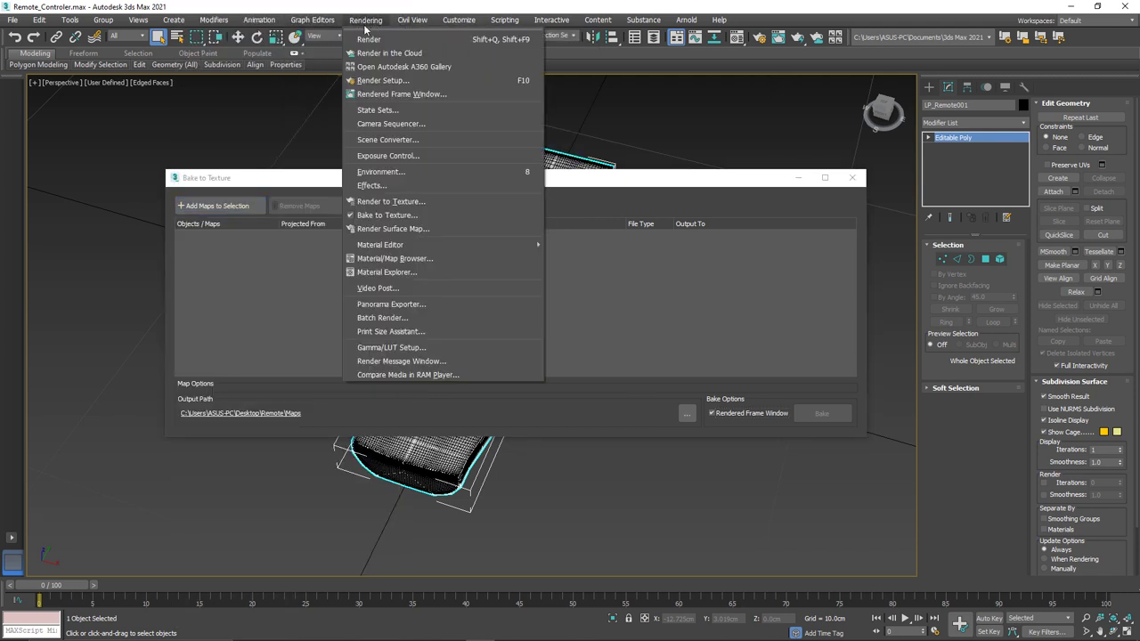
left_click(383, 80)
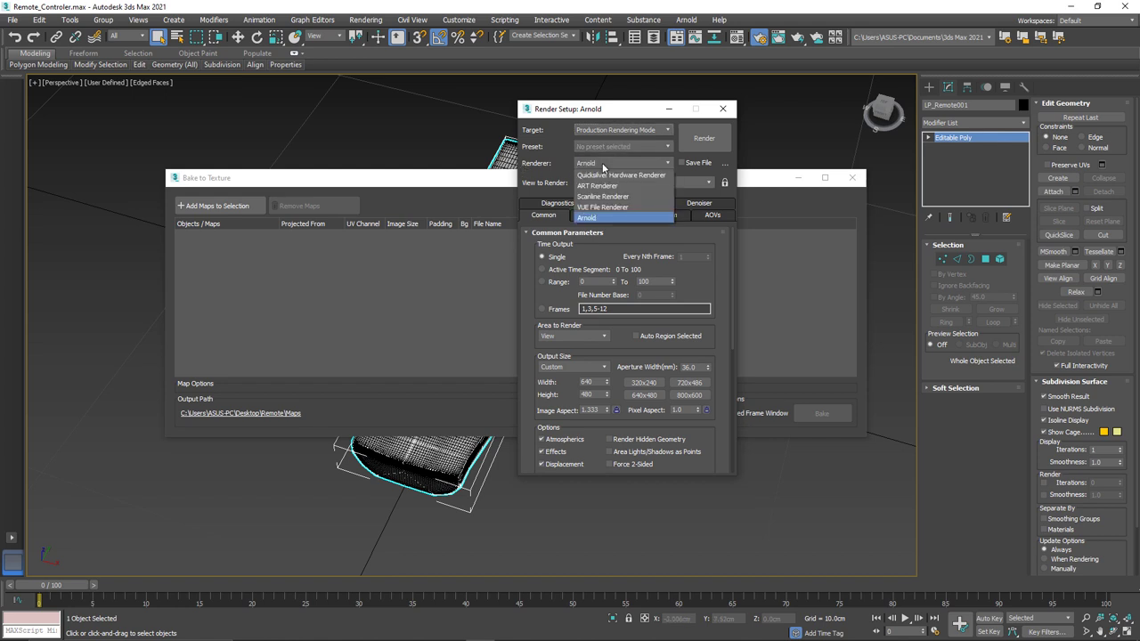
mouse_move(603, 196)
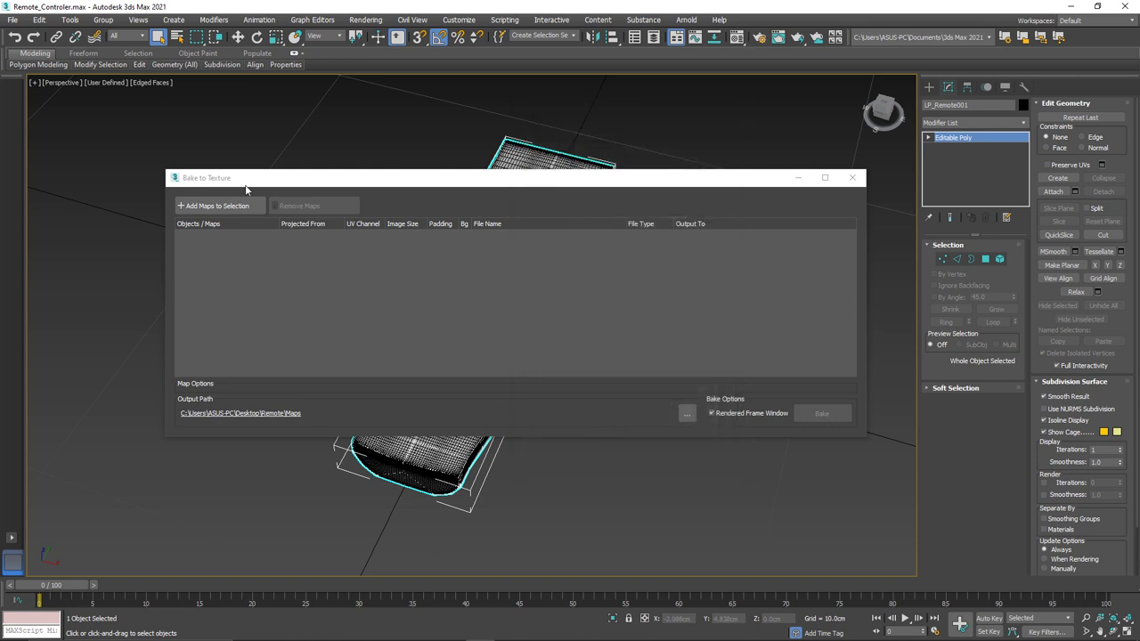
Queue Diffuse and Normals maps for LP_Remote001 under Scanline Renderer, at 2048 PNG.
left_click(218, 206)
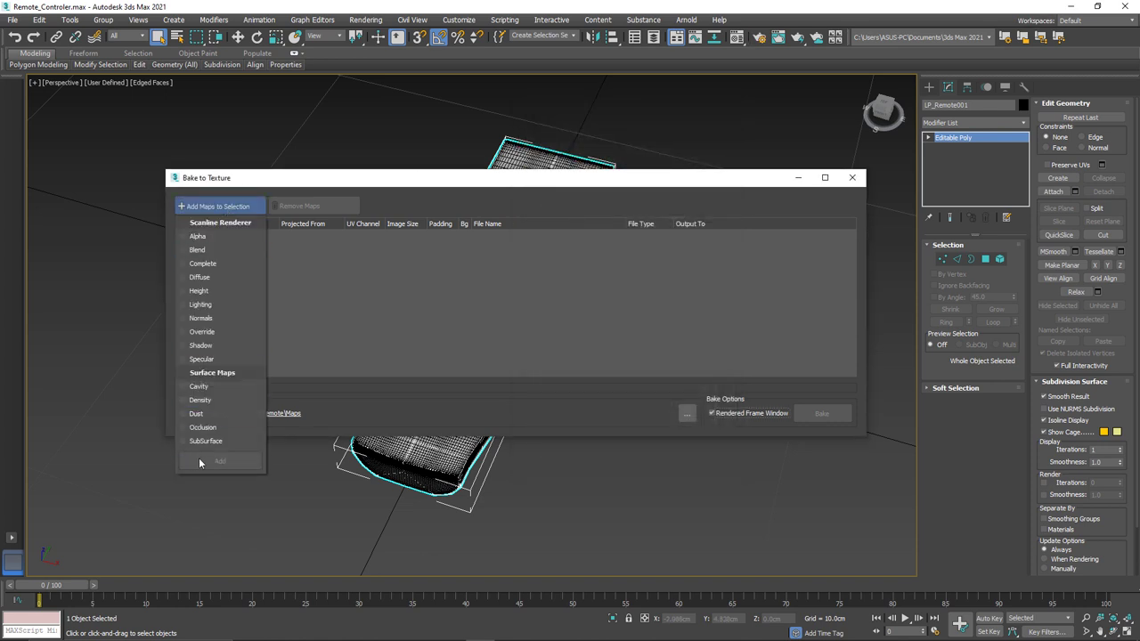
left_click(197, 236)
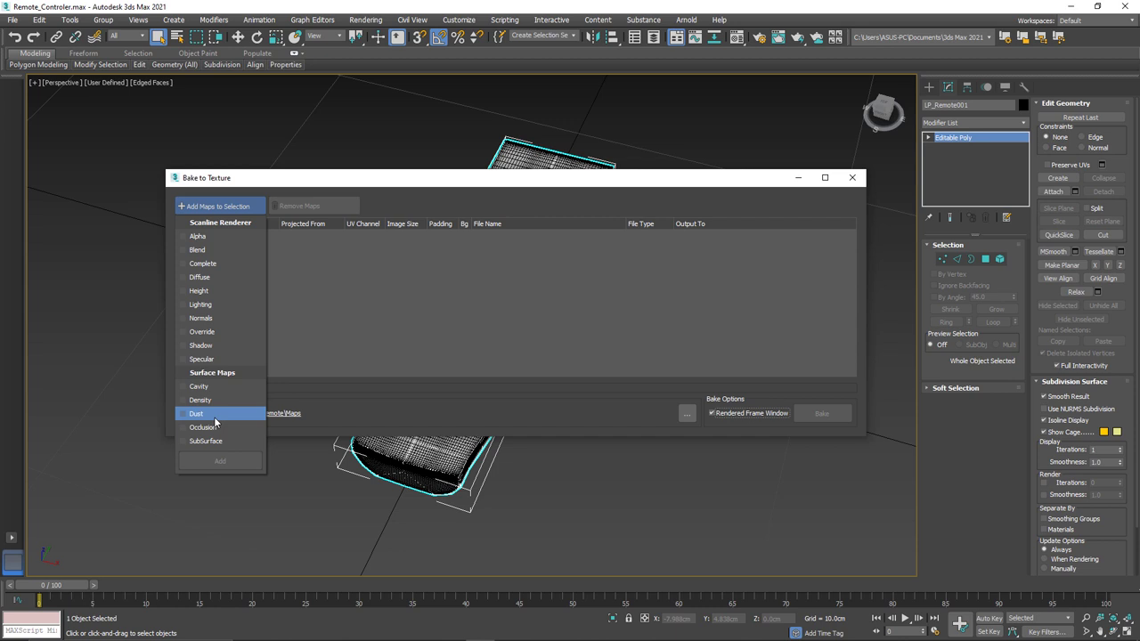
mouse_move(205, 522)
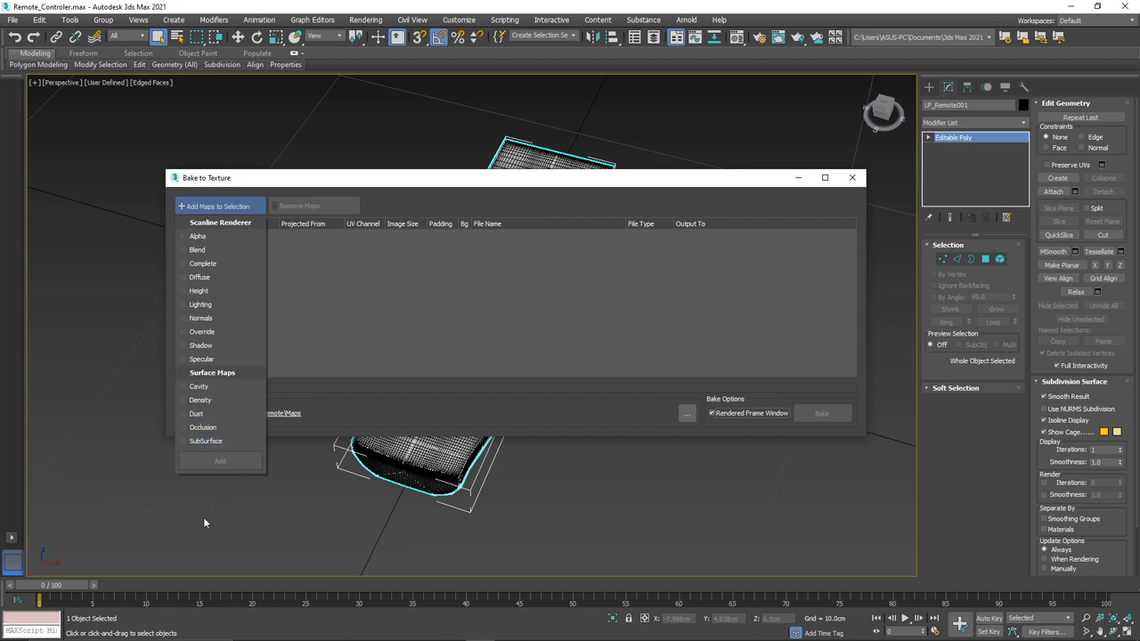
left_click(201, 318)
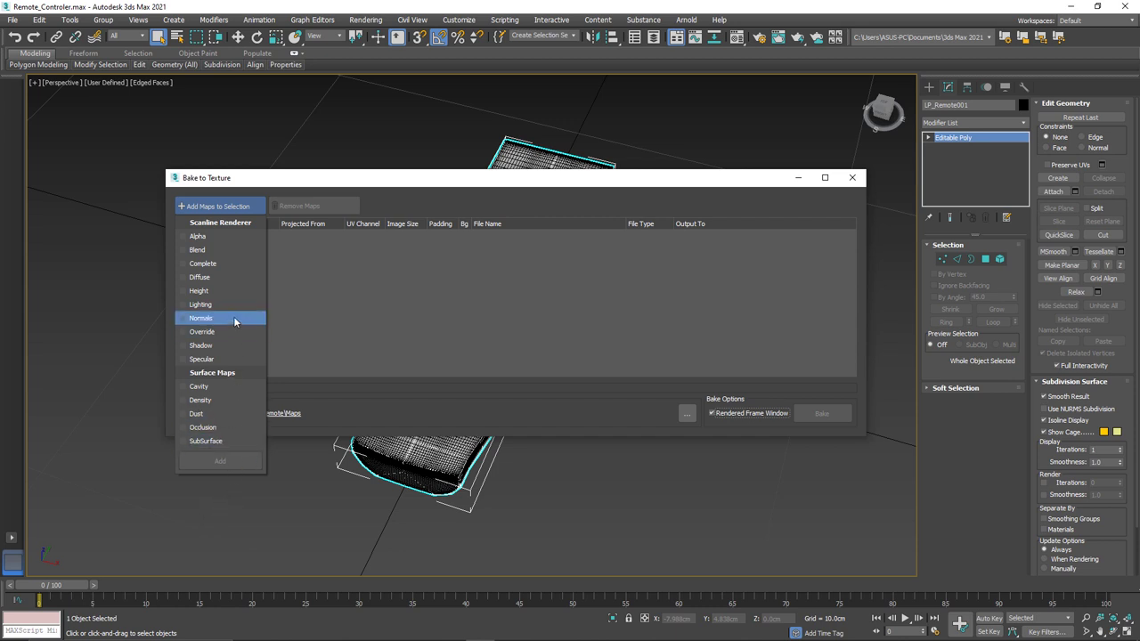
left_click(199, 277)
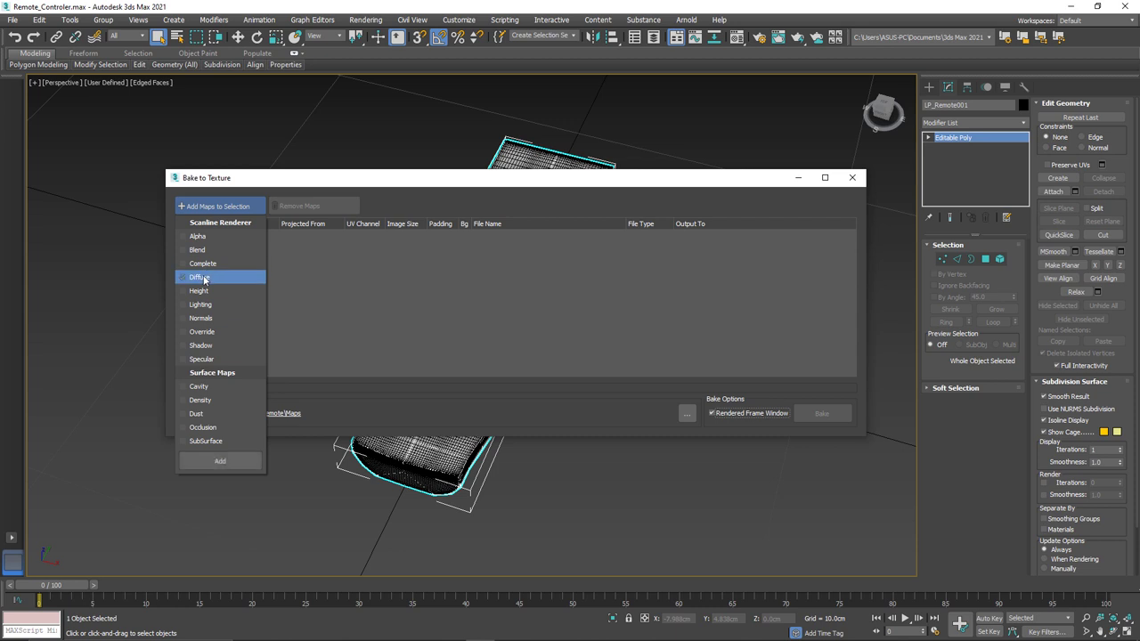
left_click(200, 318)
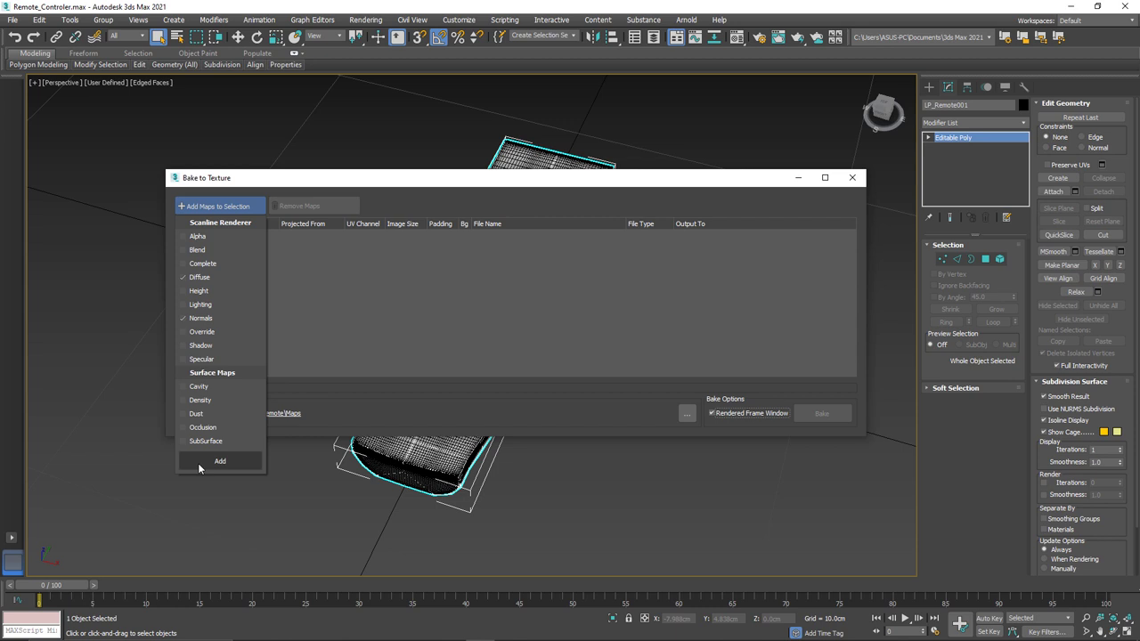
left_click(220, 460)
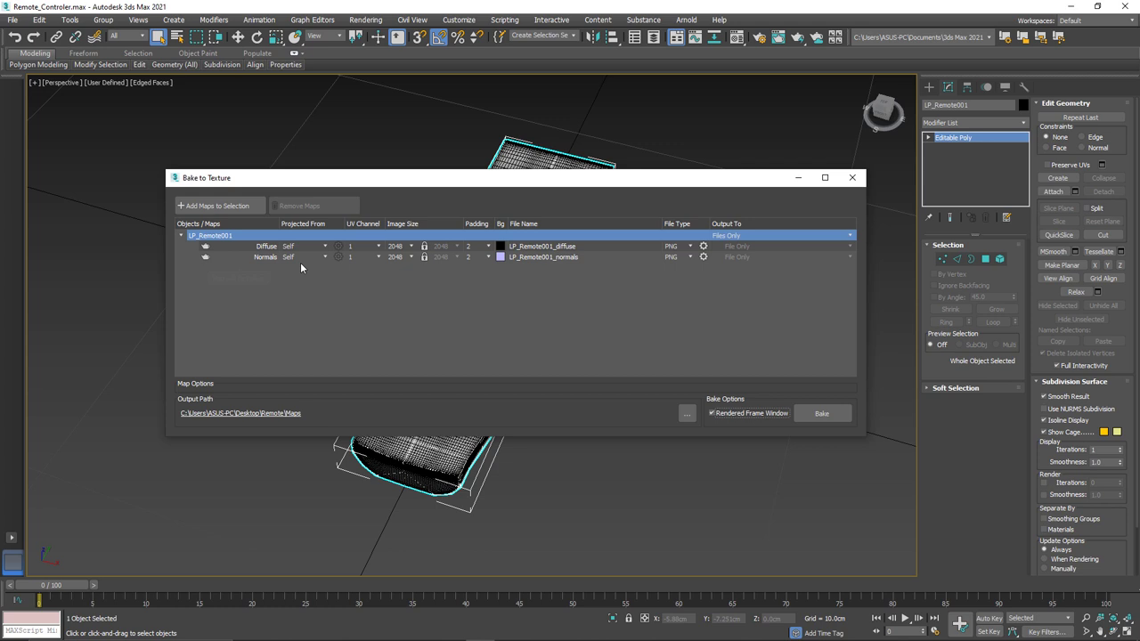
mouse_move(246, 292)
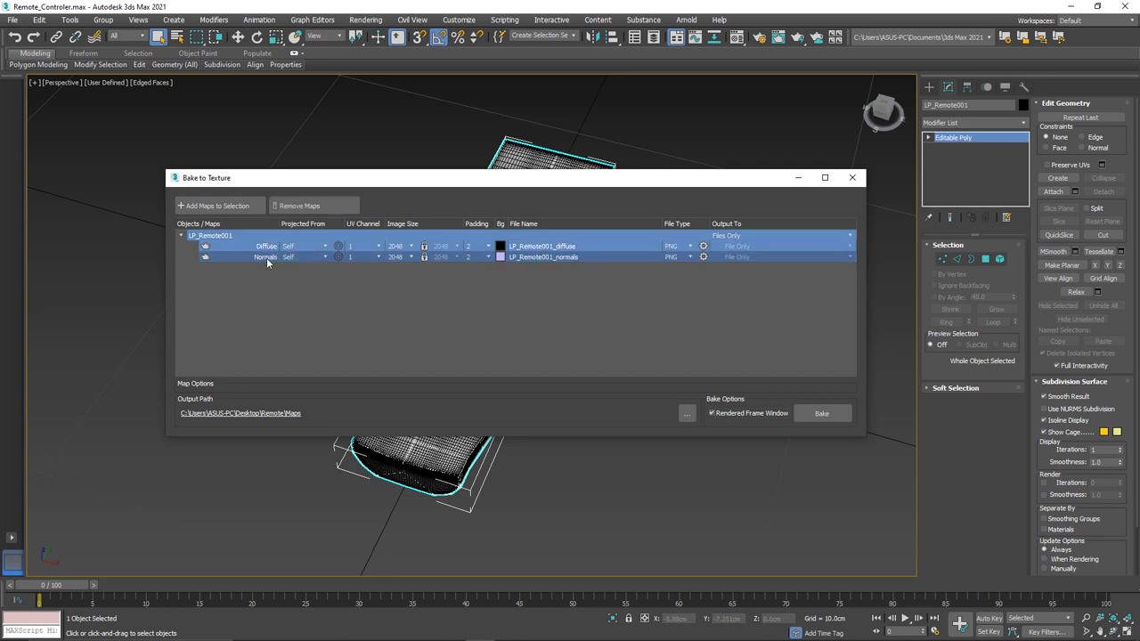
mouse_move(272, 263)
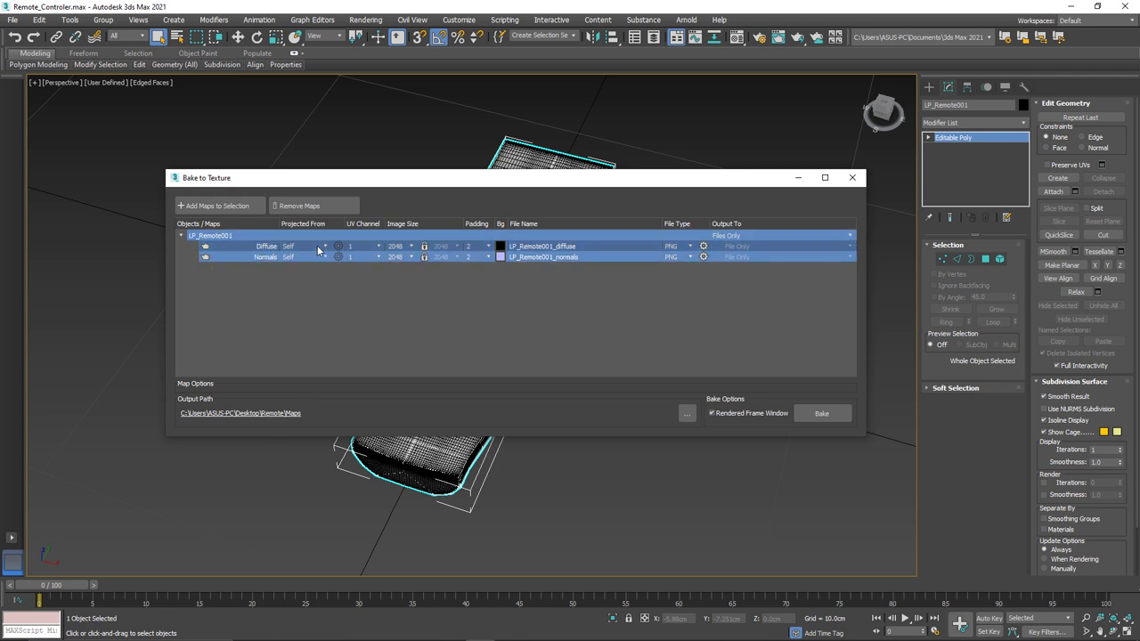
Set both maps' Projected From source to HP_Remote via Pick From List.
left_click(322, 245)
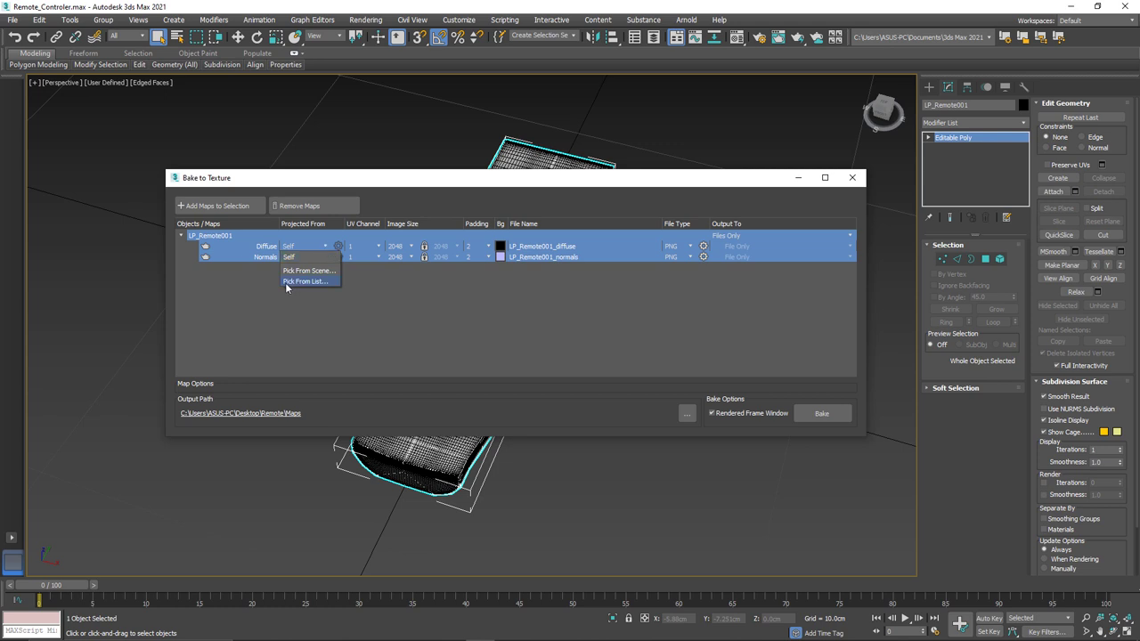
left_click(306, 281)
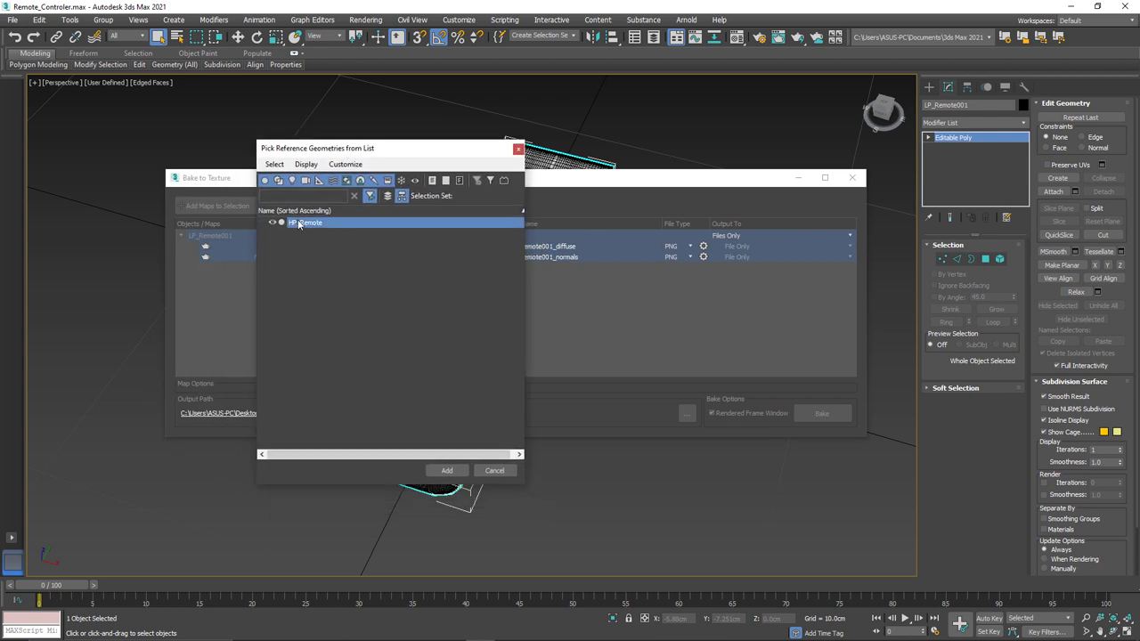
left_click(446, 470)
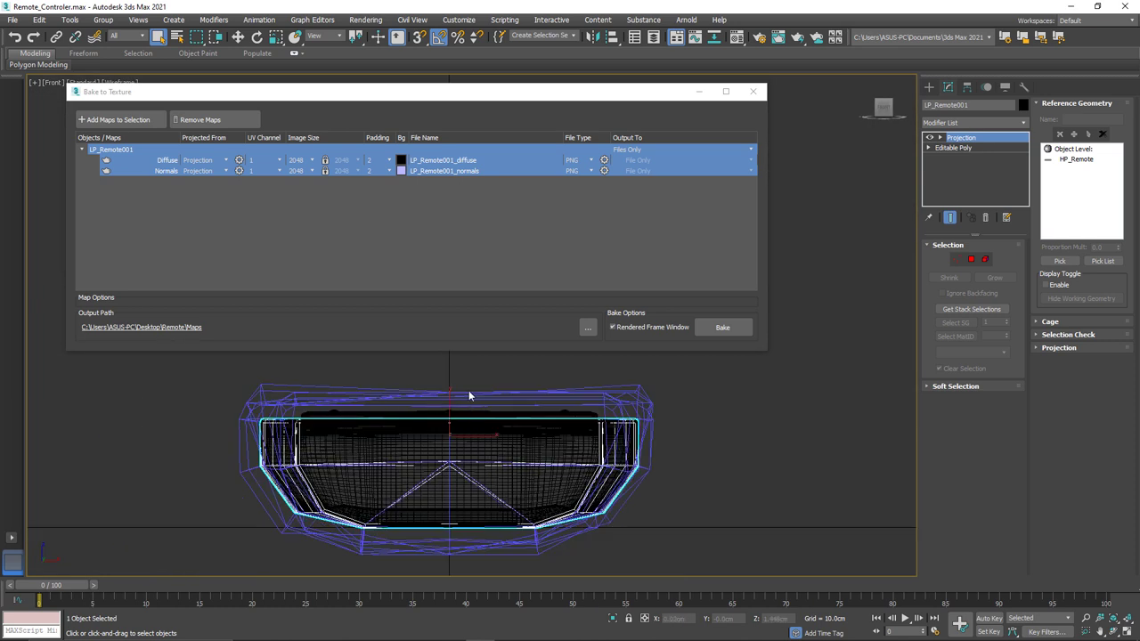
Open Projection Options for the selected Diffuse and Normals maps.
left_click(1050, 321)
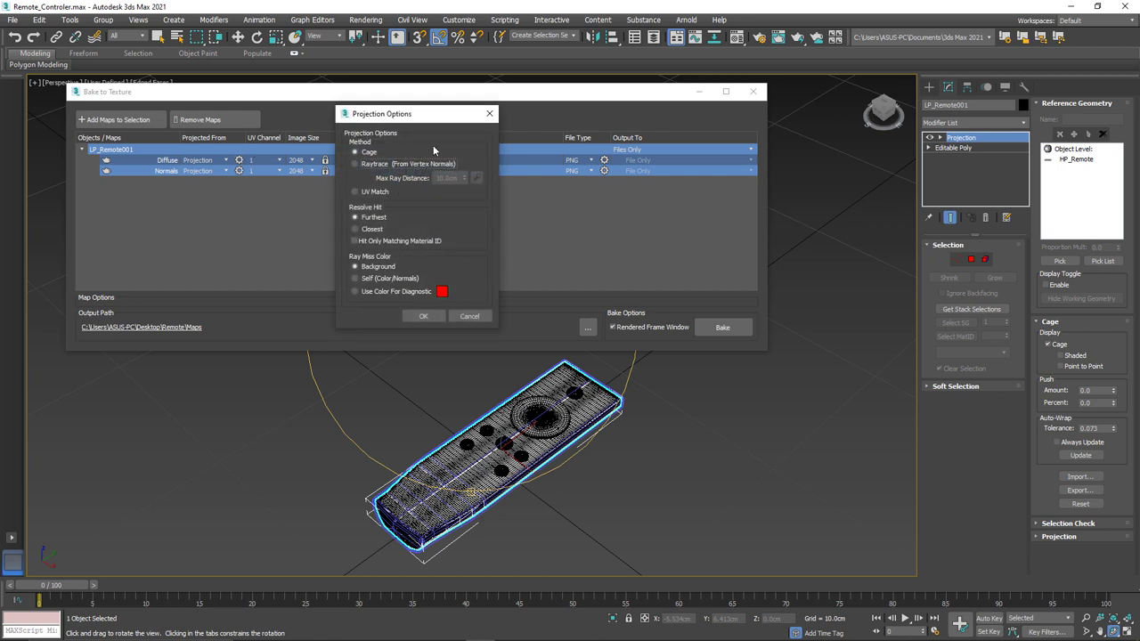
mouse_move(430, 176)
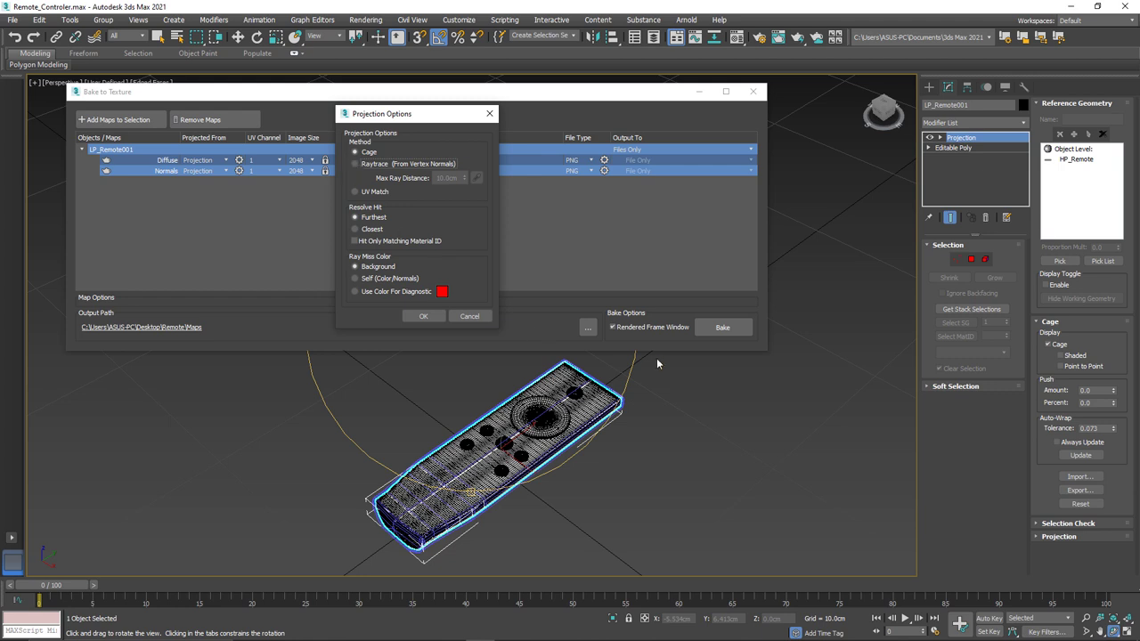
Compare Raytrace and Cage projection, then keep Cage and confirm with OK.
left_click(355, 164)
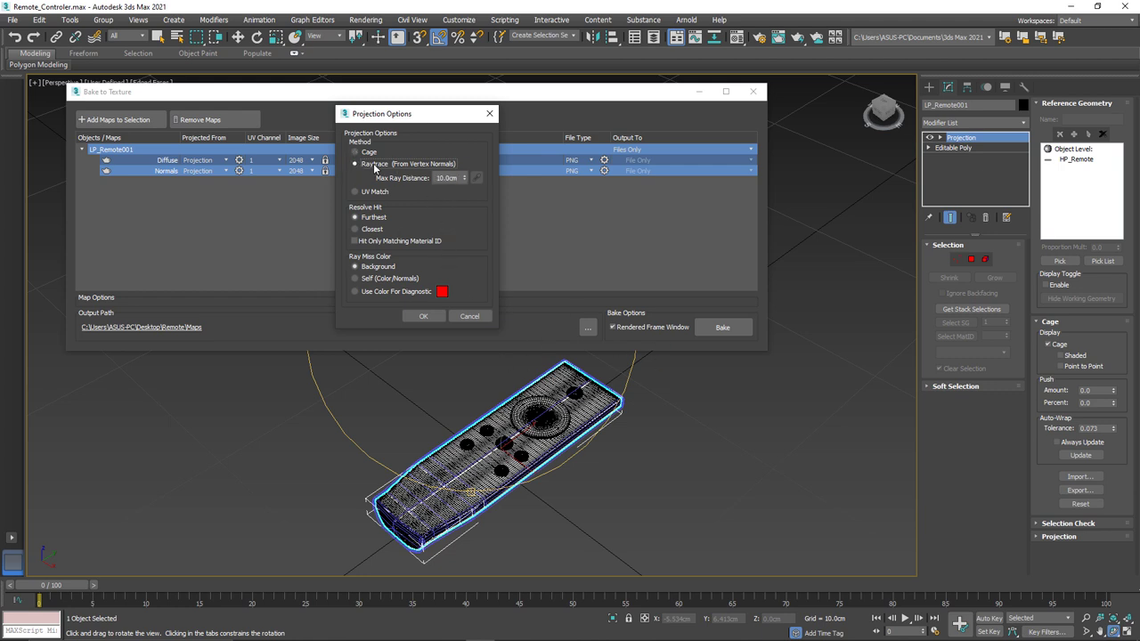
left_click(355, 152)
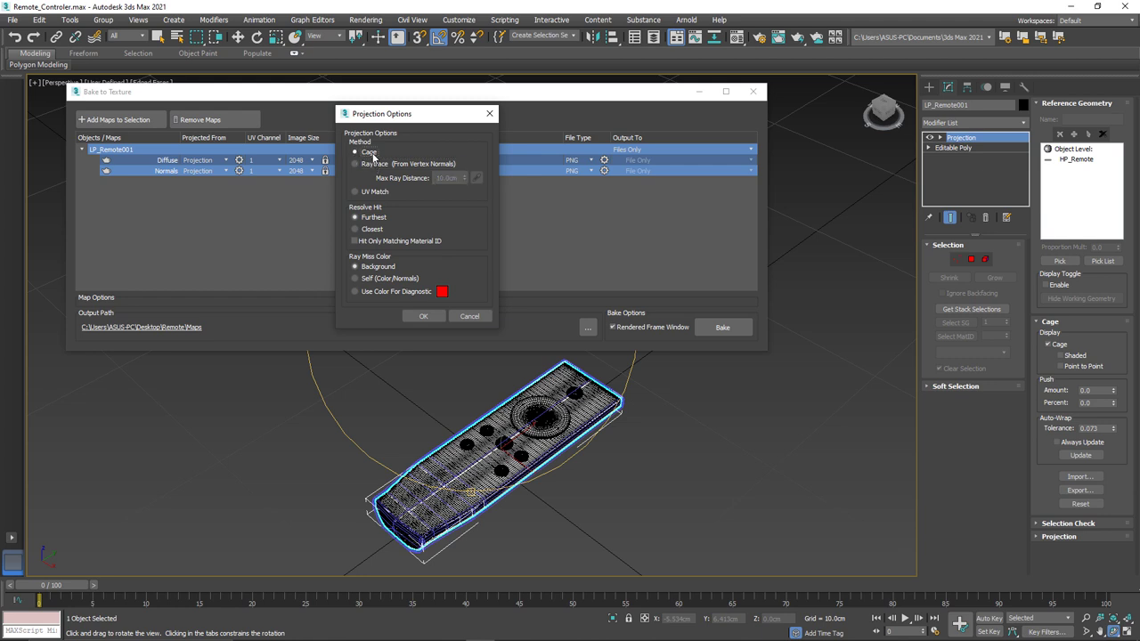
left_click(356, 152)
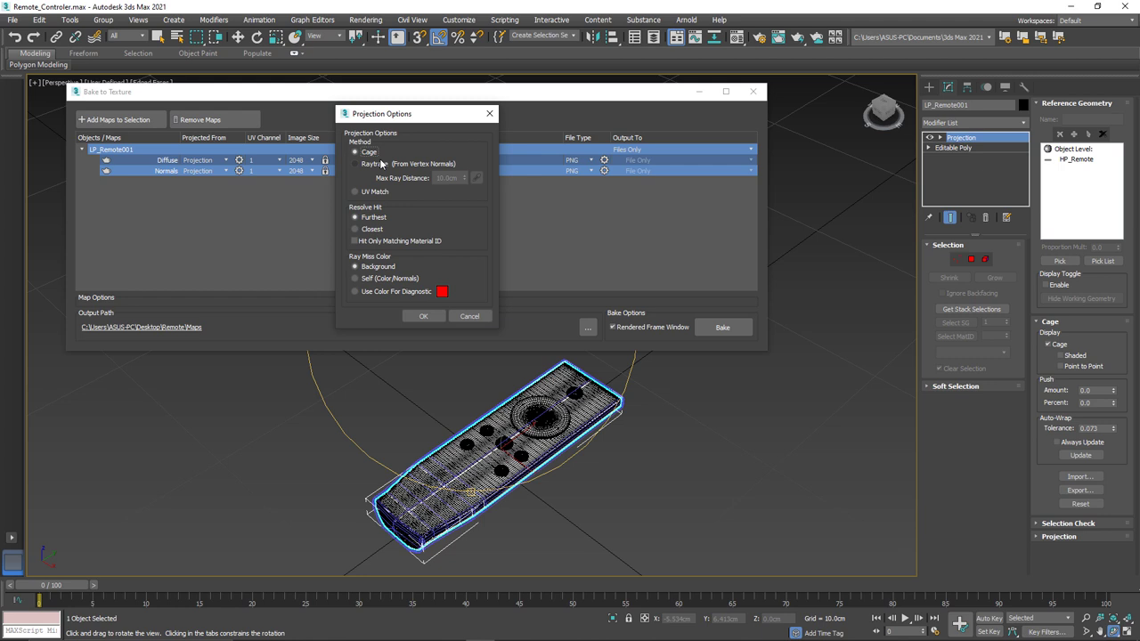
mouse_move(386, 167)
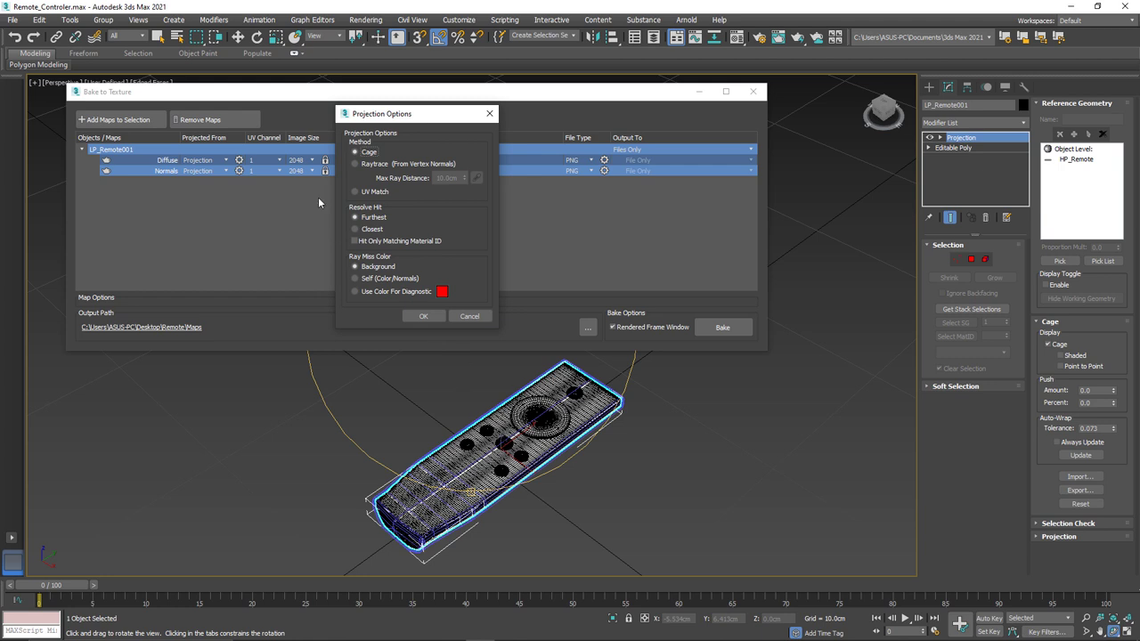
left_click(356, 164)
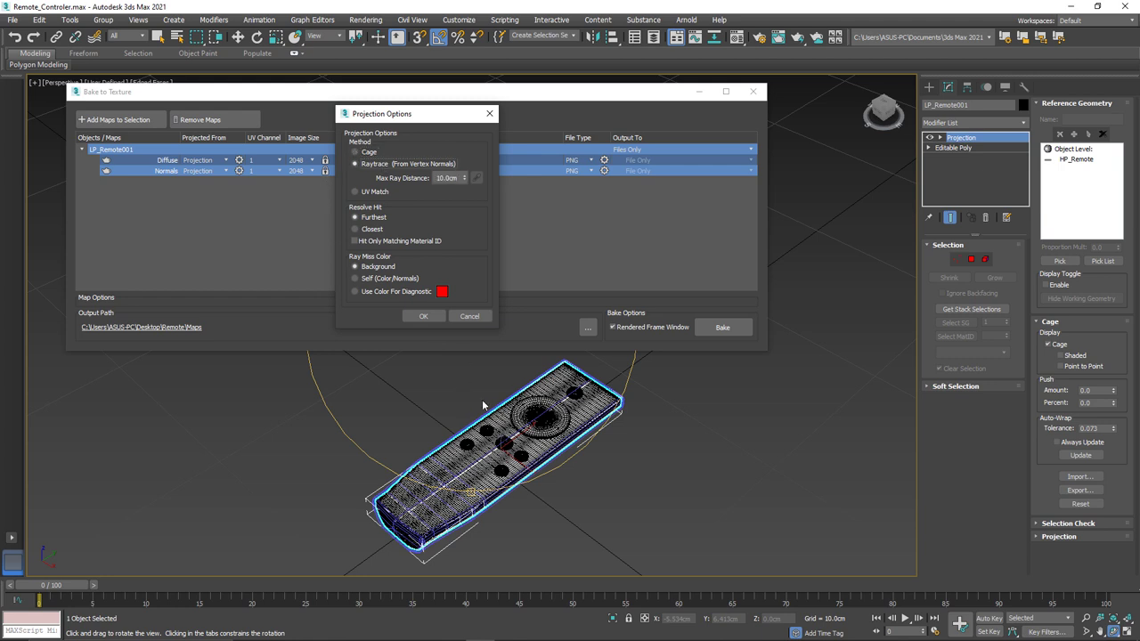
left_click(356, 152)
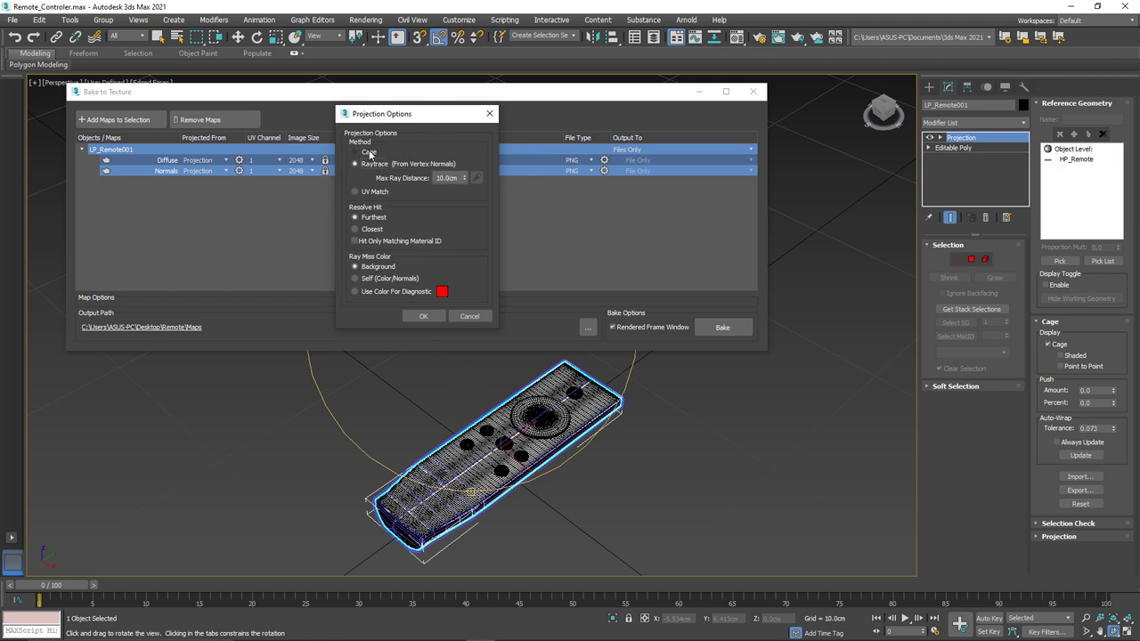
left_click(355, 151)
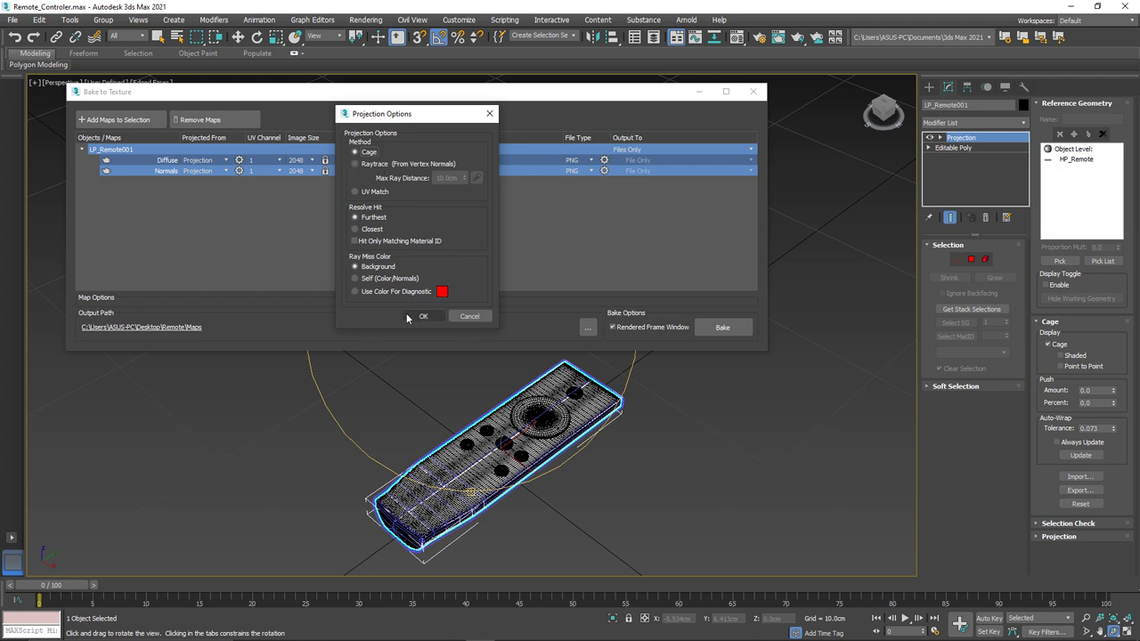
left_click(423, 316)
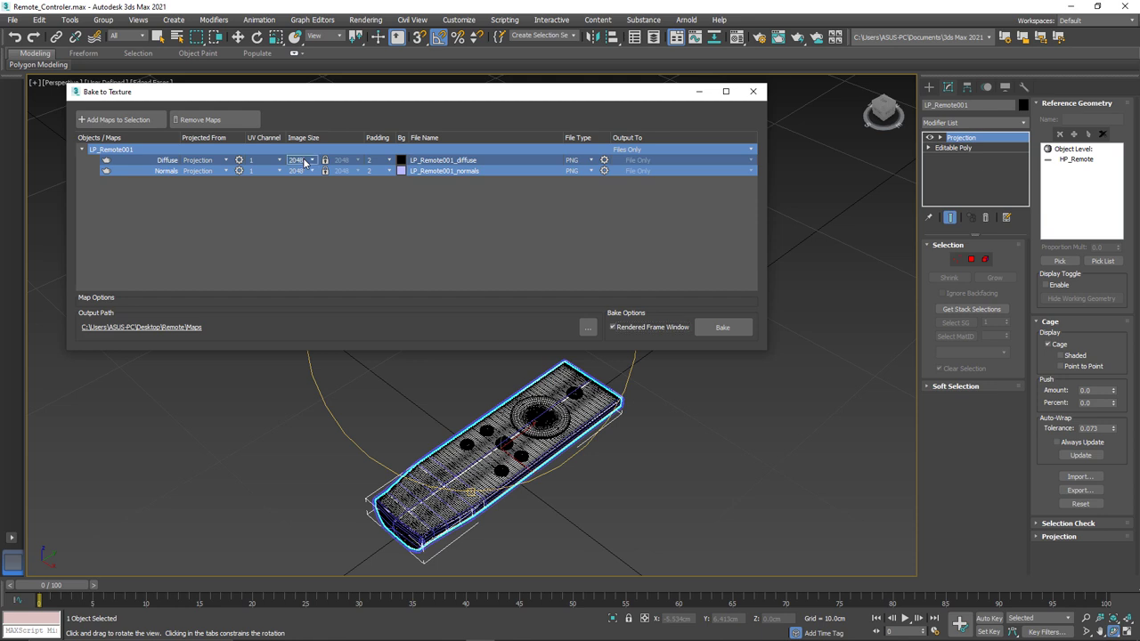
Change the Diffuse and Normals maps' image size to 1024.
left_click(312, 158)
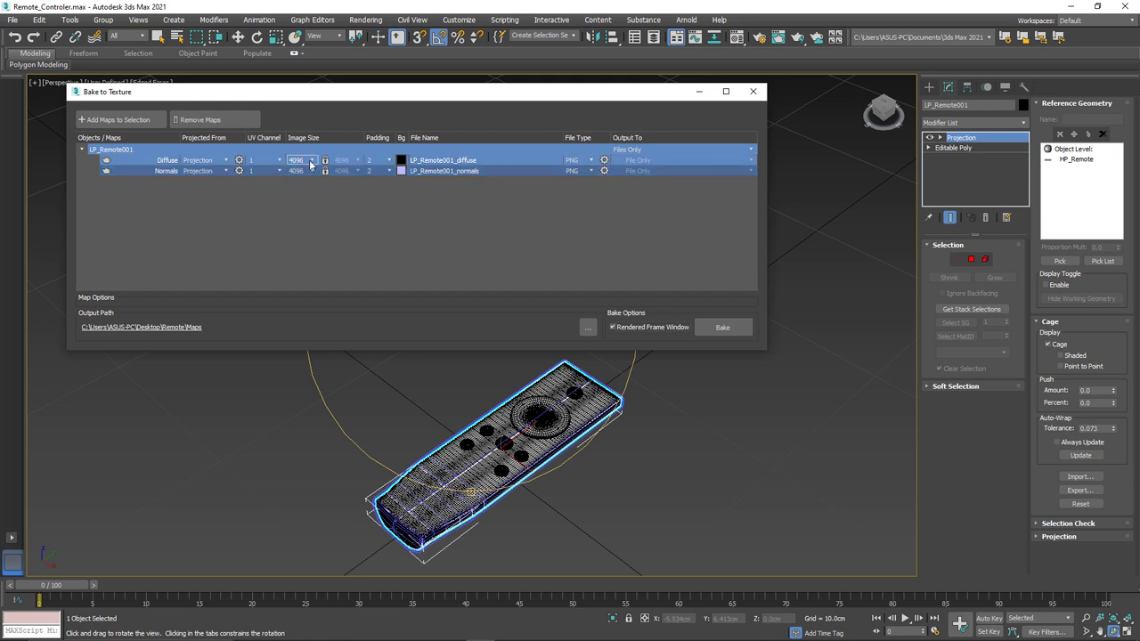
left_click(311, 160)
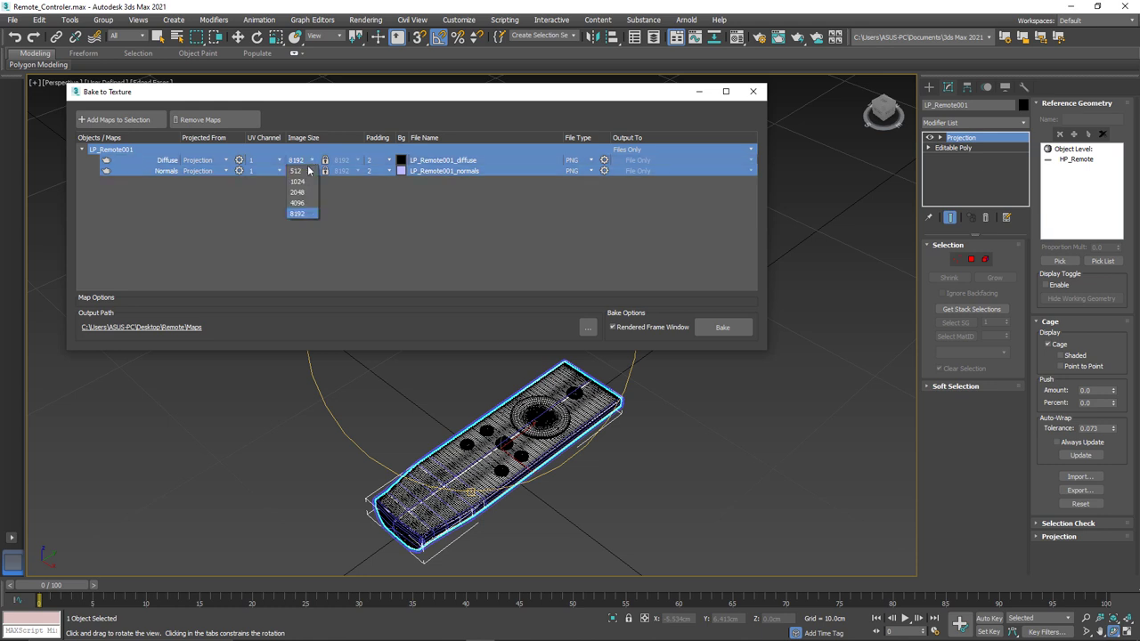
left_click(297, 170)
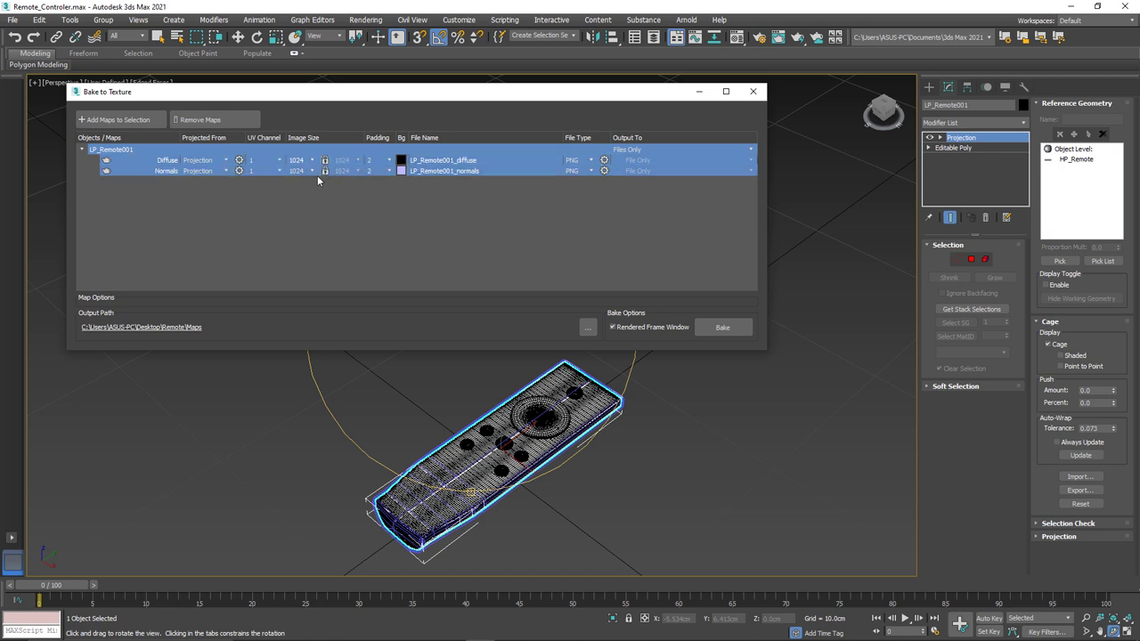
mouse_move(340, 218)
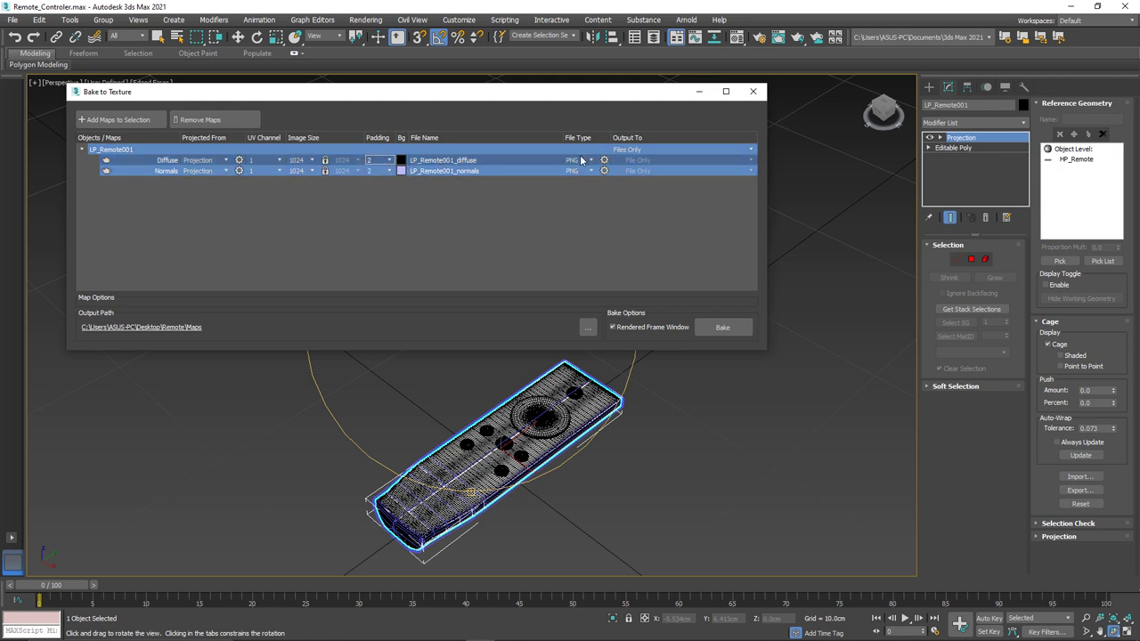
Keep PNG output for both maps with RGB 48 bit and alpha channel.
left_click(590, 161)
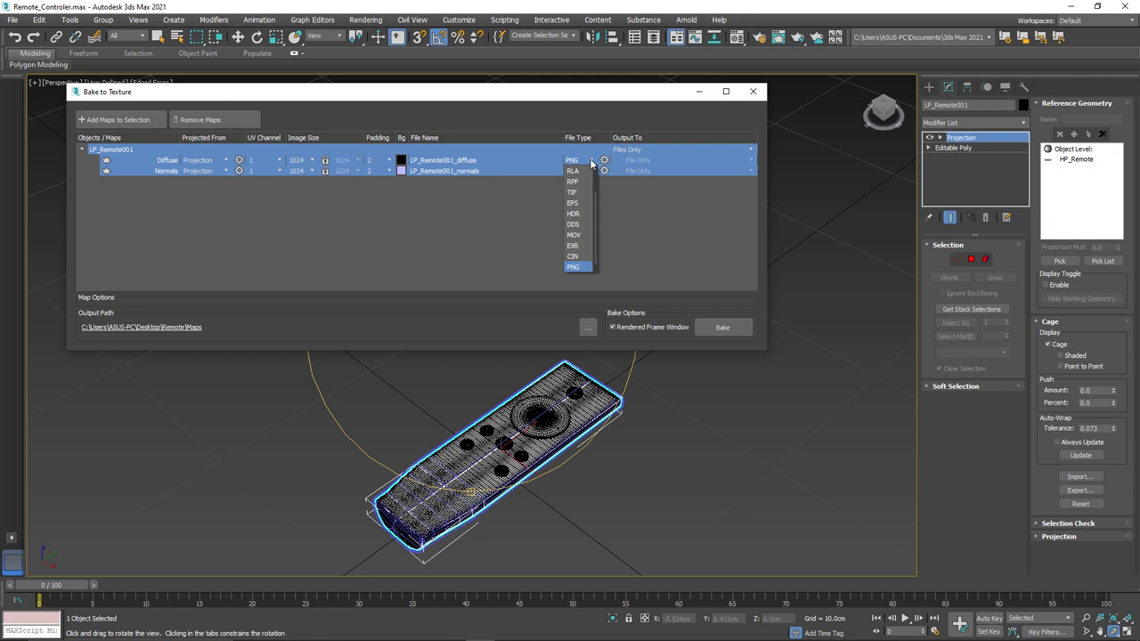
mouse_move(595, 159)
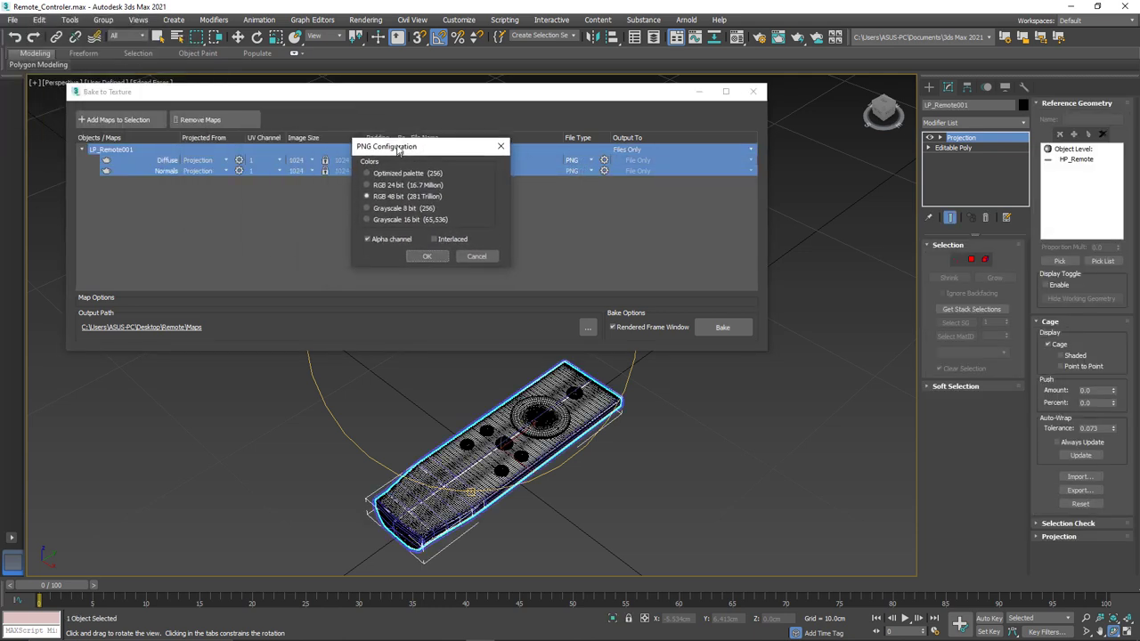
left_click(427, 257)
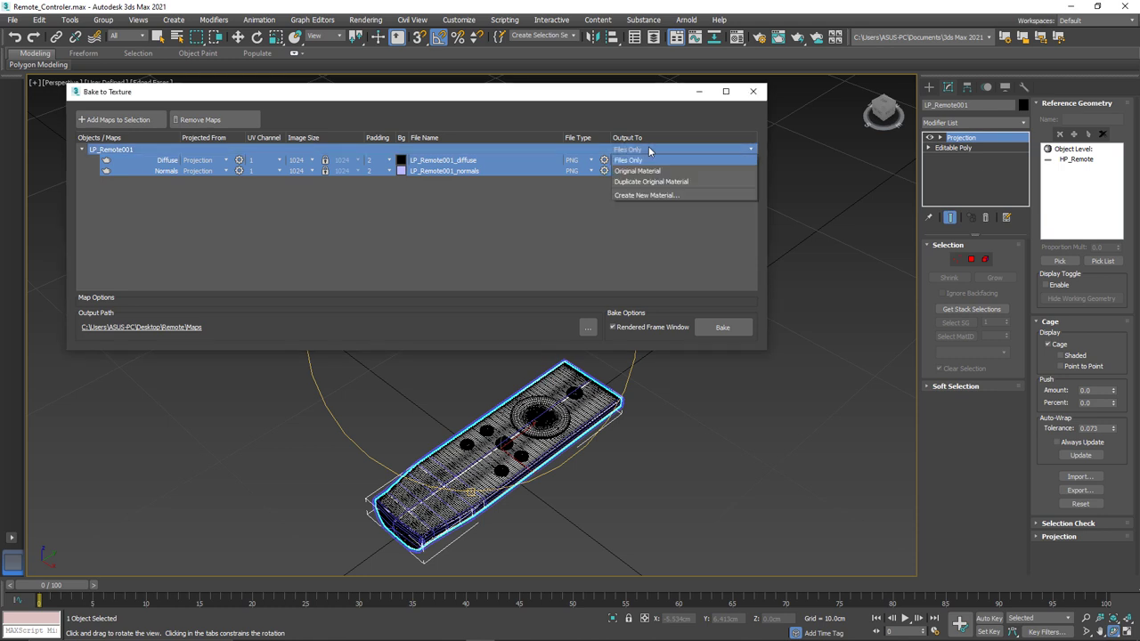
mouse_move(646, 195)
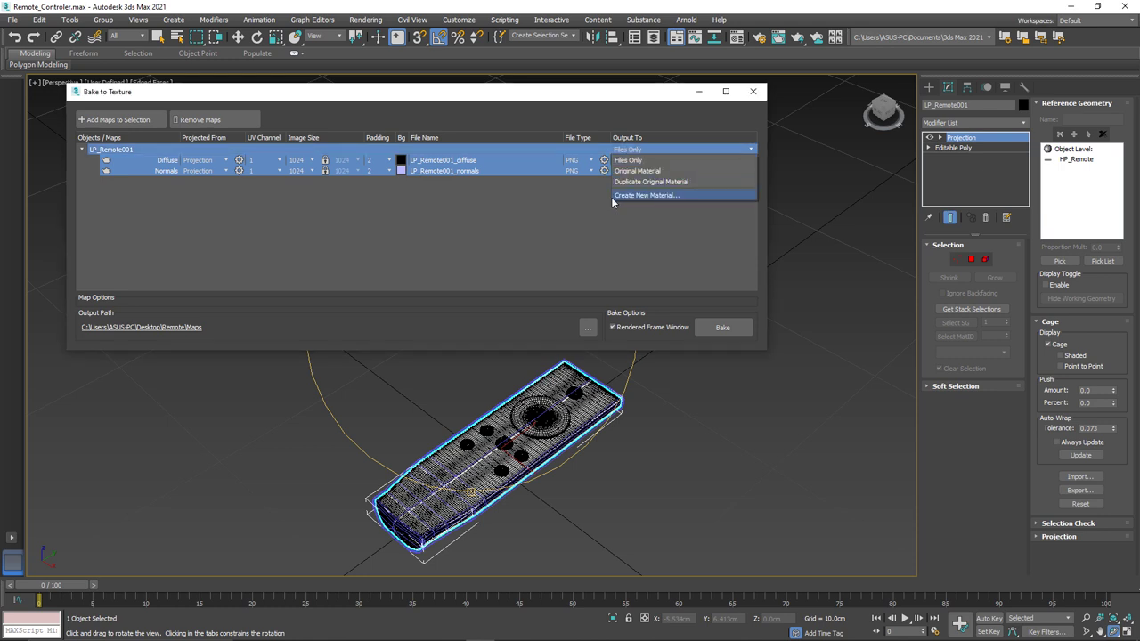
left_click(645, 195)
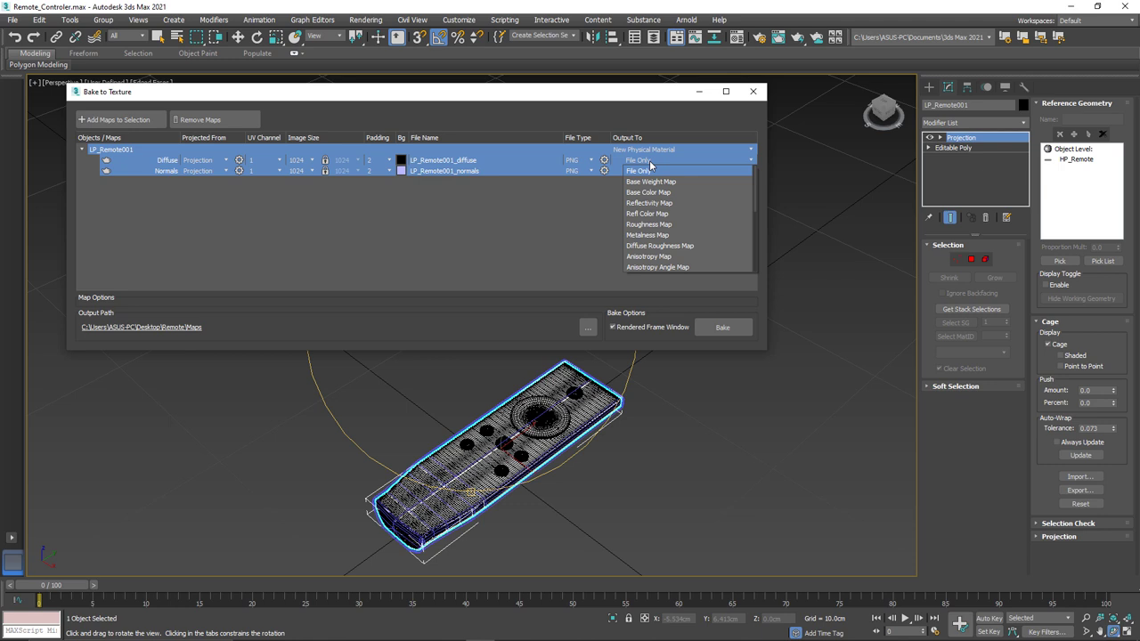
mouse_move(664, 193)
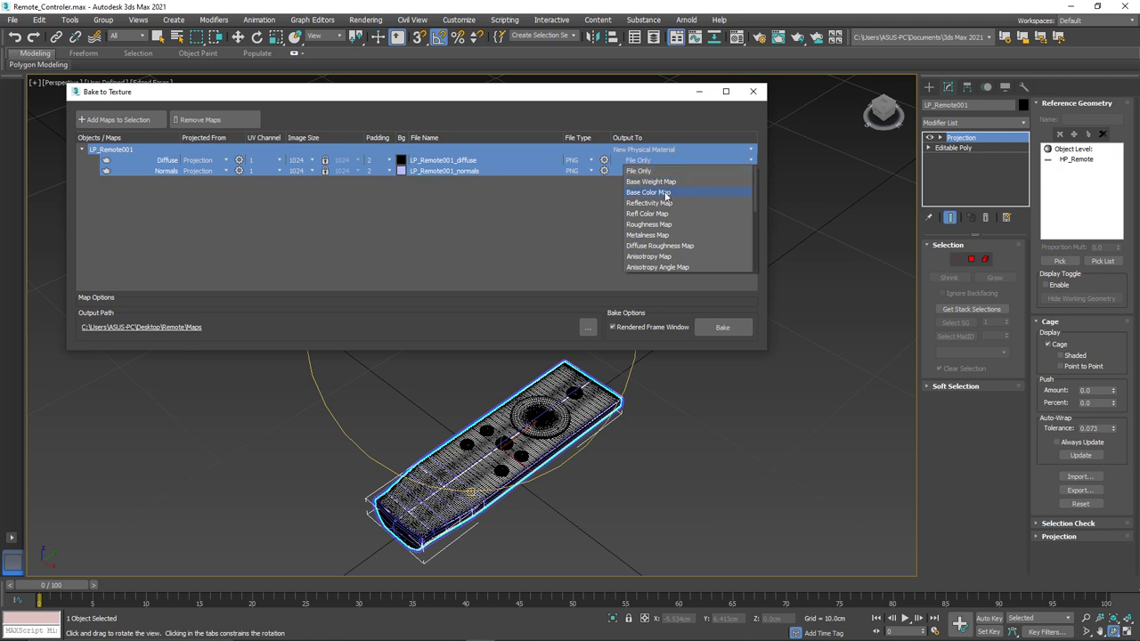
left_click(648, 193)
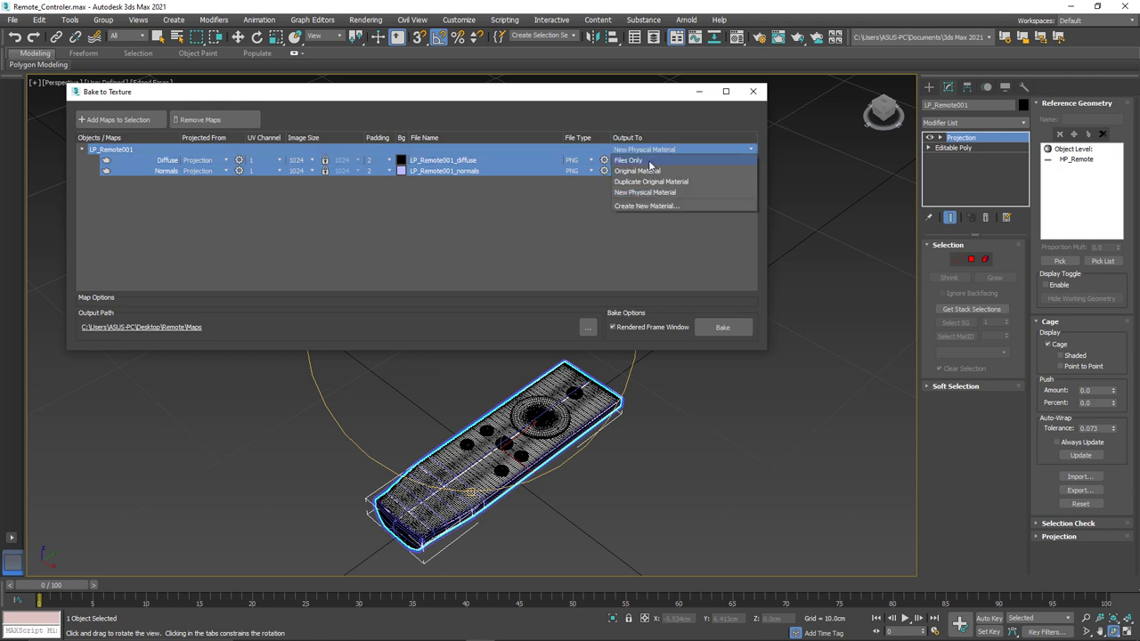
left_click(628, 160)
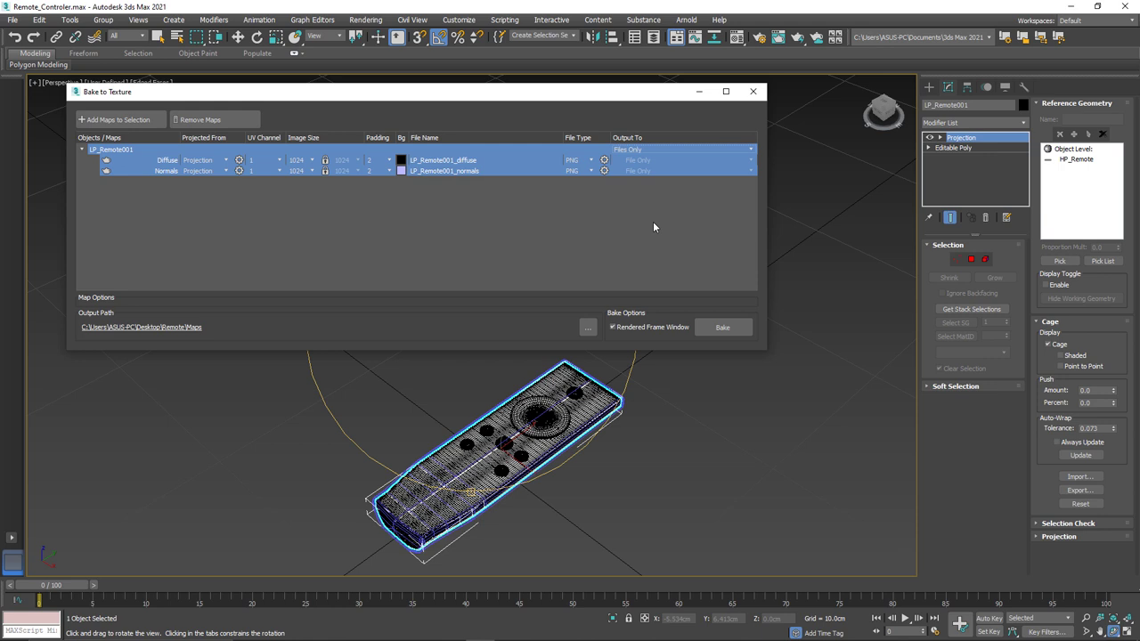
mouse_move(210, 212)
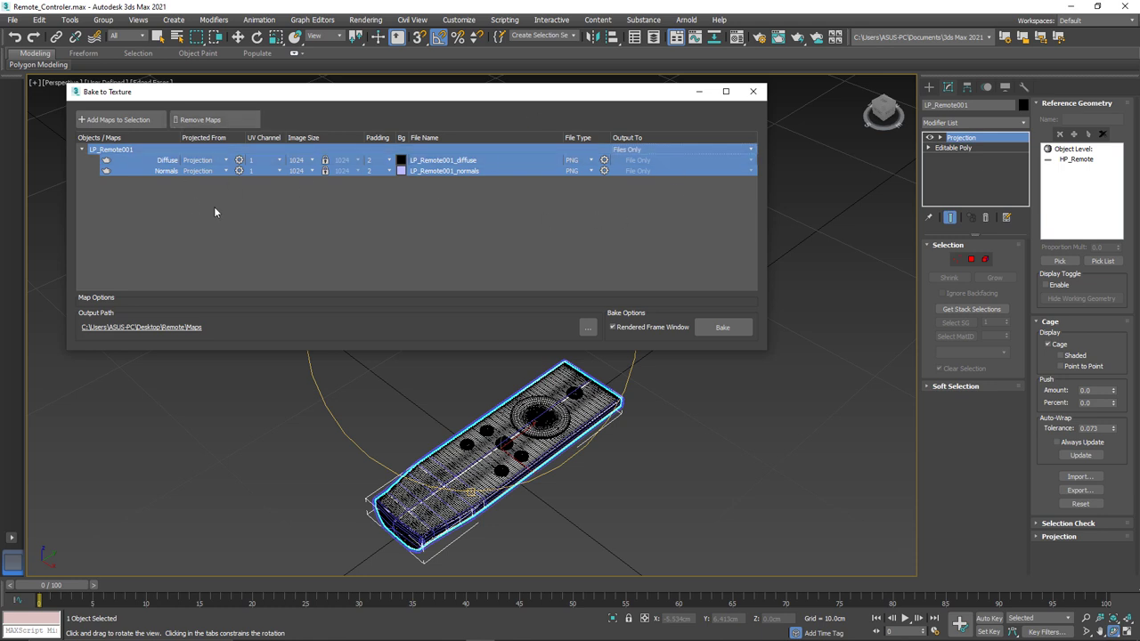
left_click(224, 170)
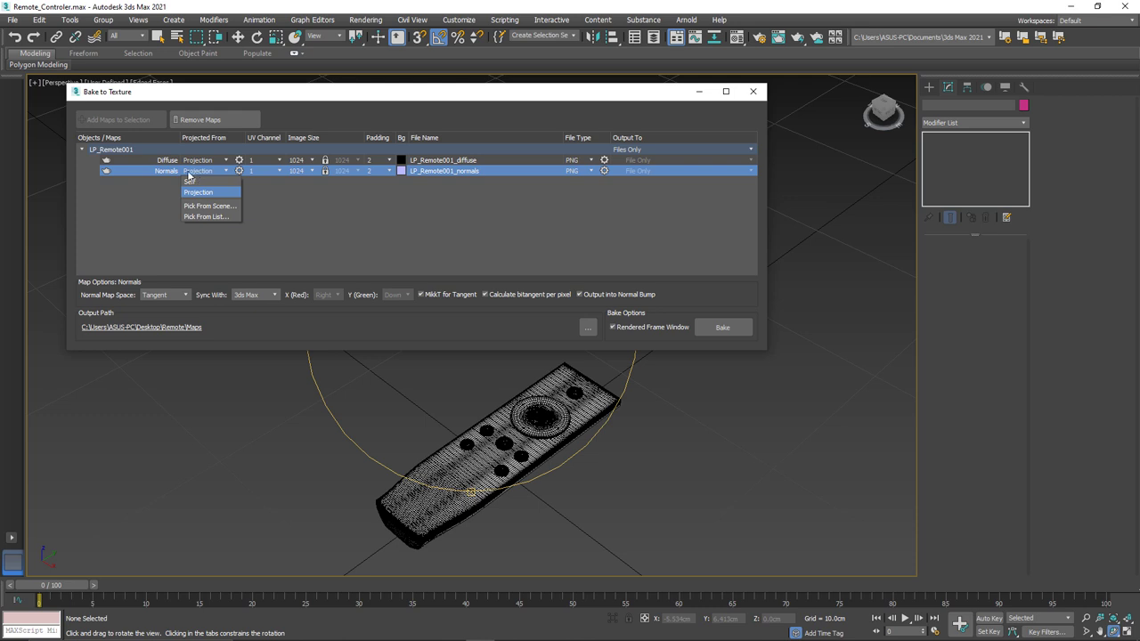
left_click(198, 192)
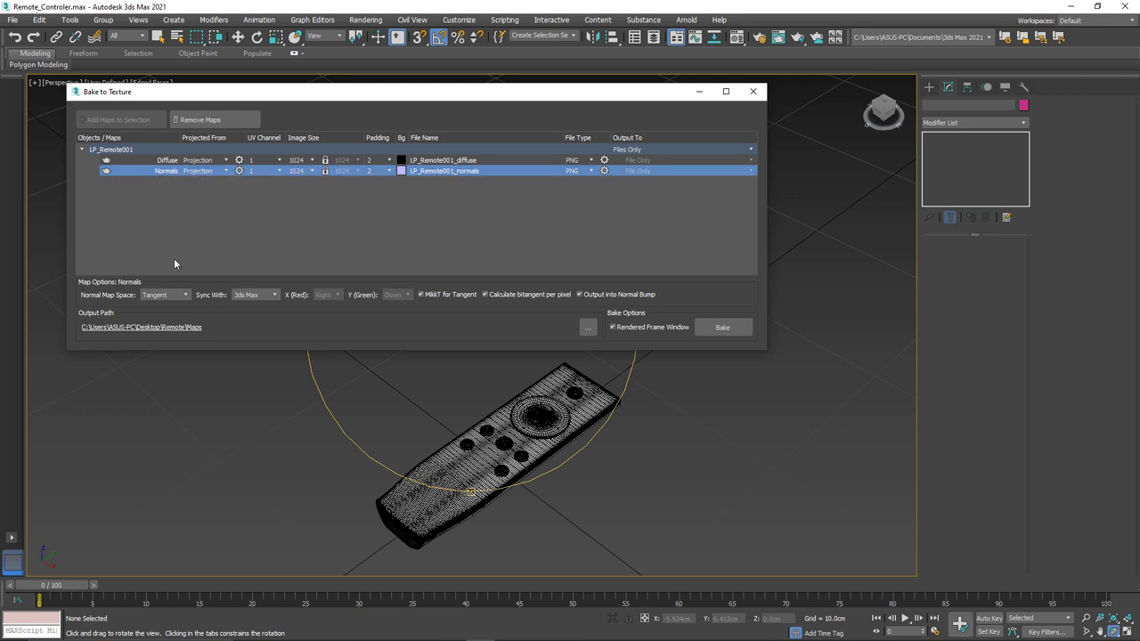
mouse_move(205, 237)
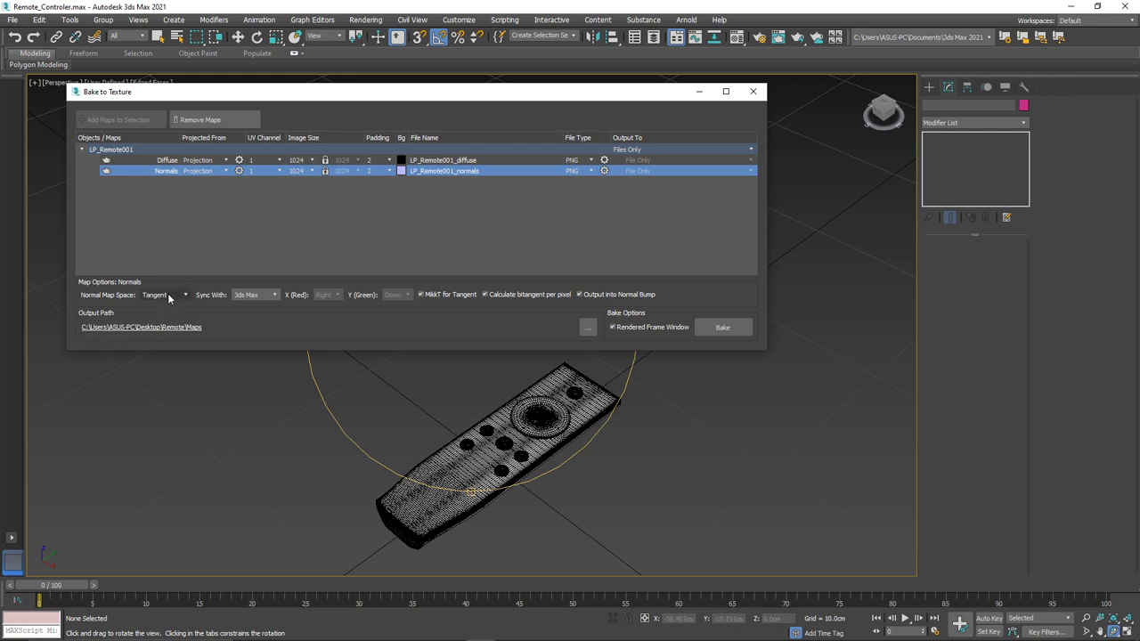
left_click(165, 295)
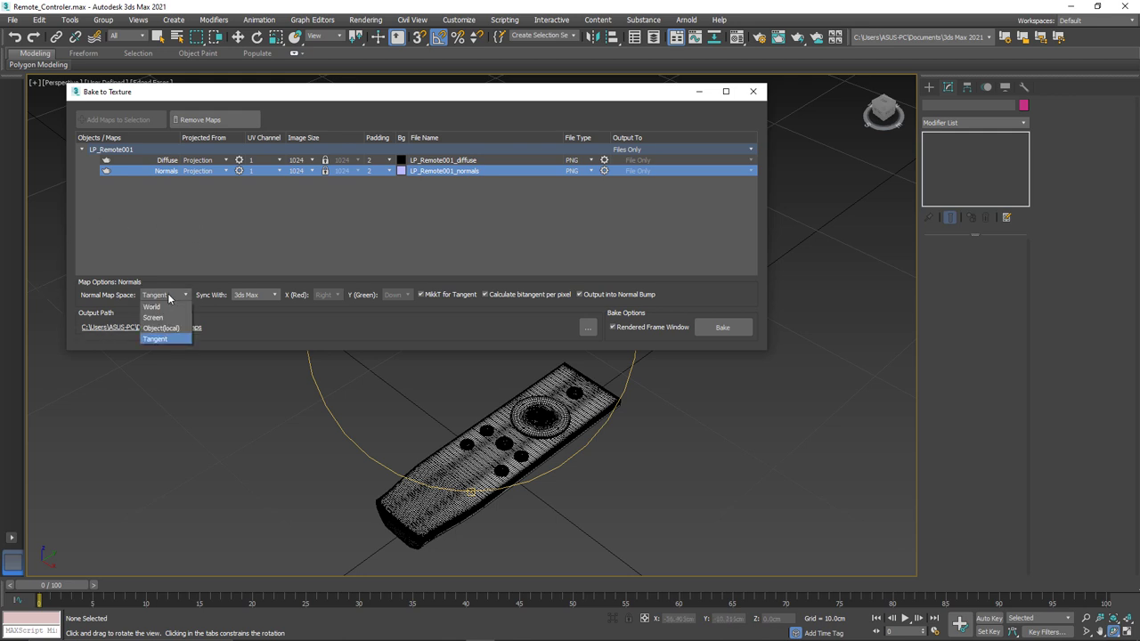
left_click(154, 339)
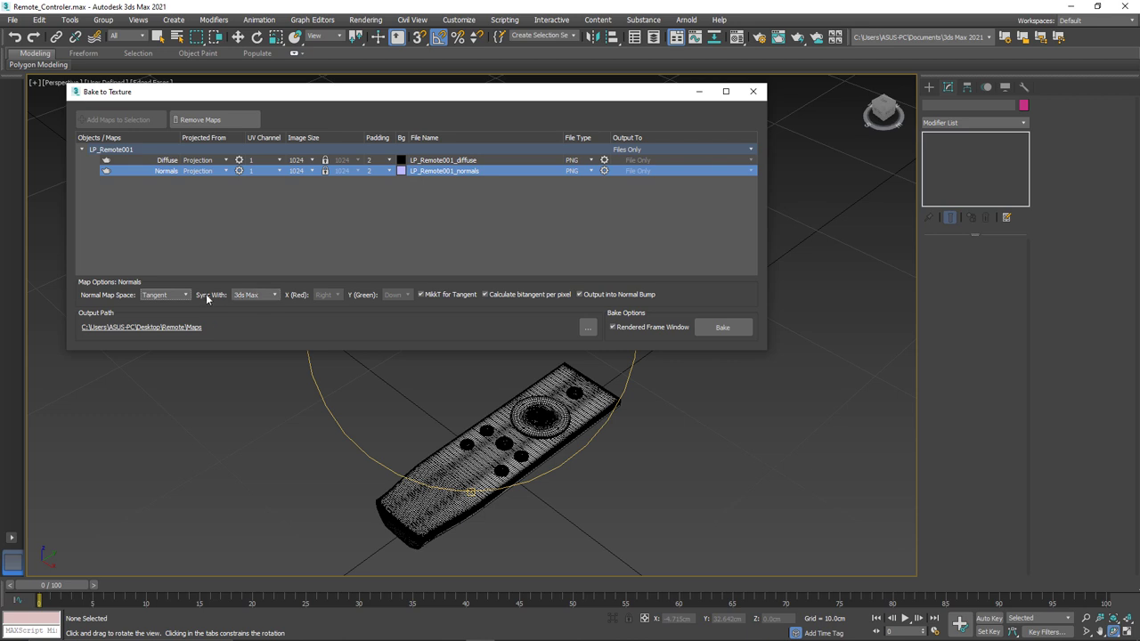
left_click(276, 293)
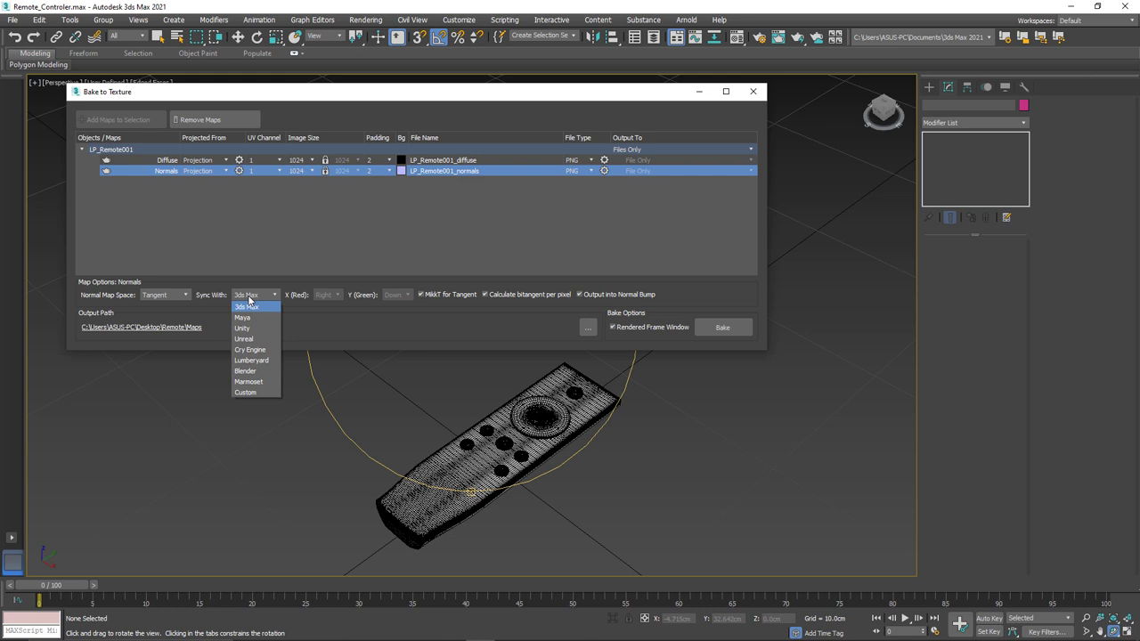
mouse_move(262, 370)
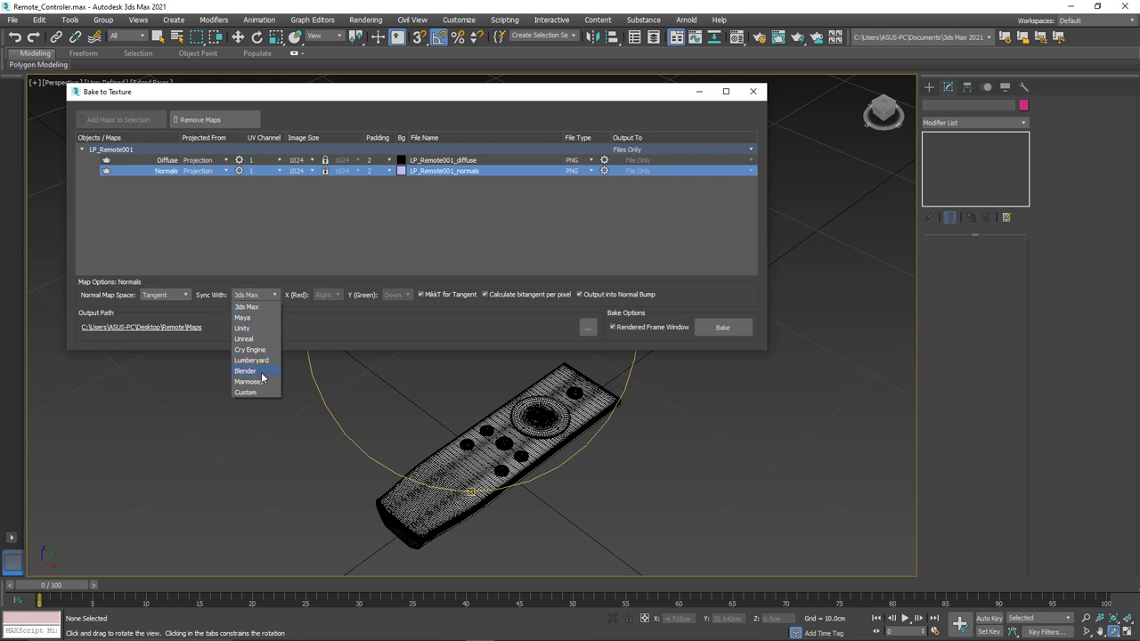
mouse_move(253, 328)
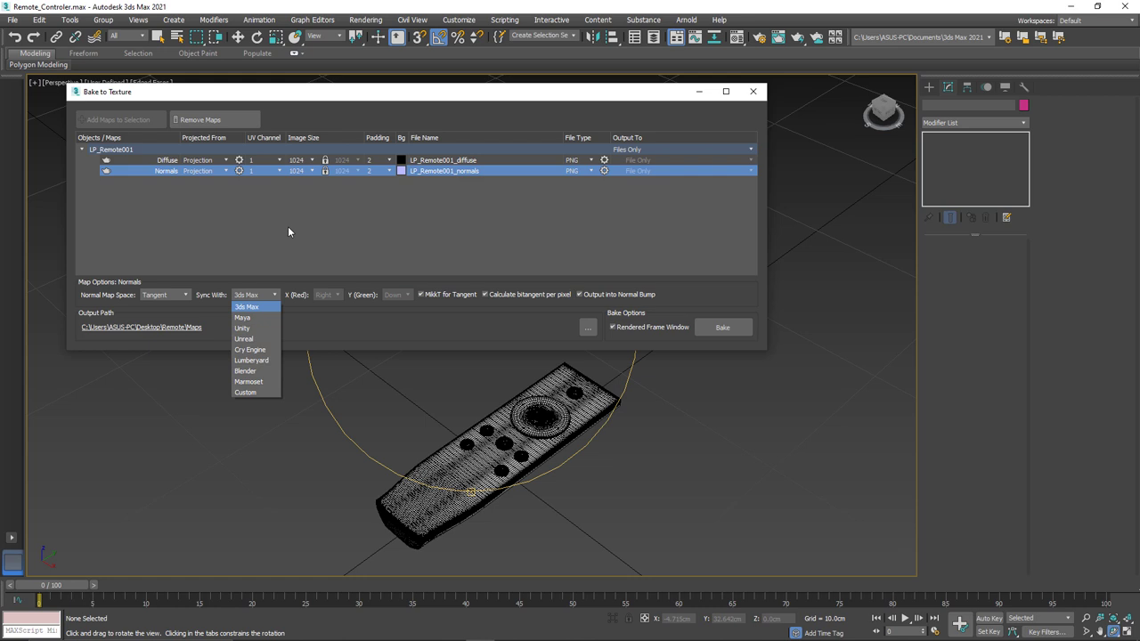
left_click(205, 171)
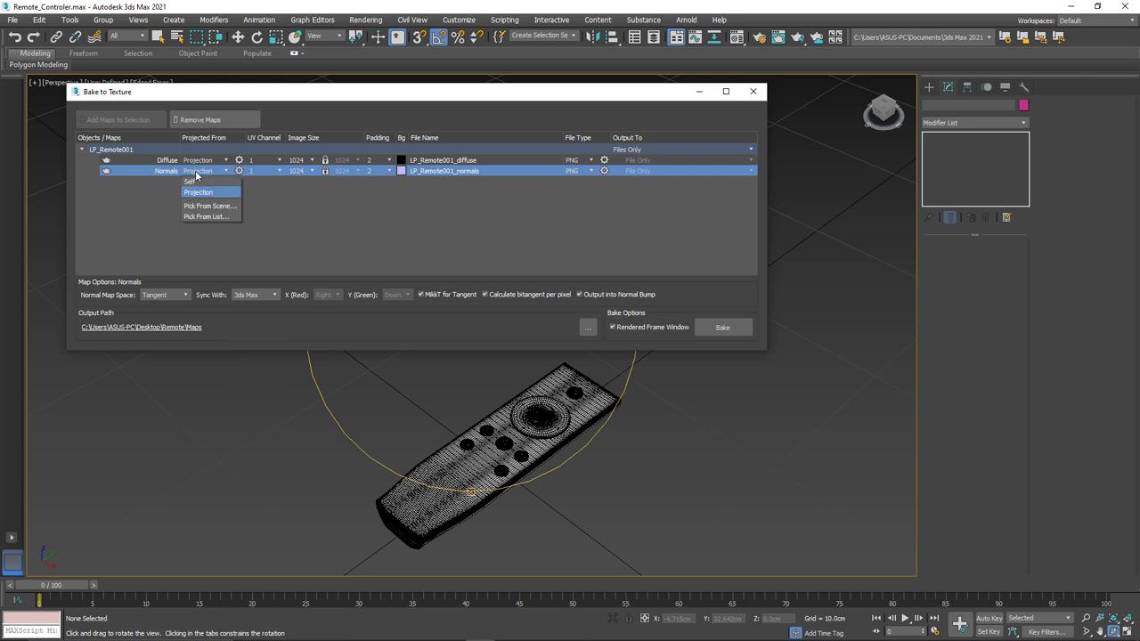
Untick 'Calculate bitangent per pixel' for Normals, leaving MikkT and Normal Bump output on.
left_click(197, 192)
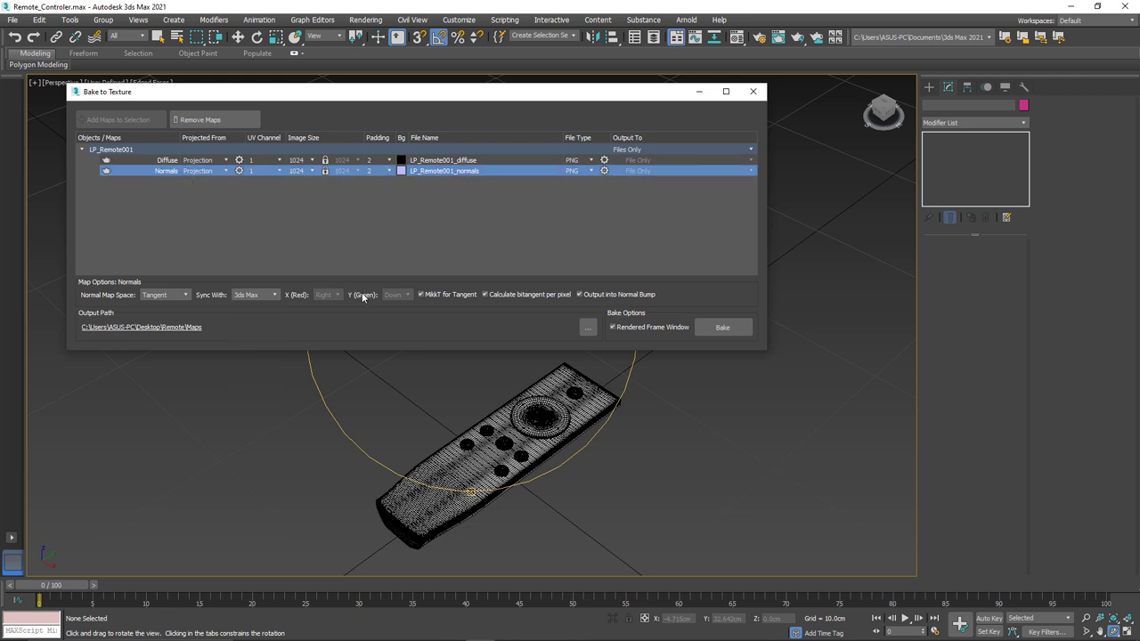
mouse_move(413, 311)
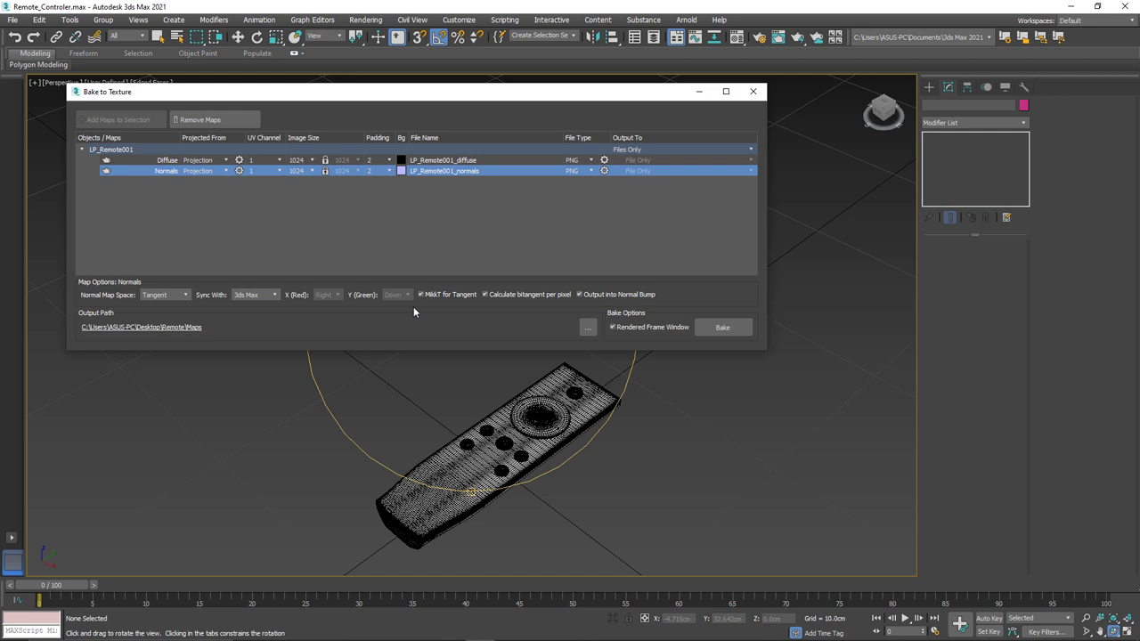
mouse_move(421, 276)
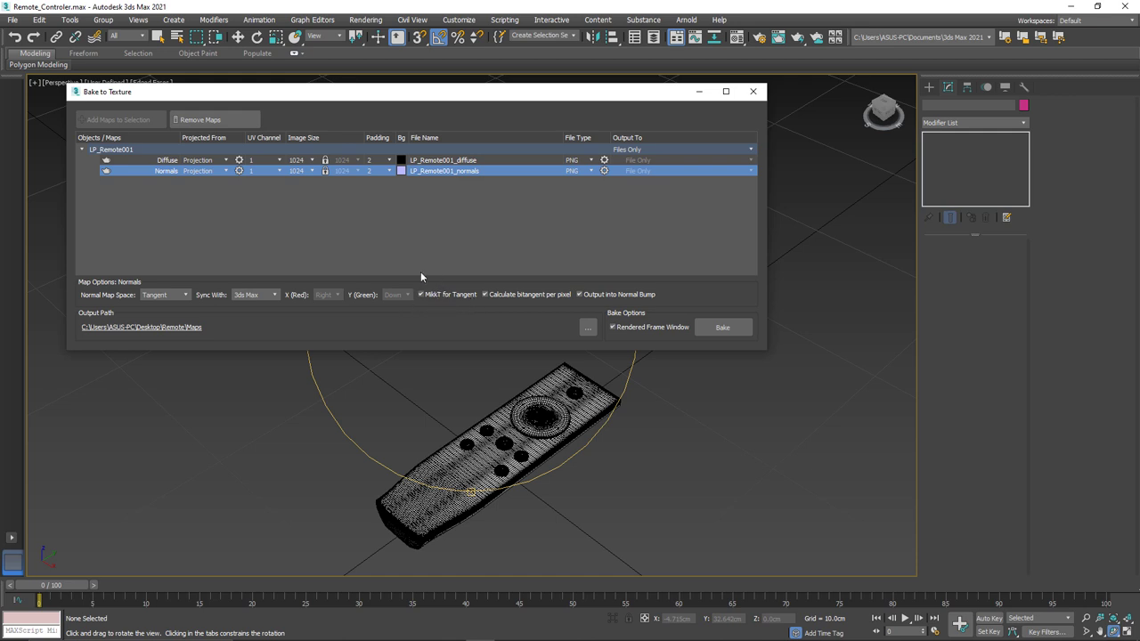
mouse_move(514, 270)
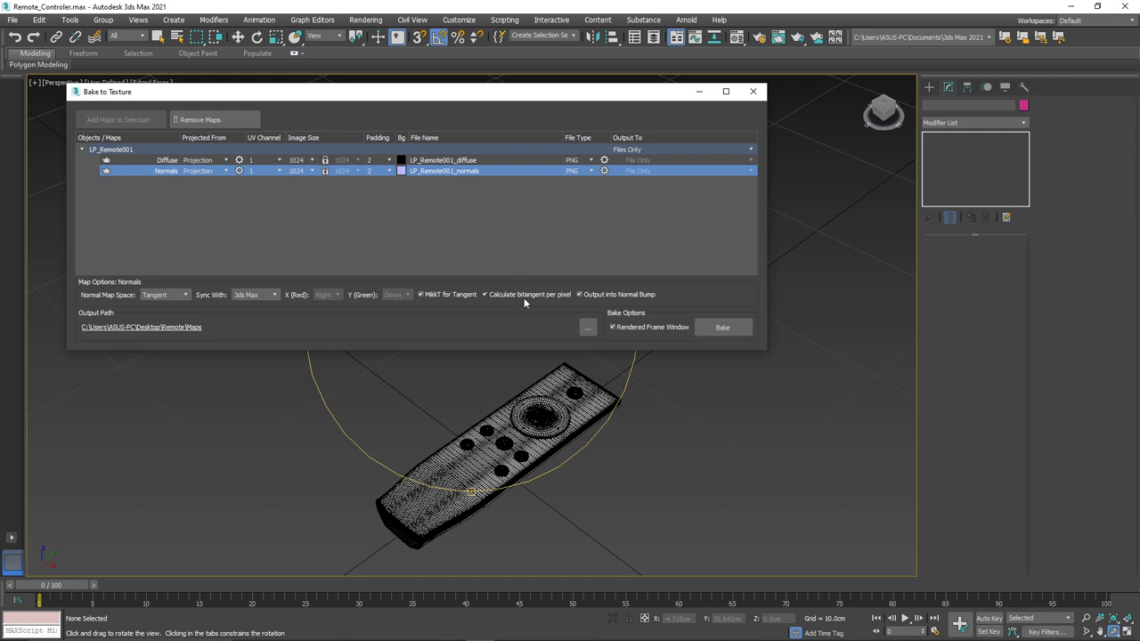
mouse_move(571, 272)
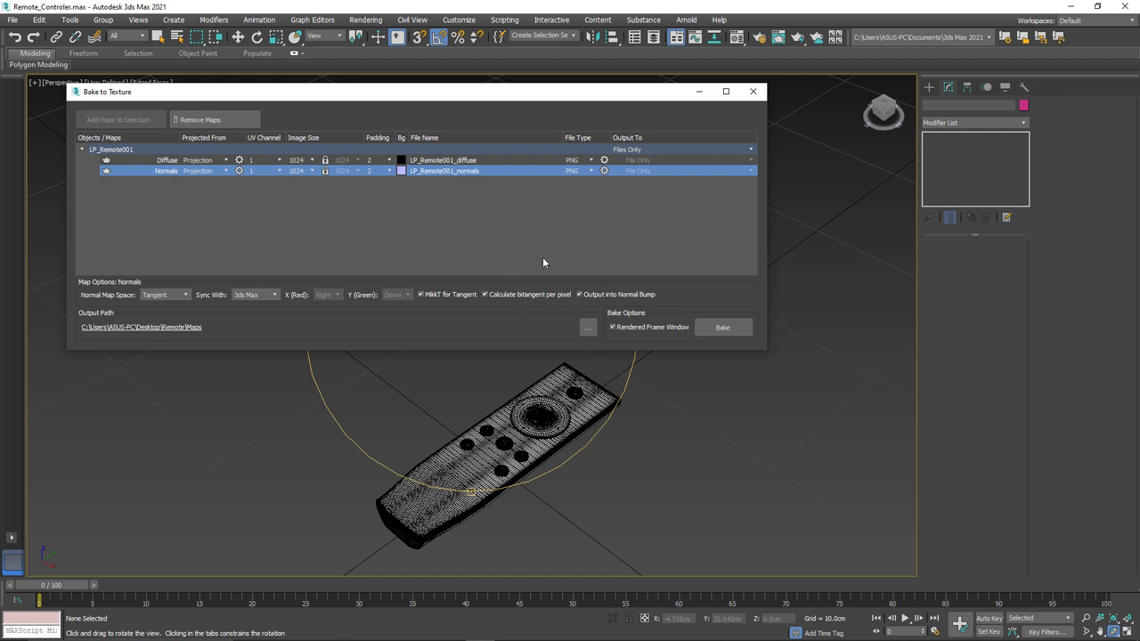
mouse_move(403, 328)
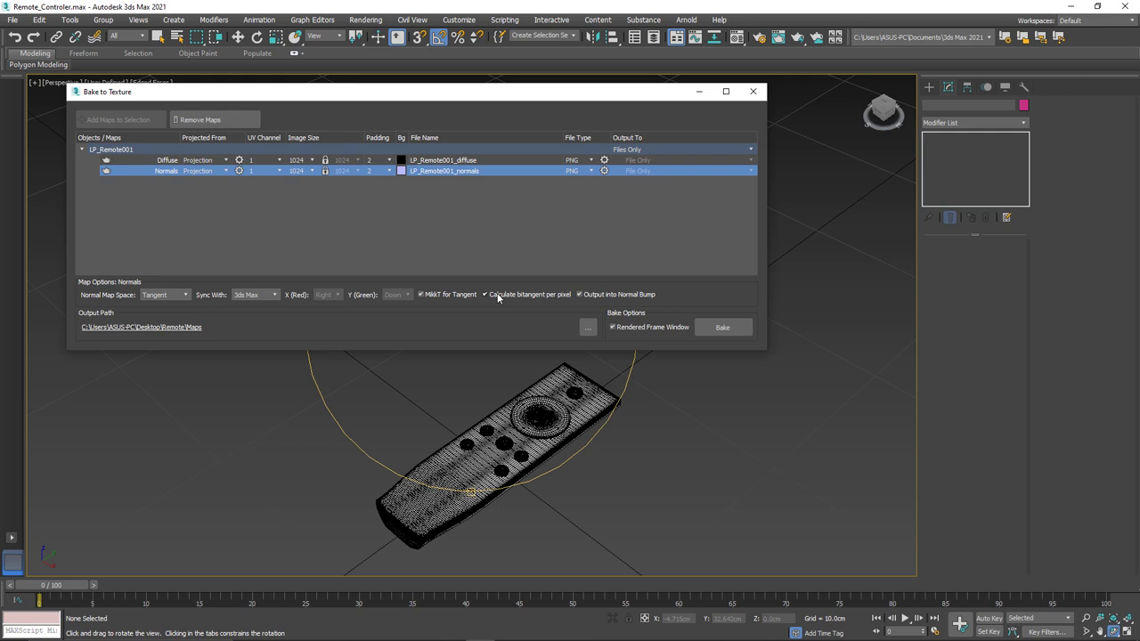
left_click(485, 294)
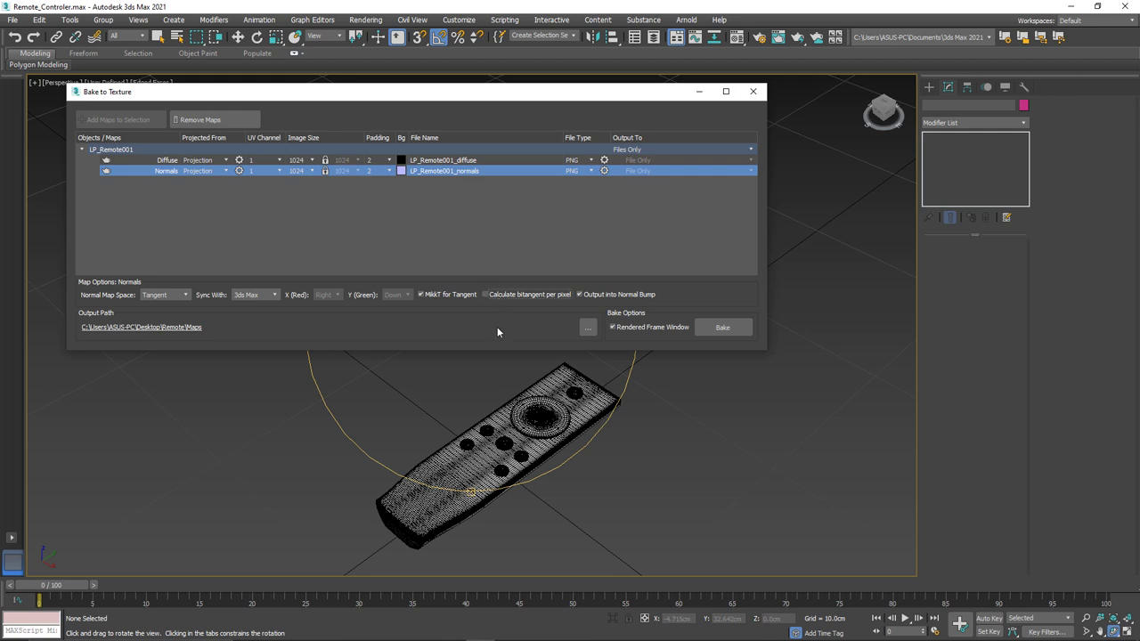
mouse_move(436, 315)
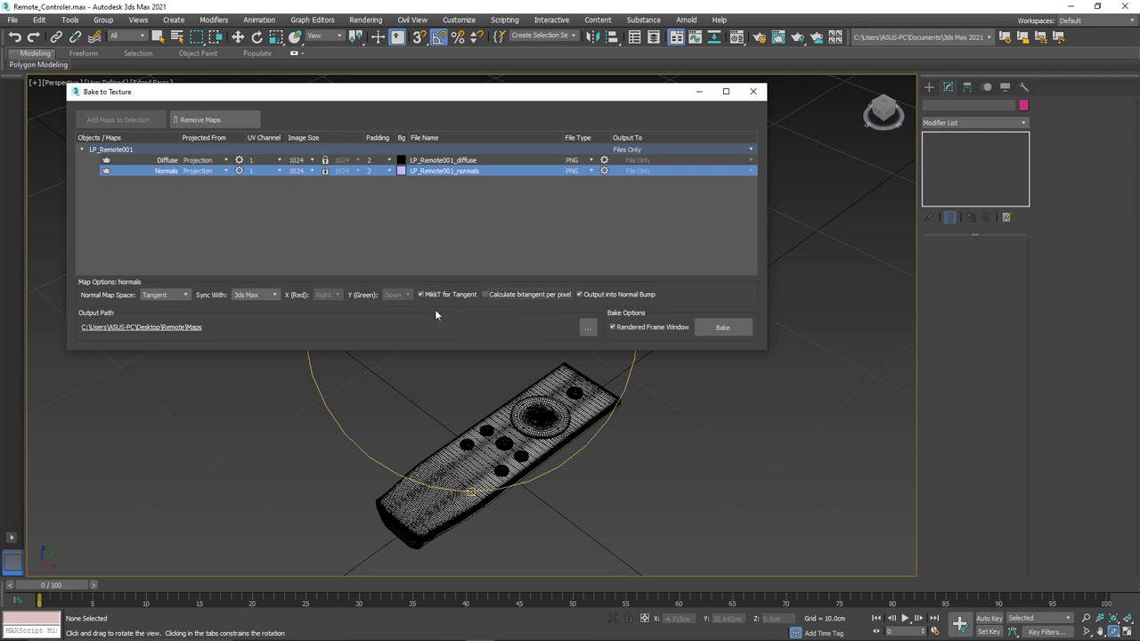
mouse_move(480, 311)
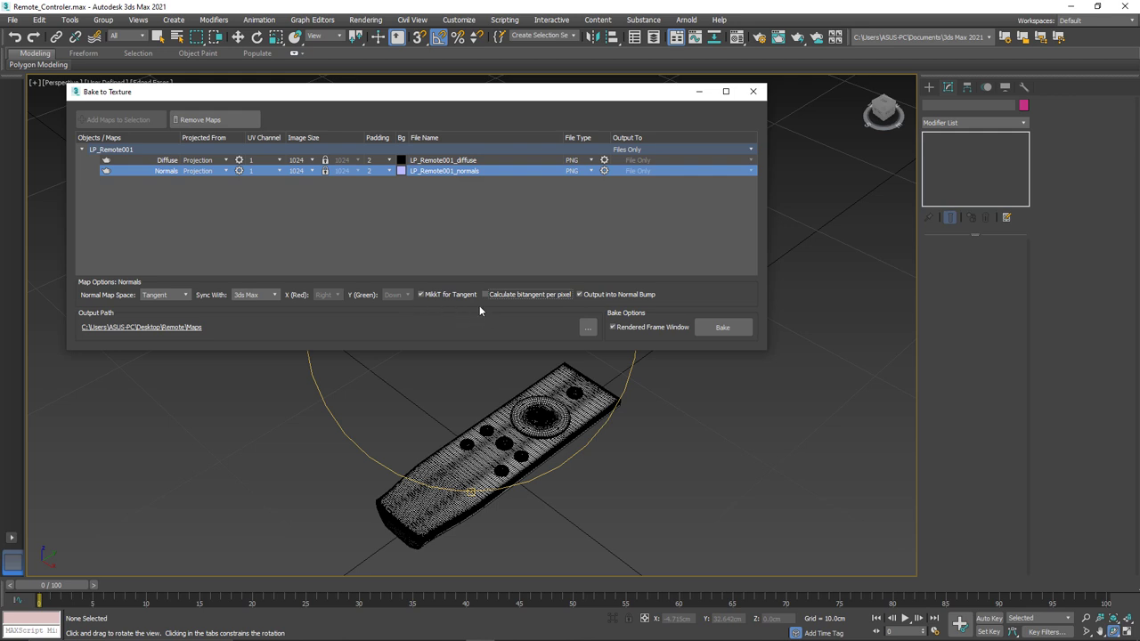
mouse_move(463, 188)
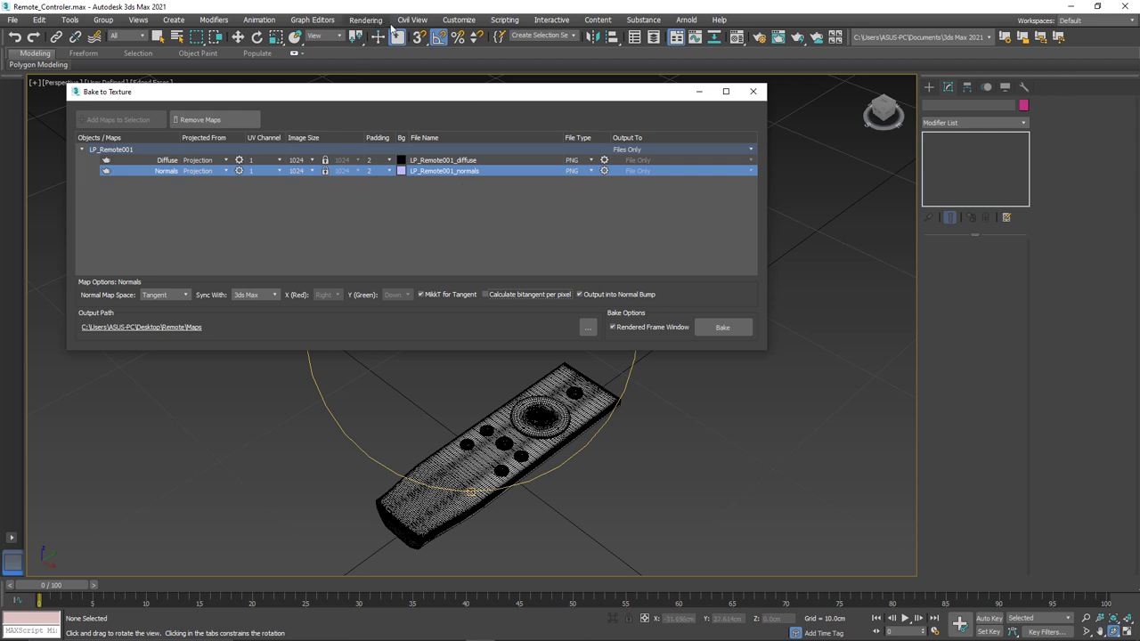
In Preferences, set Normal Bump Mode to MikkT and accept the tangent rebuild warning.
left_click(458, 19)
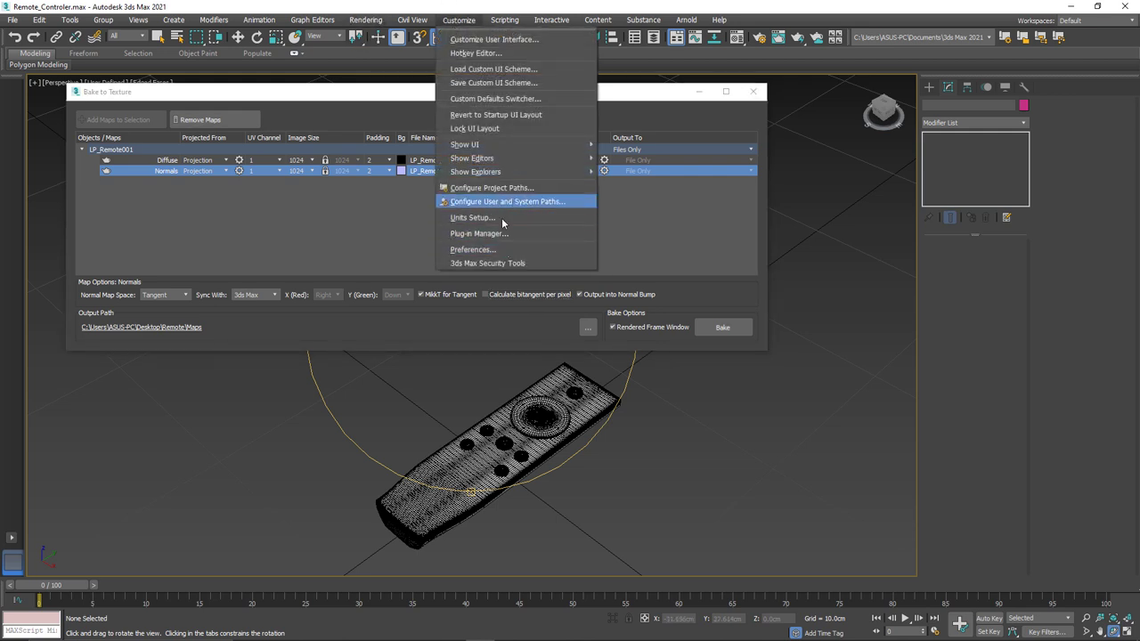
left_click(473, 249)
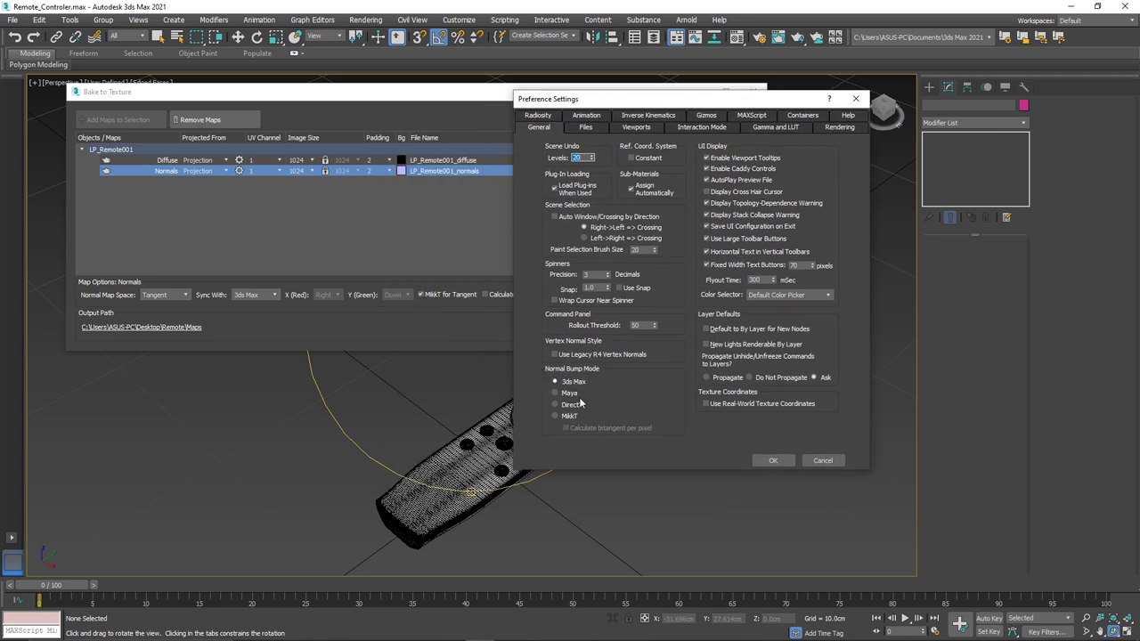
left_click(556, 416)
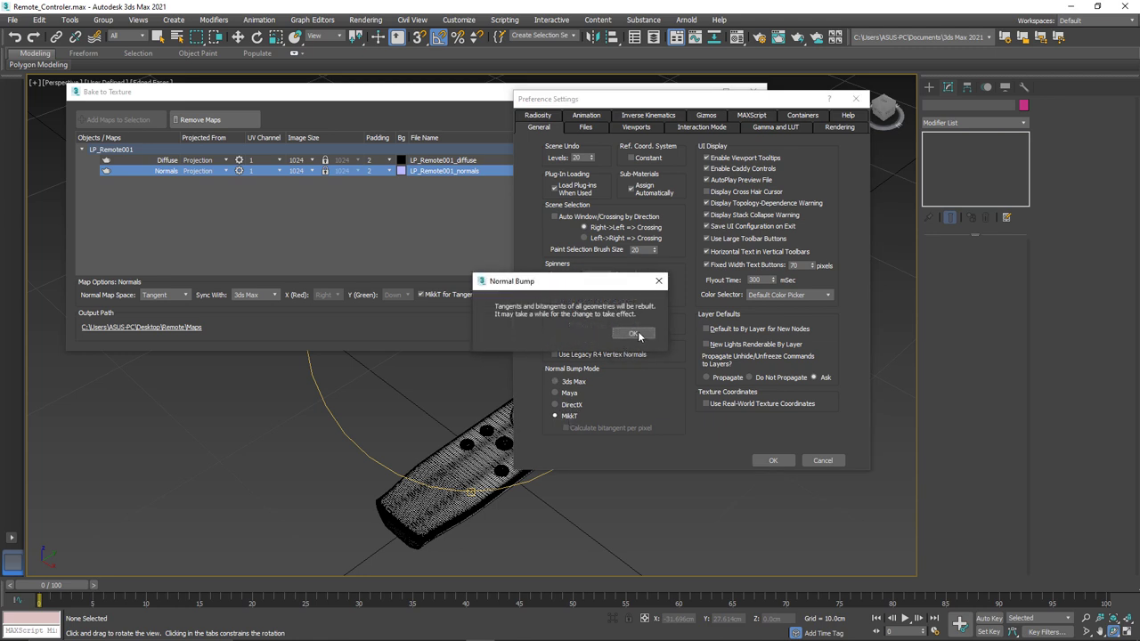
left_click(632, 333)
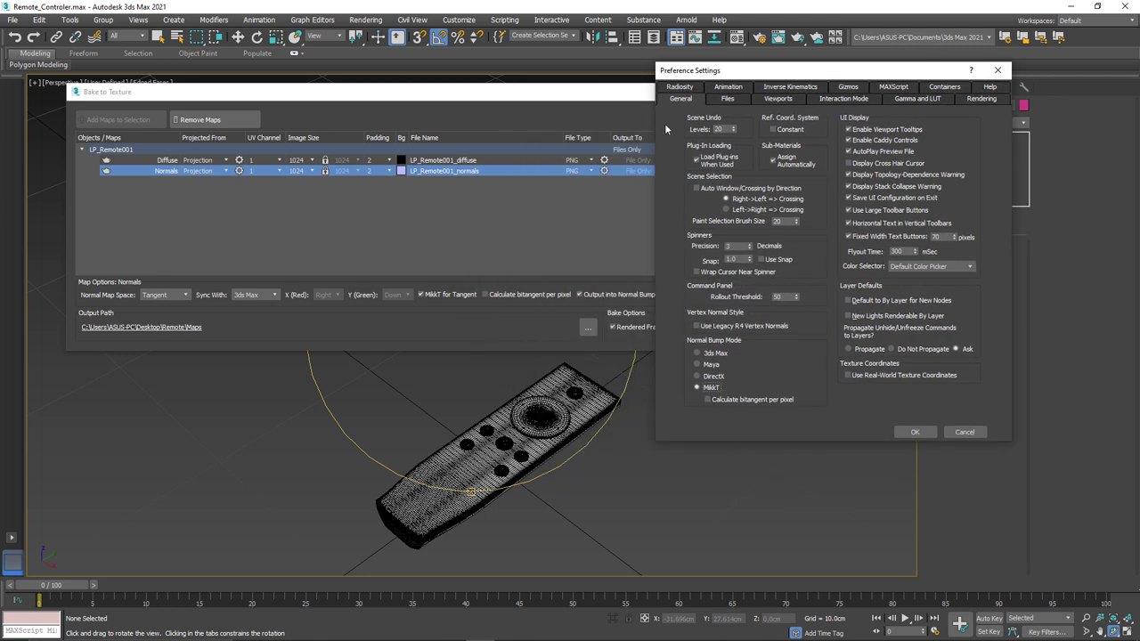
mouse_move(450, 302)
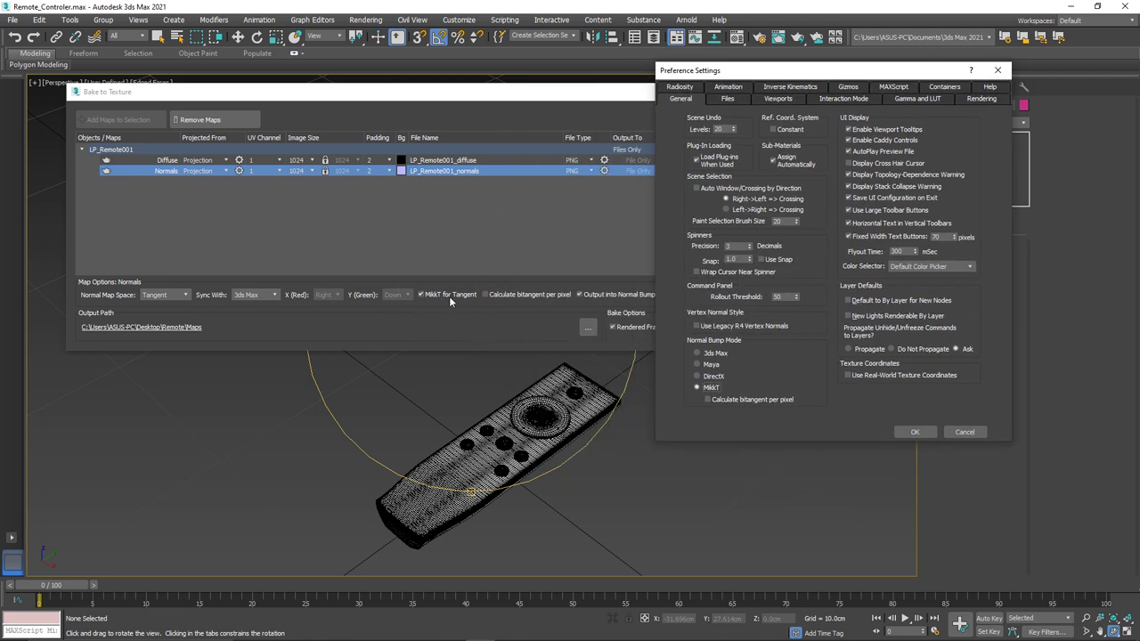
mouse_move(477, 302)
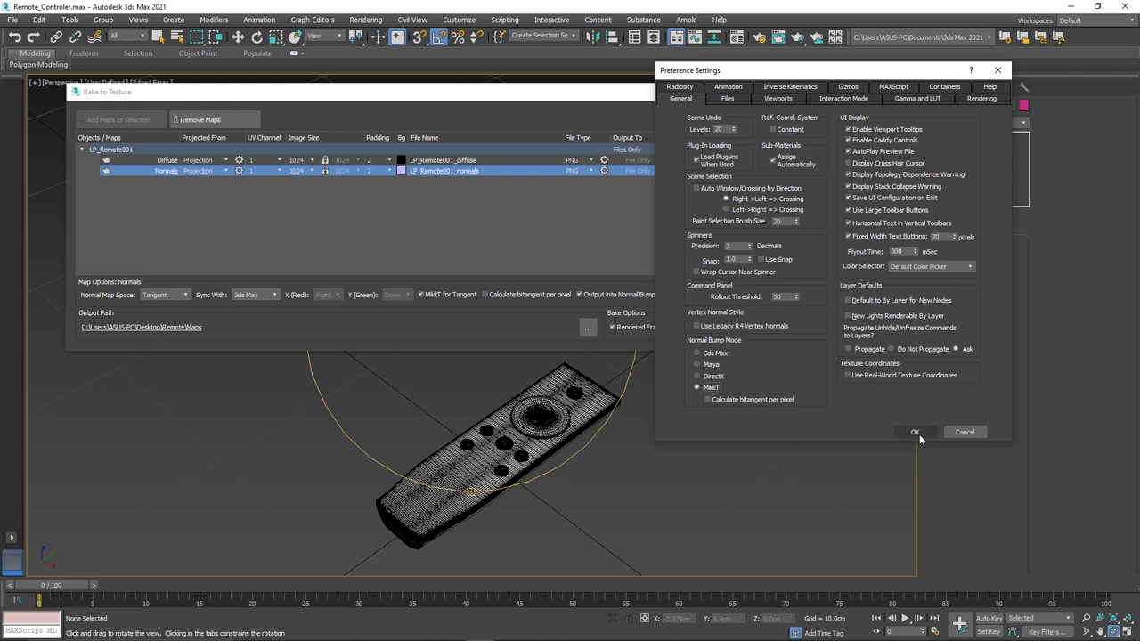
left_click(914, 432)
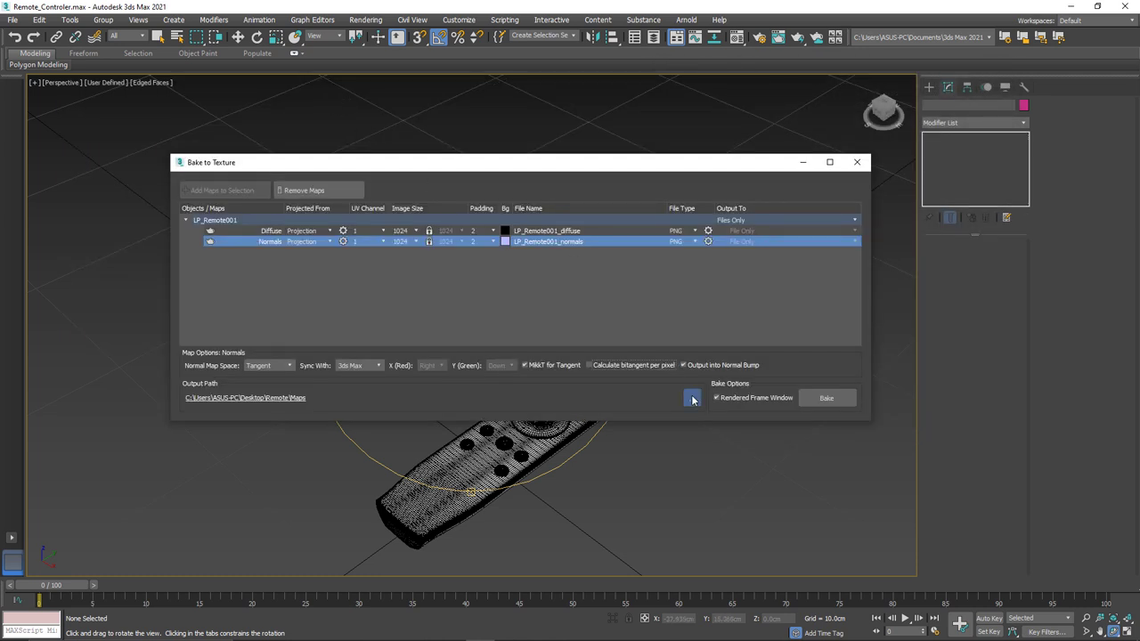
Bake LP_Remote001's diffuse and normals maps, then close the progress report and Bake to Texture.
left_click(693, 398)
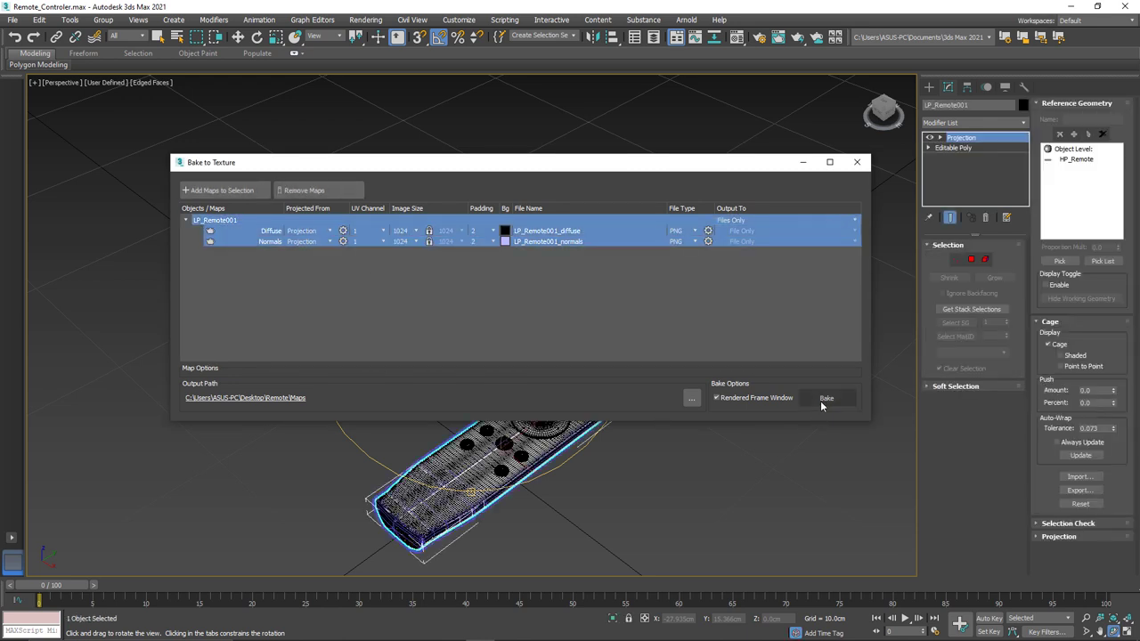
left_click(825, 398)
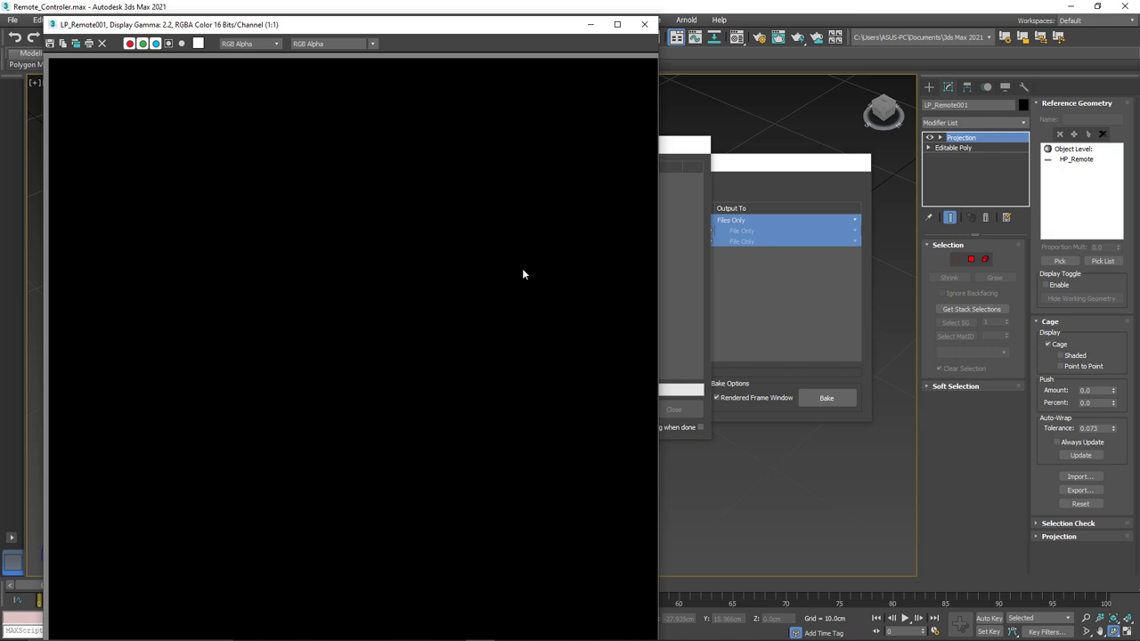
left_click(825, 398)
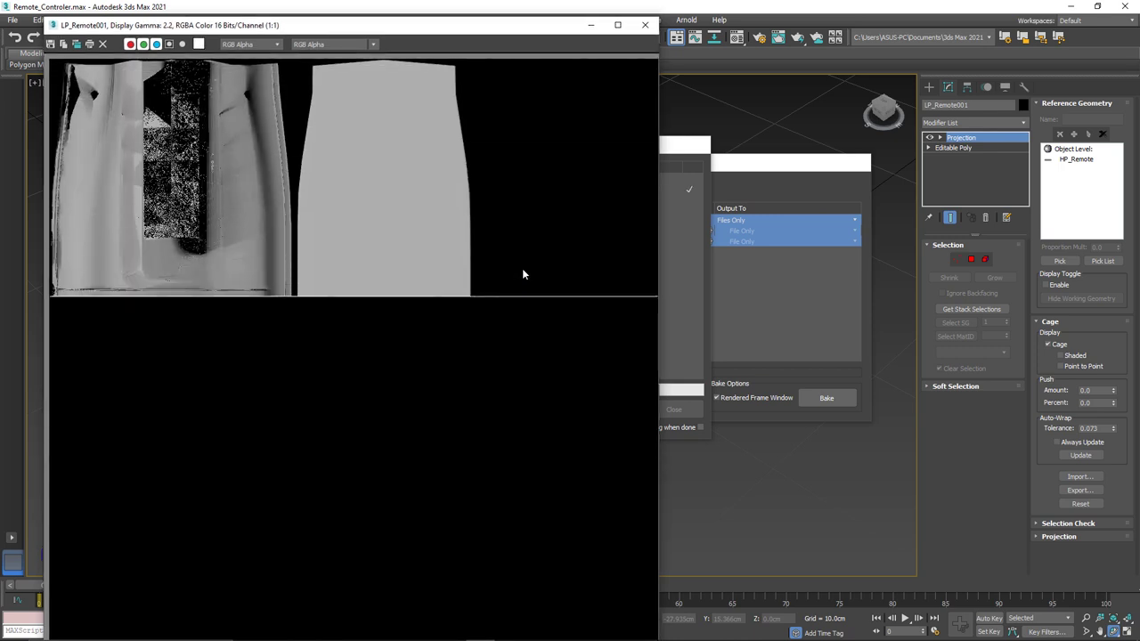
left_click(825, 398)
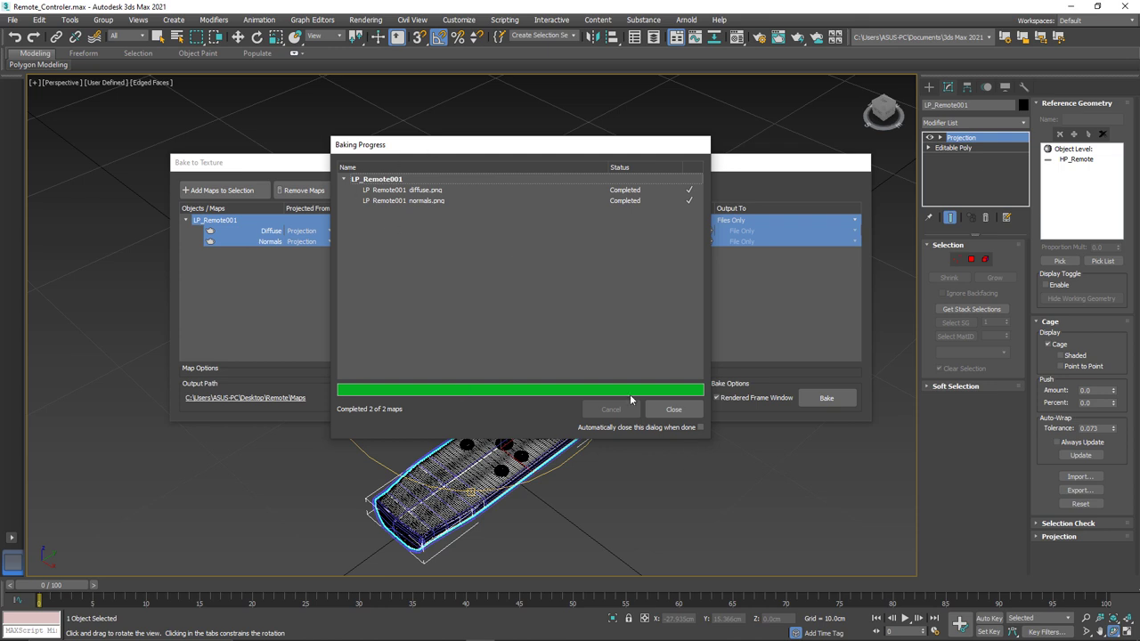
left_click(673, 409)
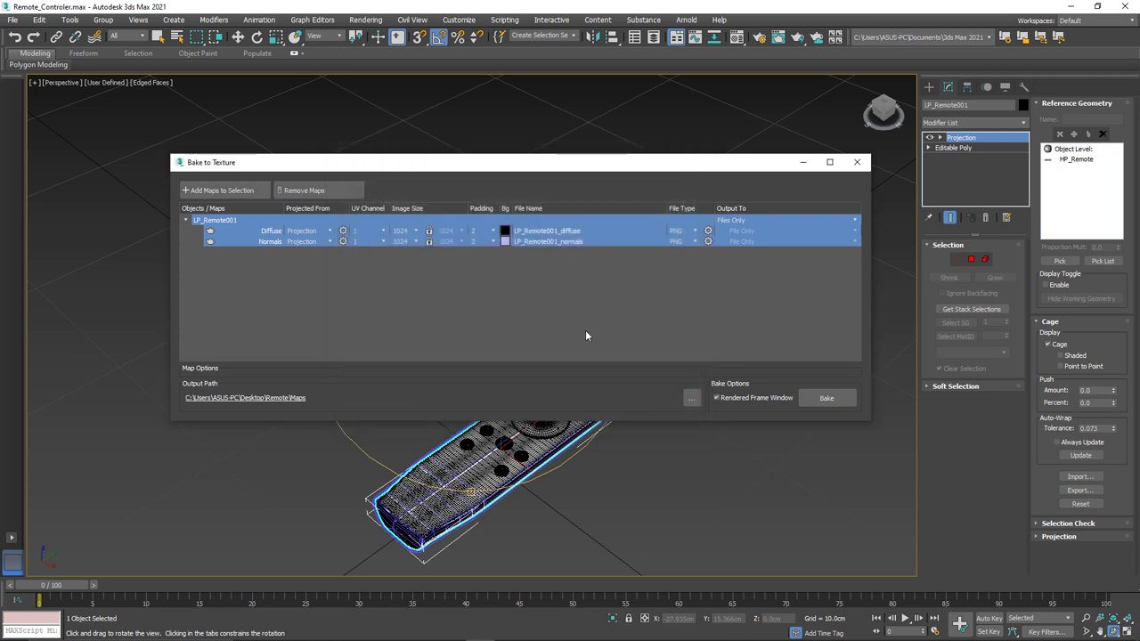
left_click(856, 162)
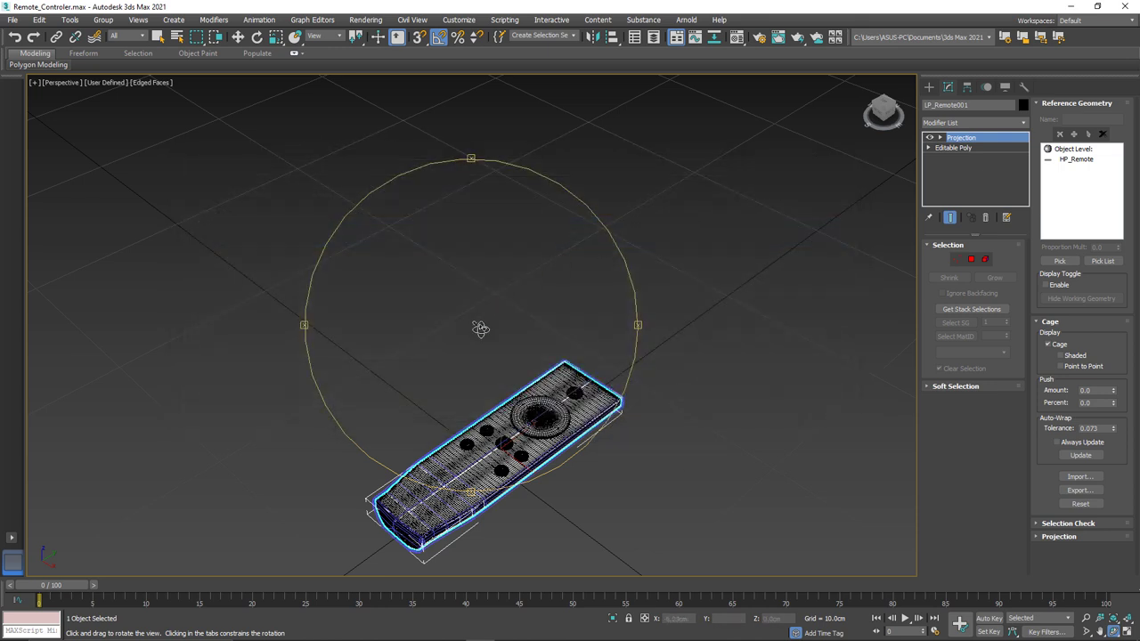
View LP_Remote001_diffuse and LP_Remote001_normals from the Maps folder in Photos, then close it.
left_click_drag(481, 445, 480, 312)
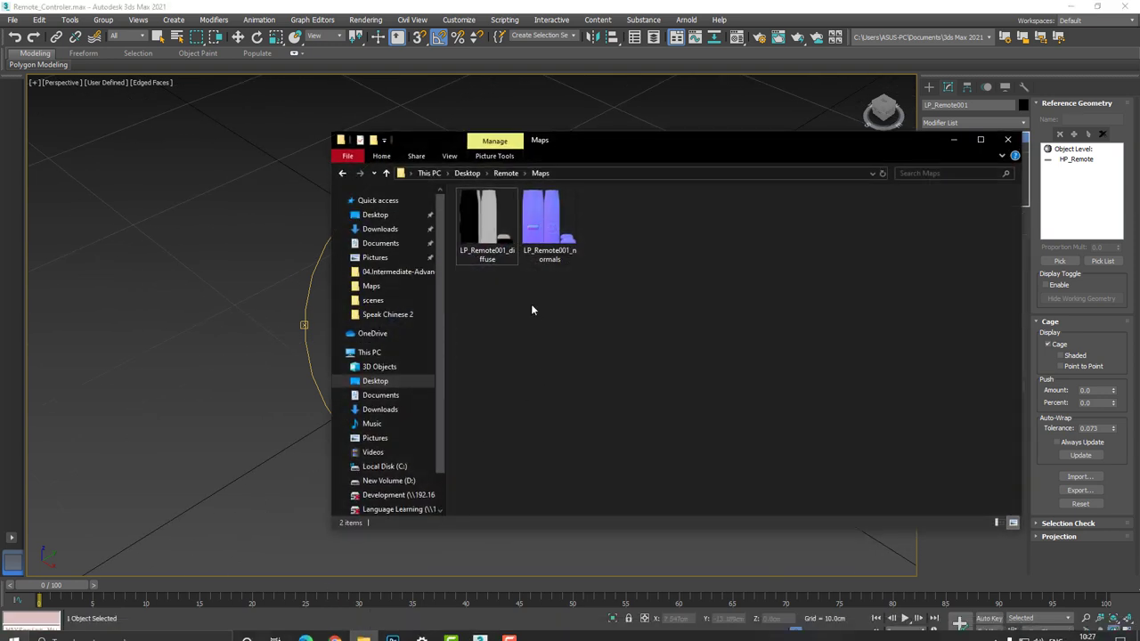
left_click(486, 222)
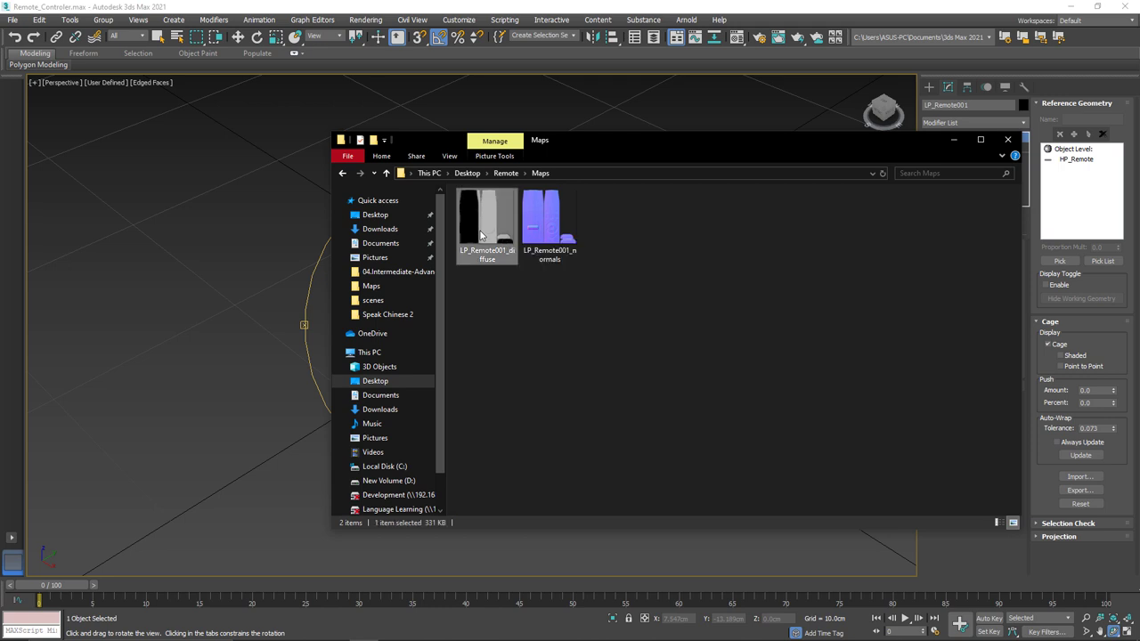
double_click(486, 223)
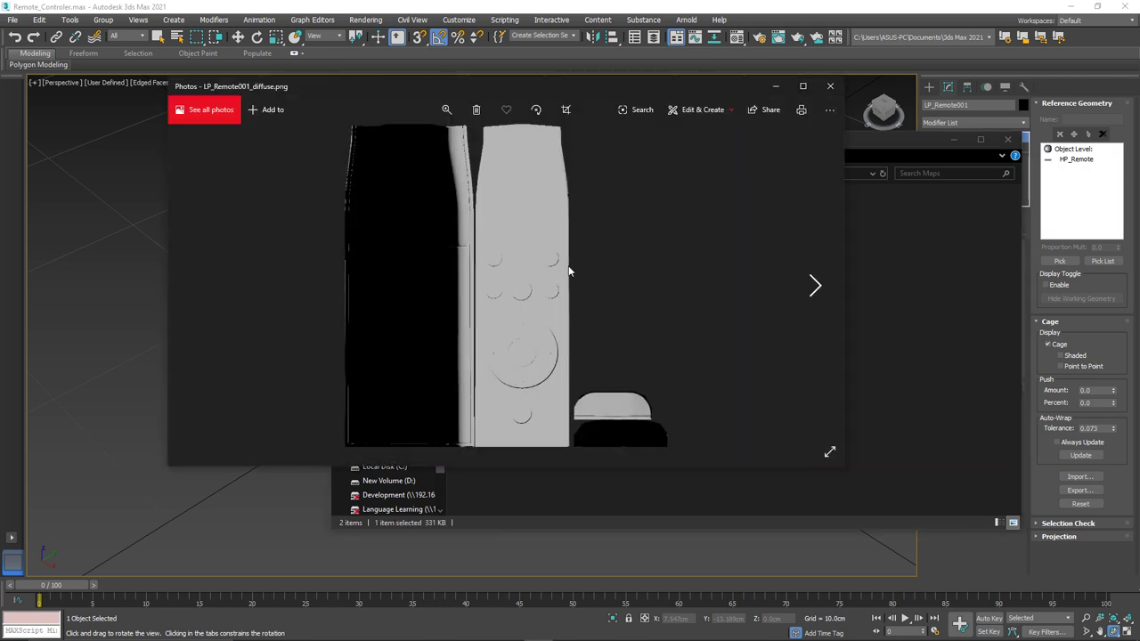
mouse_move(591, 272)
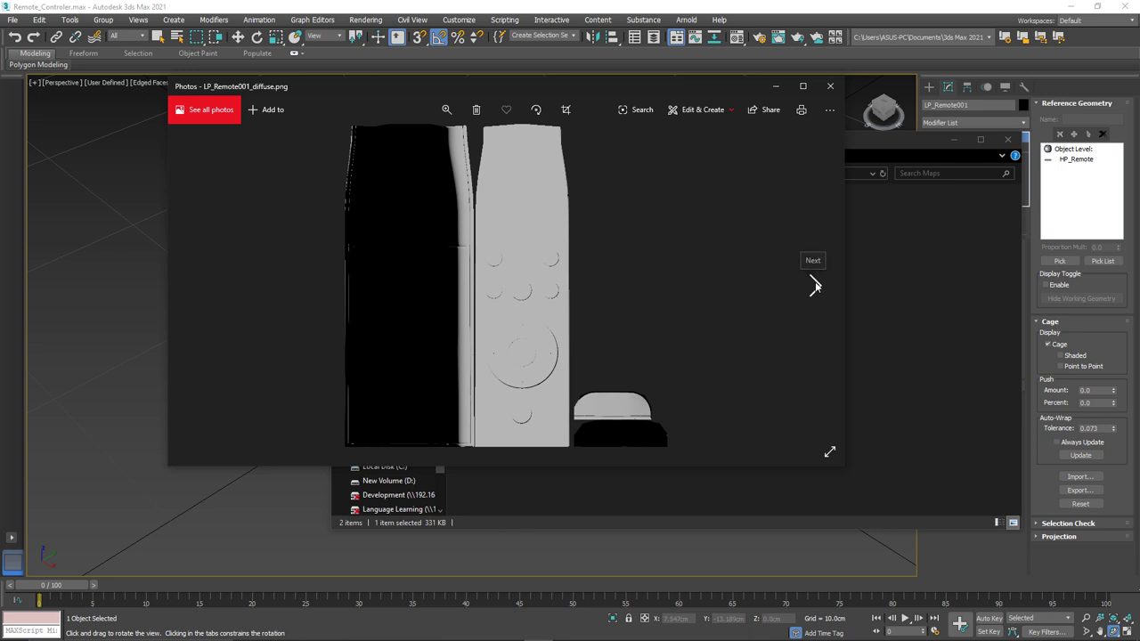
left_click(813, 260)
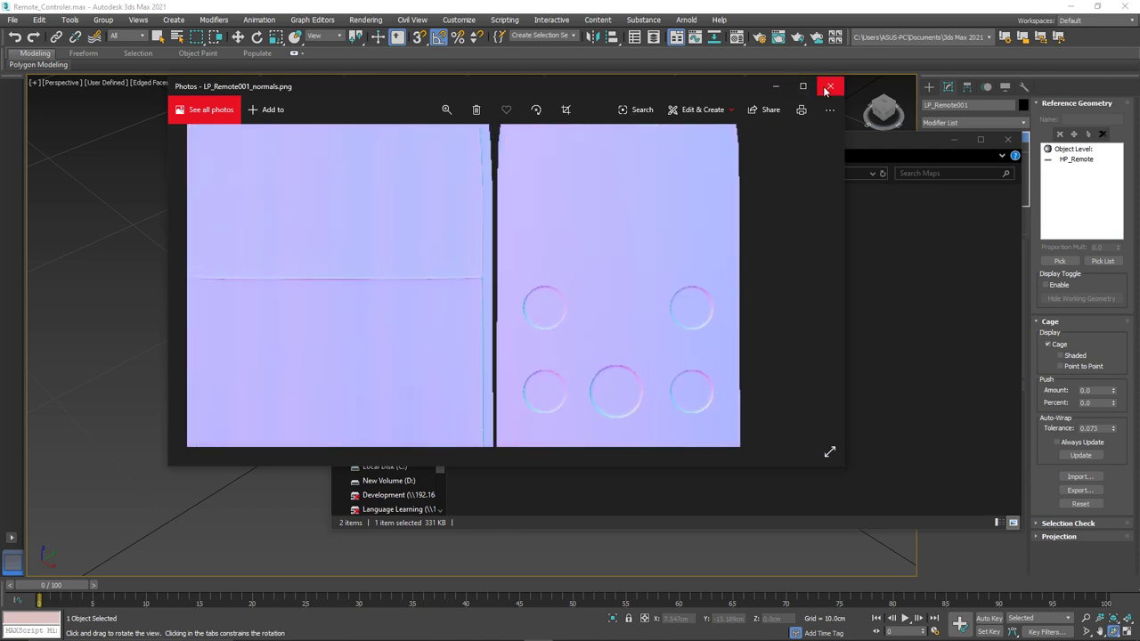
left_click(829, 86)
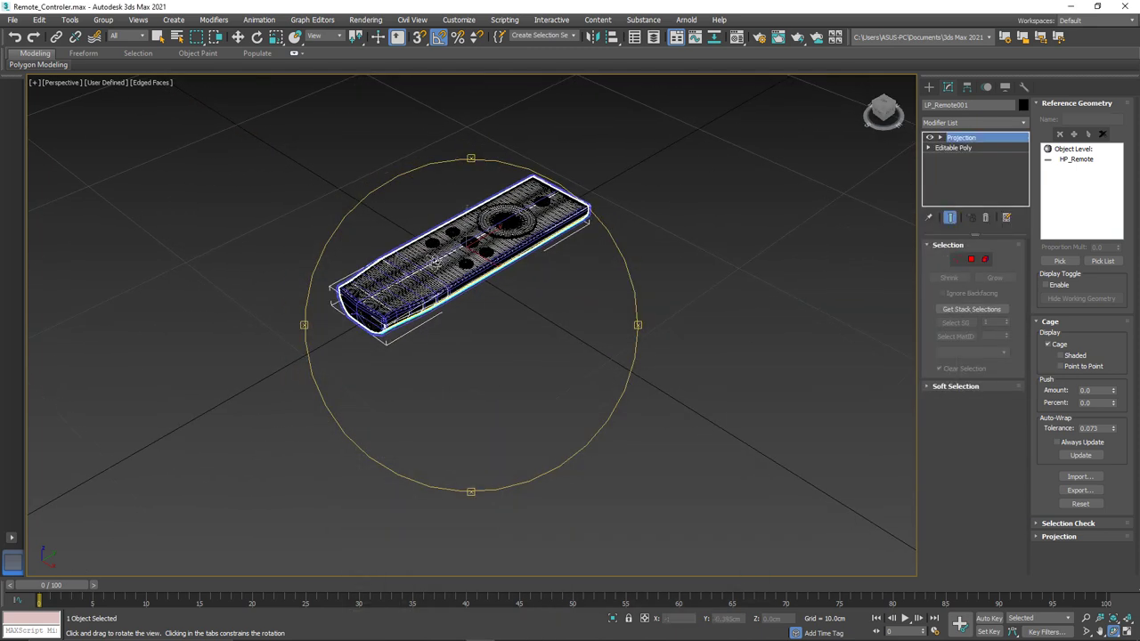